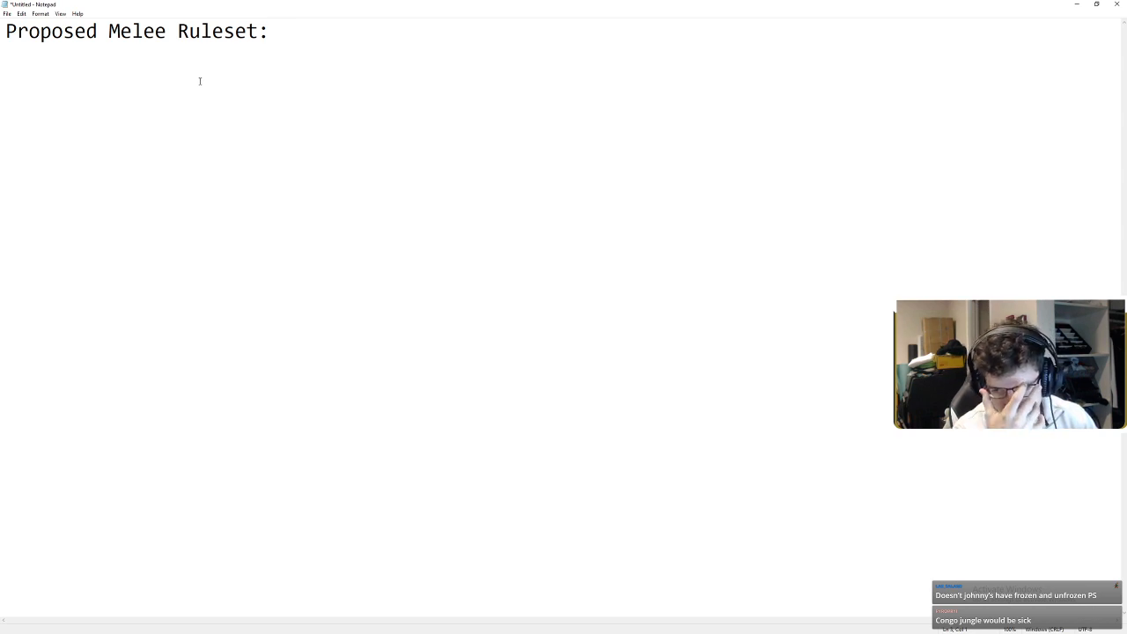
- Write 'Starters:' and list Battlefield, Fountain of Dreams, Yoshi's Story, Dreamland, Frozen Pokemon Stadium on separate lines
{"action": "left_click", "coordinate": [6, 81]}
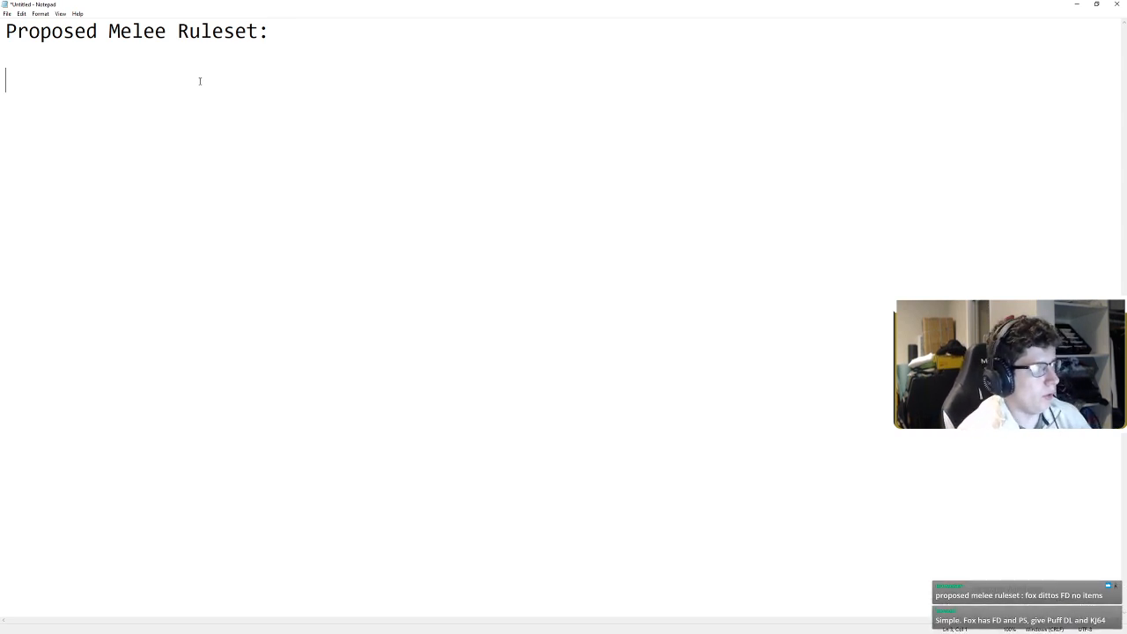
{"action": "type", "text": "Starters:"}
{"action": "type", "text": "Battlefie"}
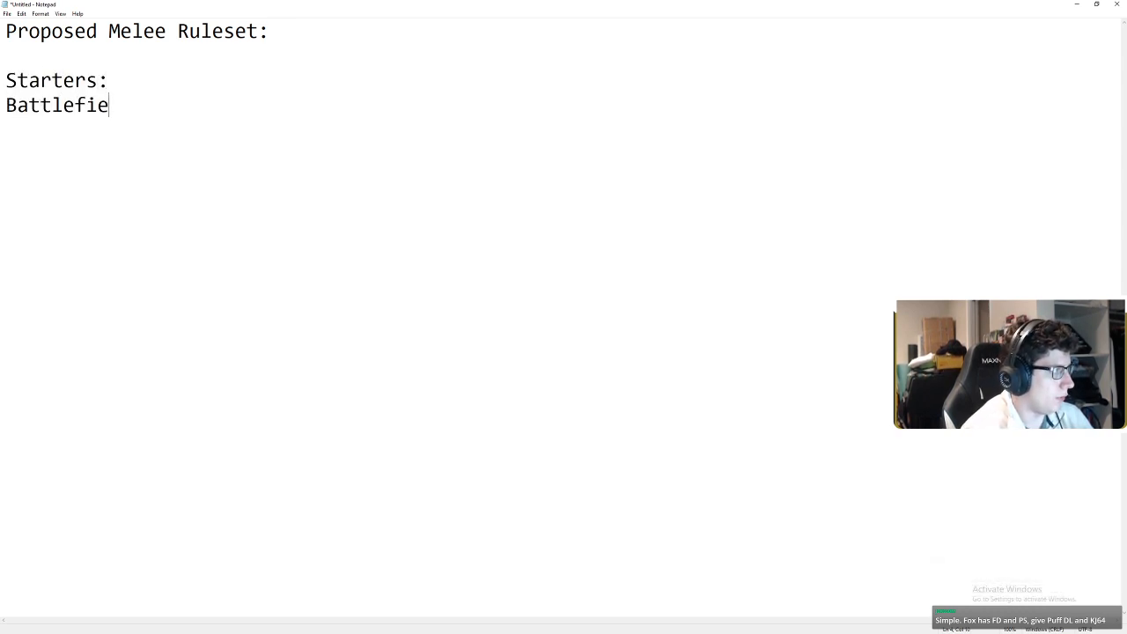
{"action": "type", "text": "ld"}
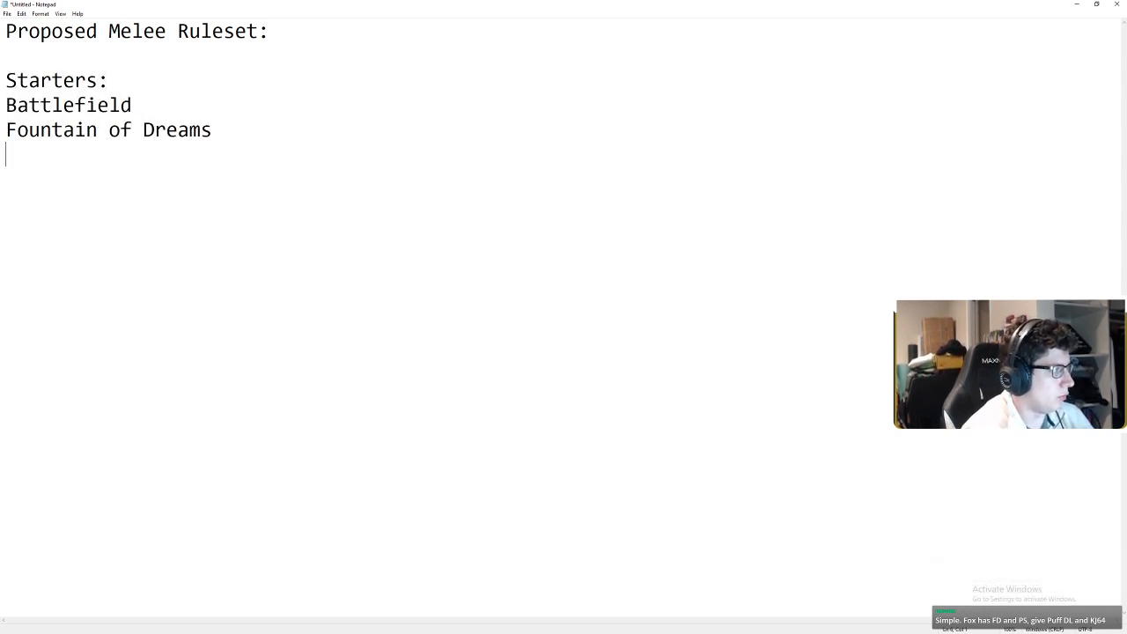
{"action": "type", "text": "Yoshi's Story"}
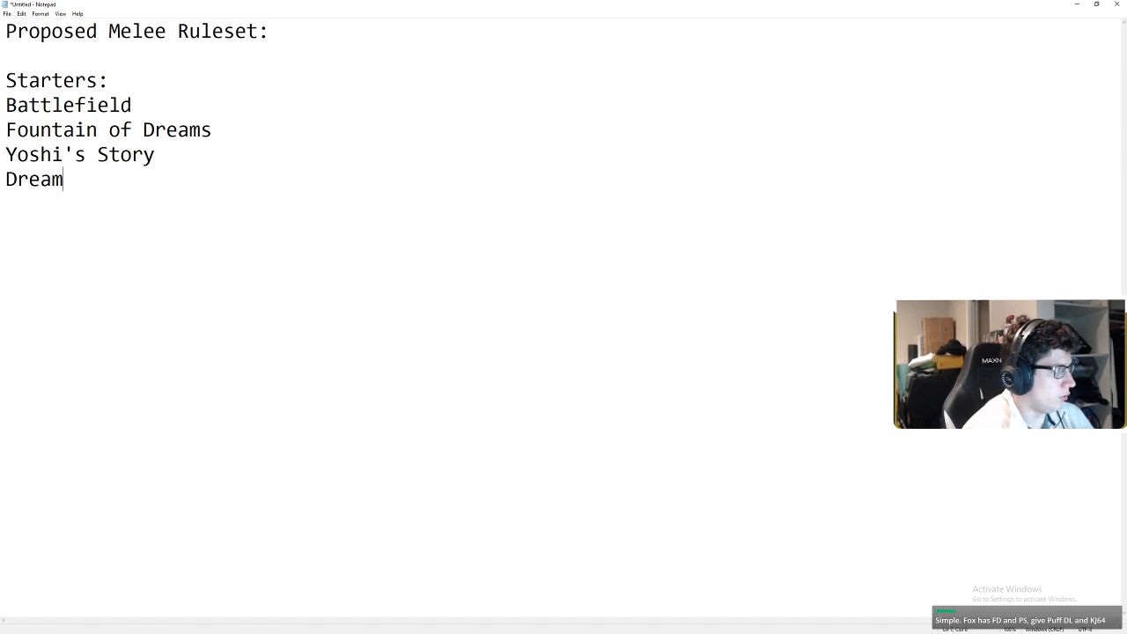
{"action": "type", "text": "land"}
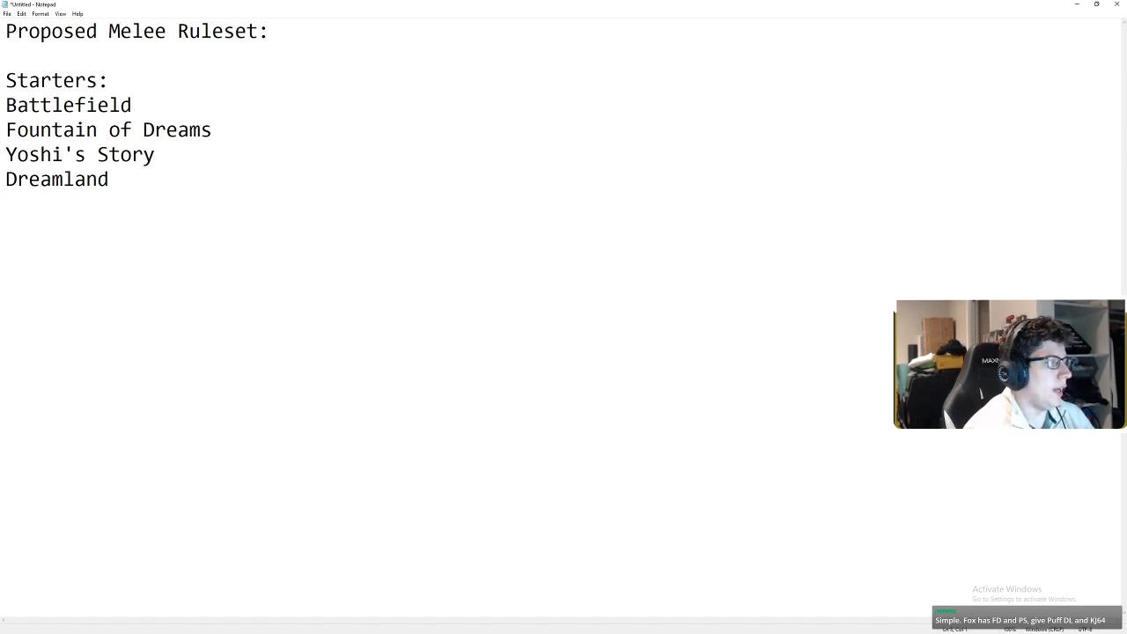
{"action": "type", "text": "Frozen"}
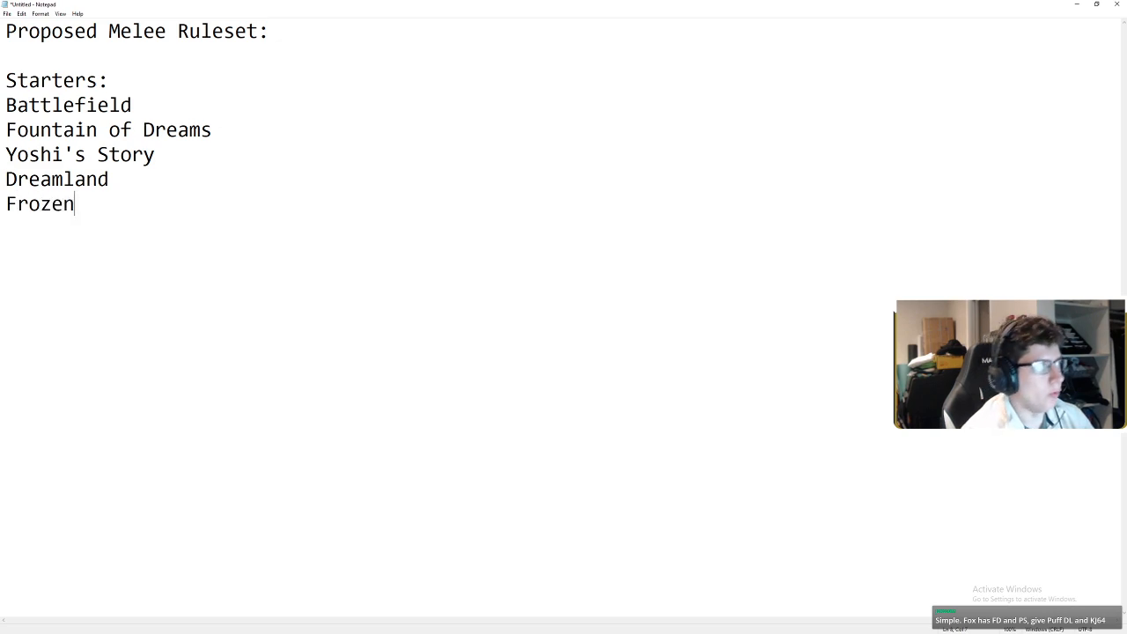
{"action": "type", "text": "Pokemon Stadium"}
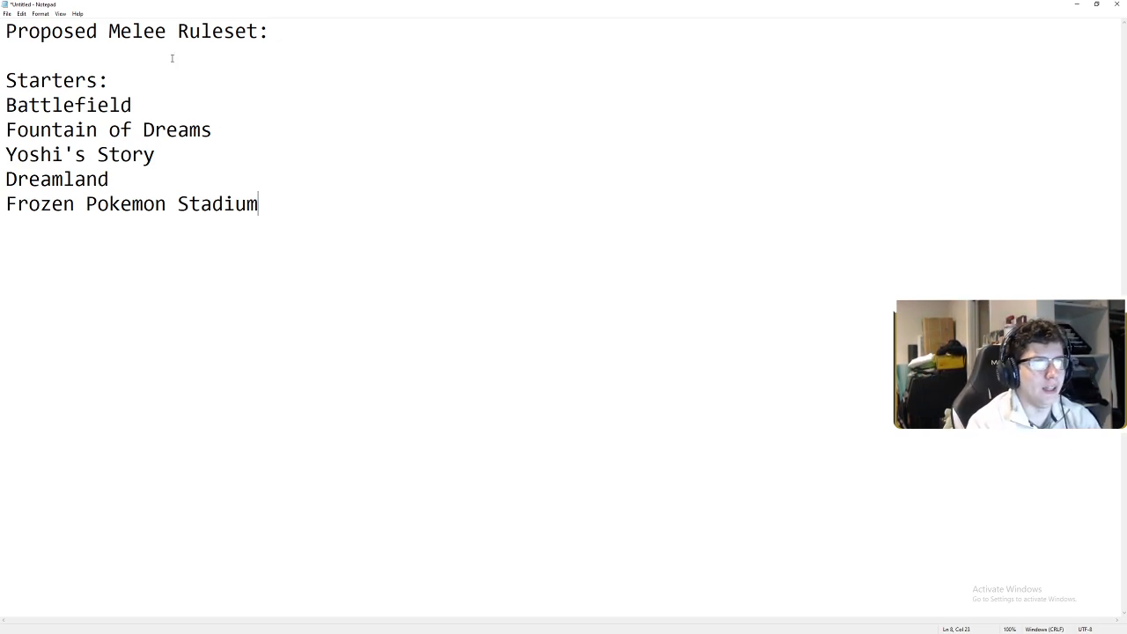
{"action": "mouse_move", "coordinate": [835, 249]}
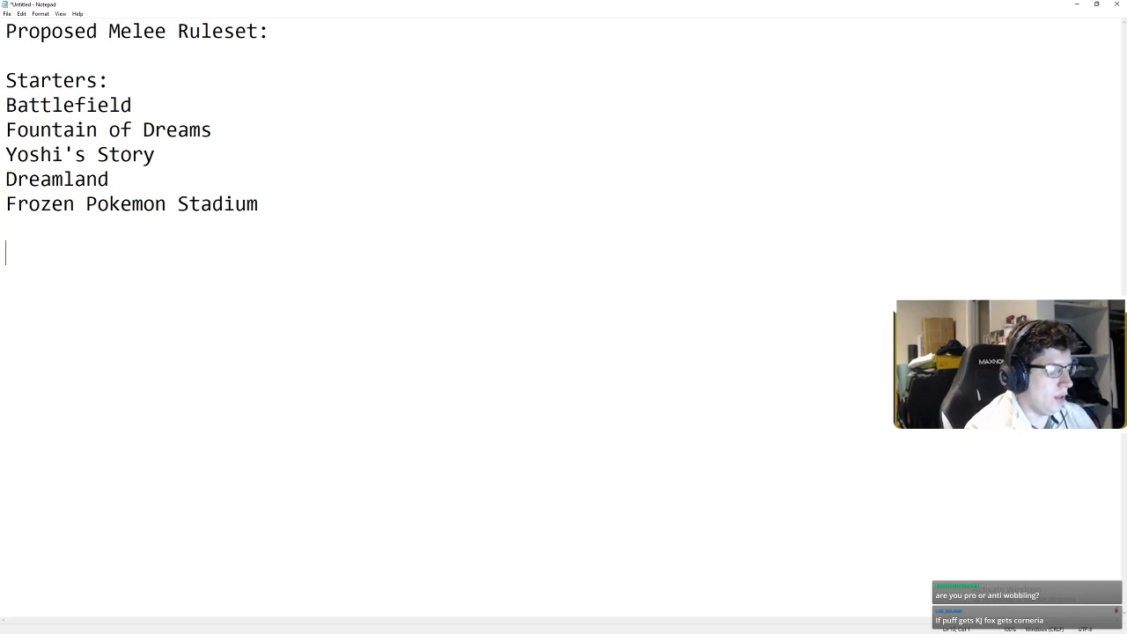
- Add 'Counterpick: Final Destination' and a 'Stage Strike:' line reading A->B->B->A
{"action": "type", "text": "Counterpick:"}
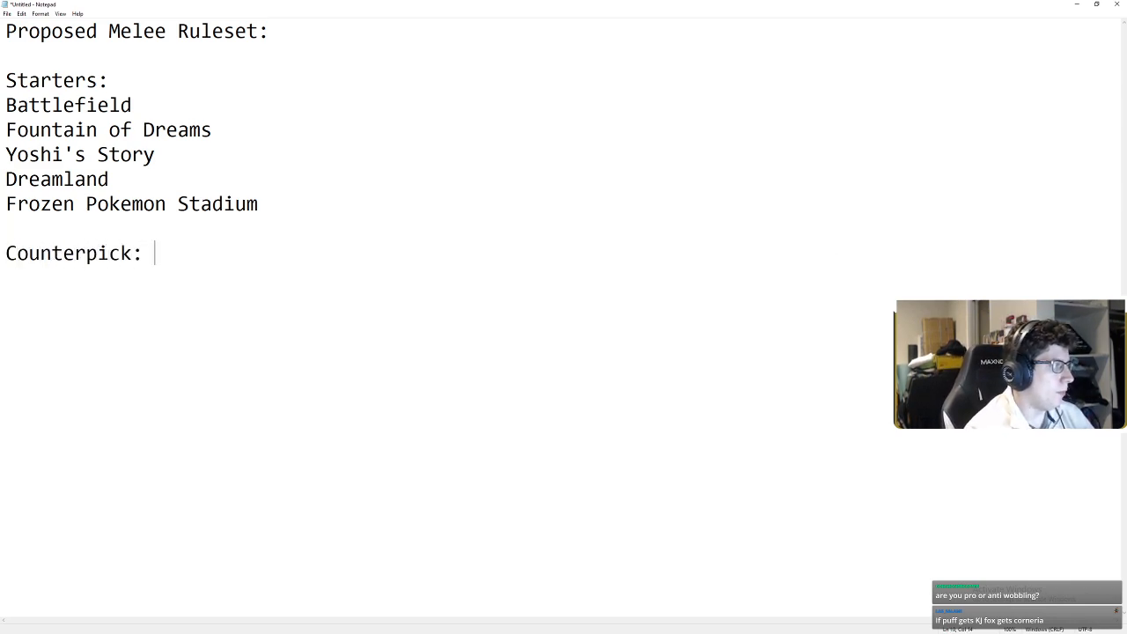
{"action": "type", "text": "Final D"}
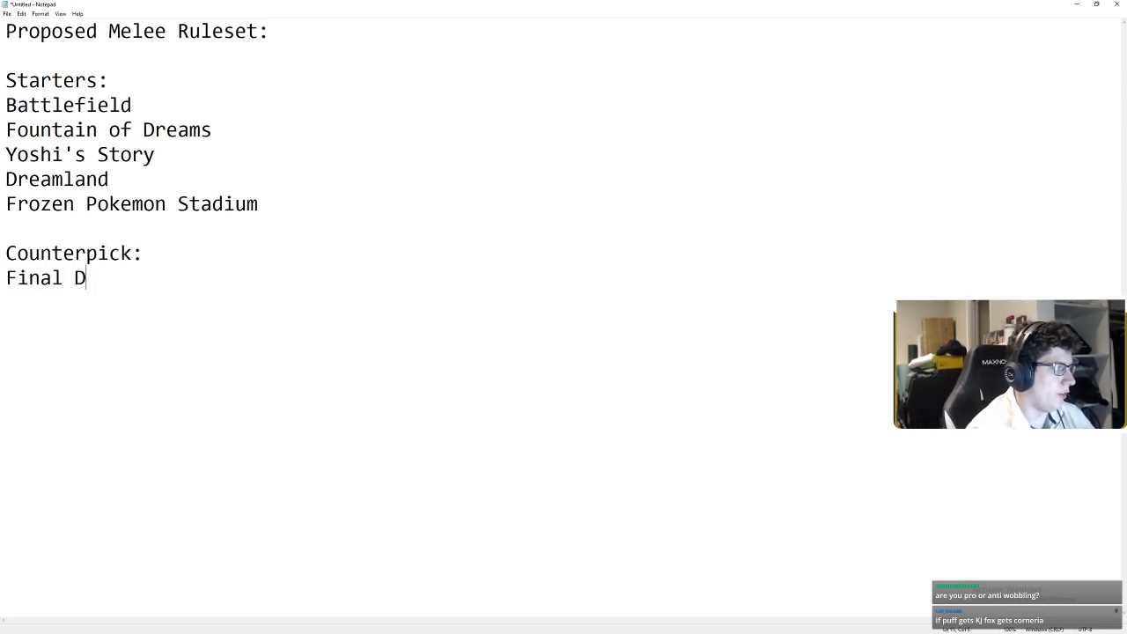
{"action": "type", "text": "estination"}
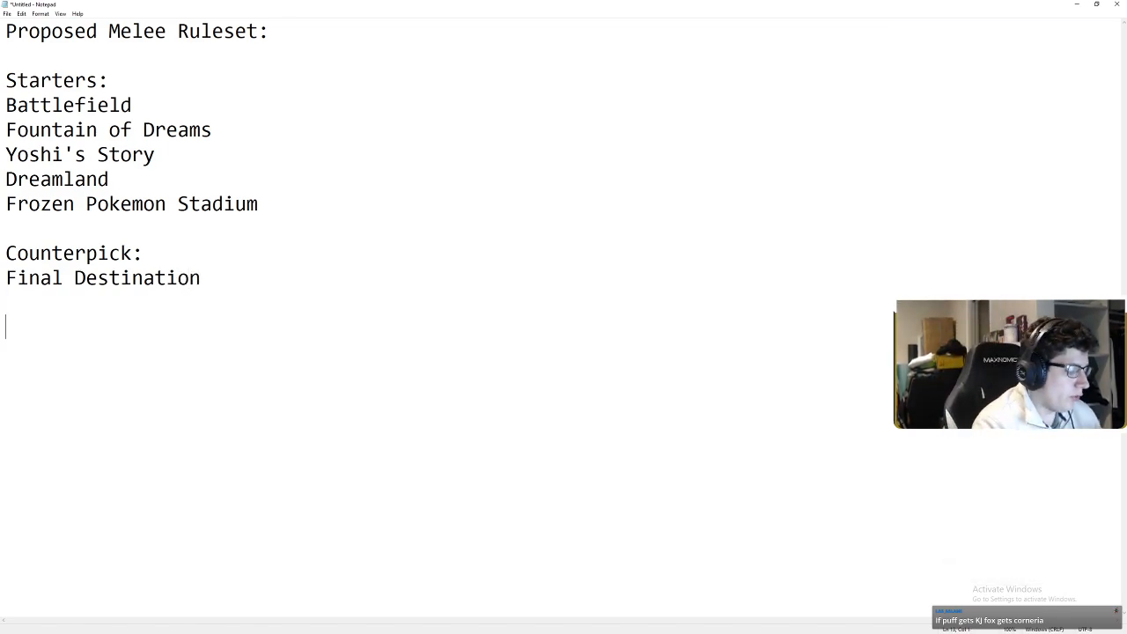
{"action": "type", "text": "Stage Strike:"}
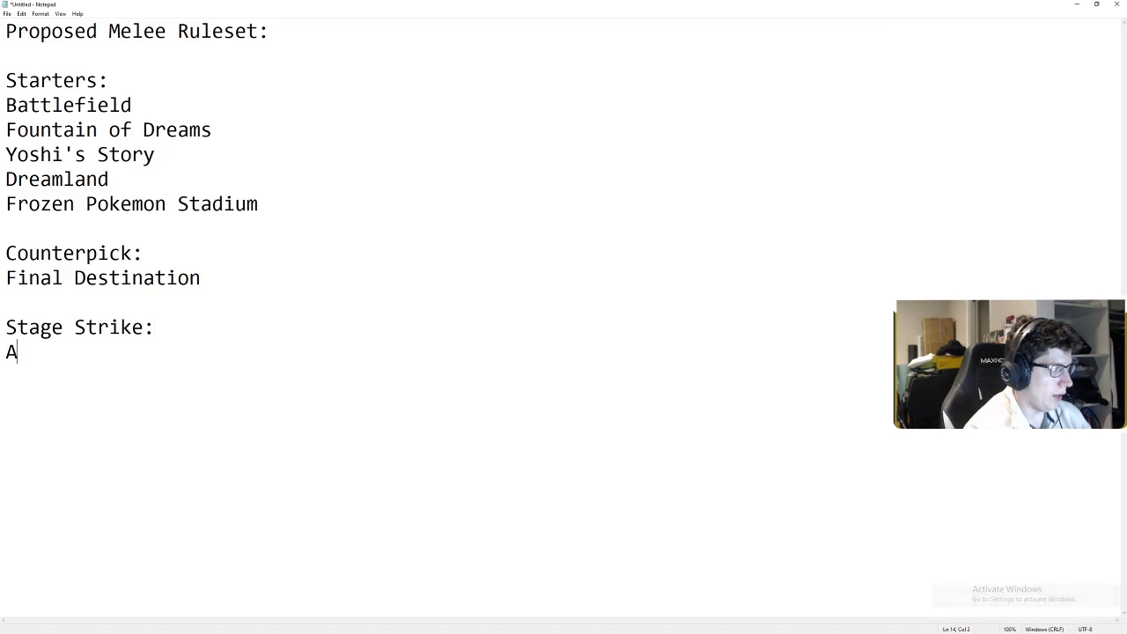
{"action": "type", "text": "-"}
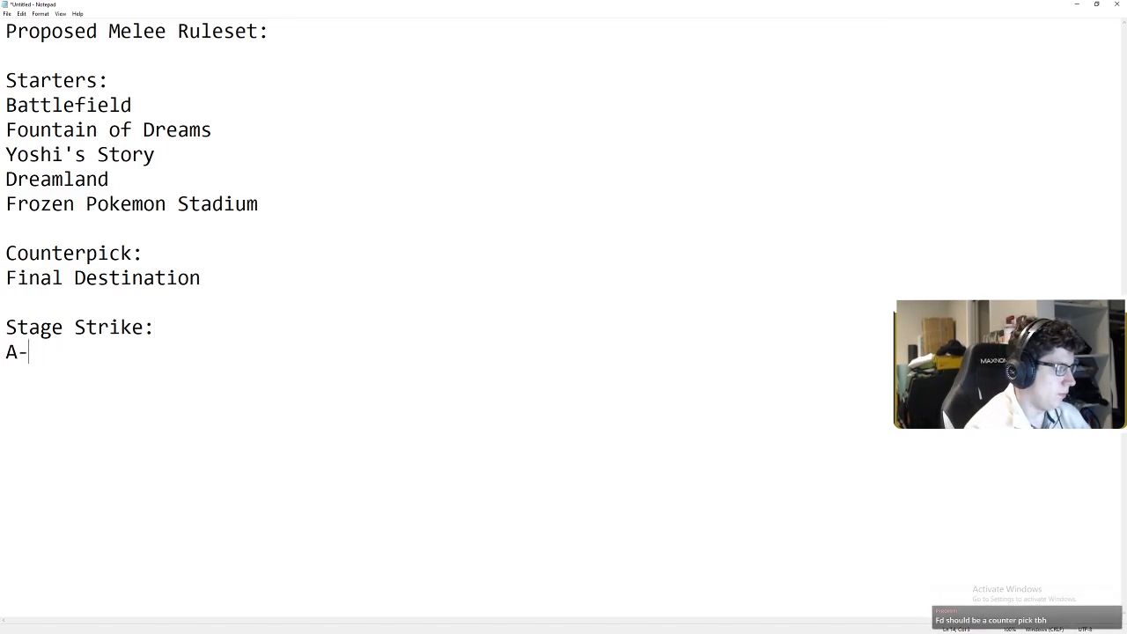
{"action": "type", "text": ">B->b"}
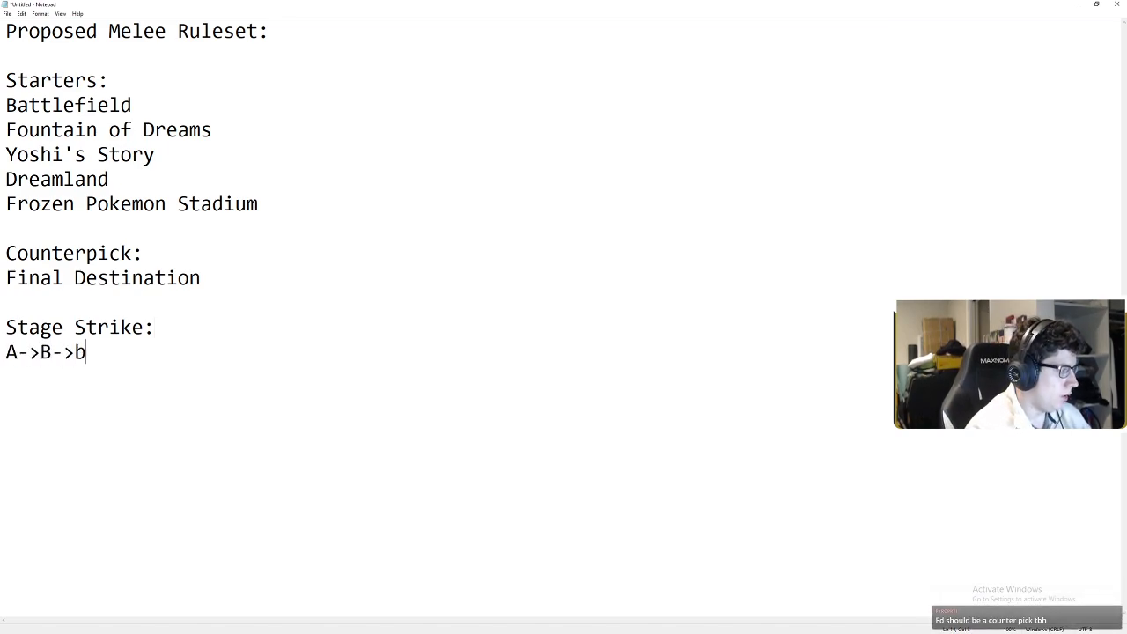
{"action": "type", "text": "B->A"}
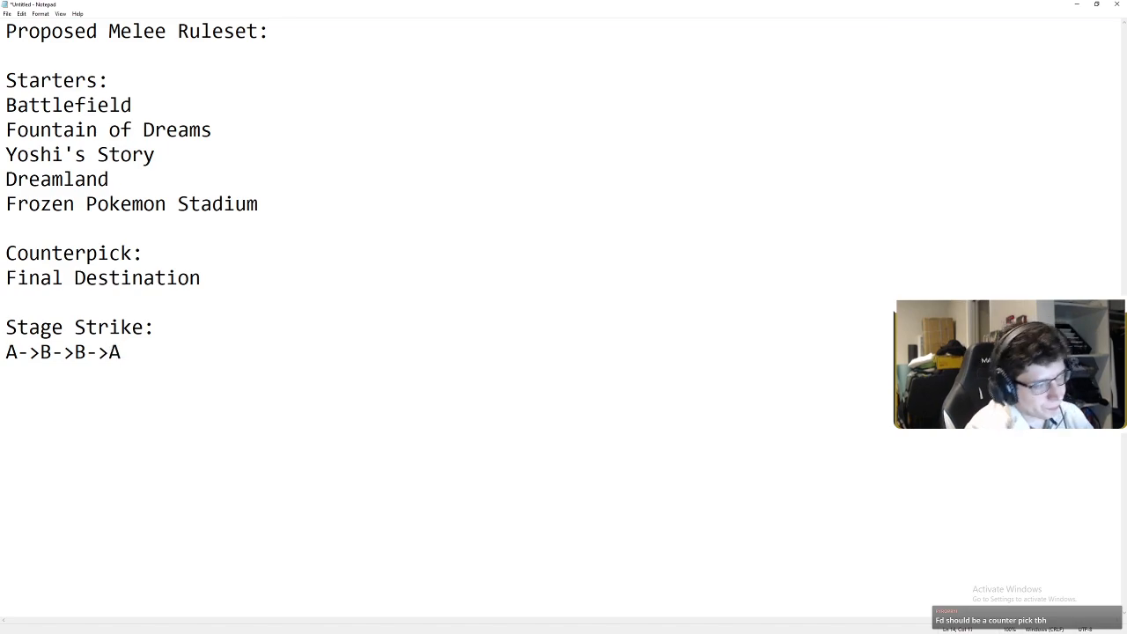
- Add the B03 'Winners bans' section and start a 'B05:' heading
{"action": "type", "text": "b"}
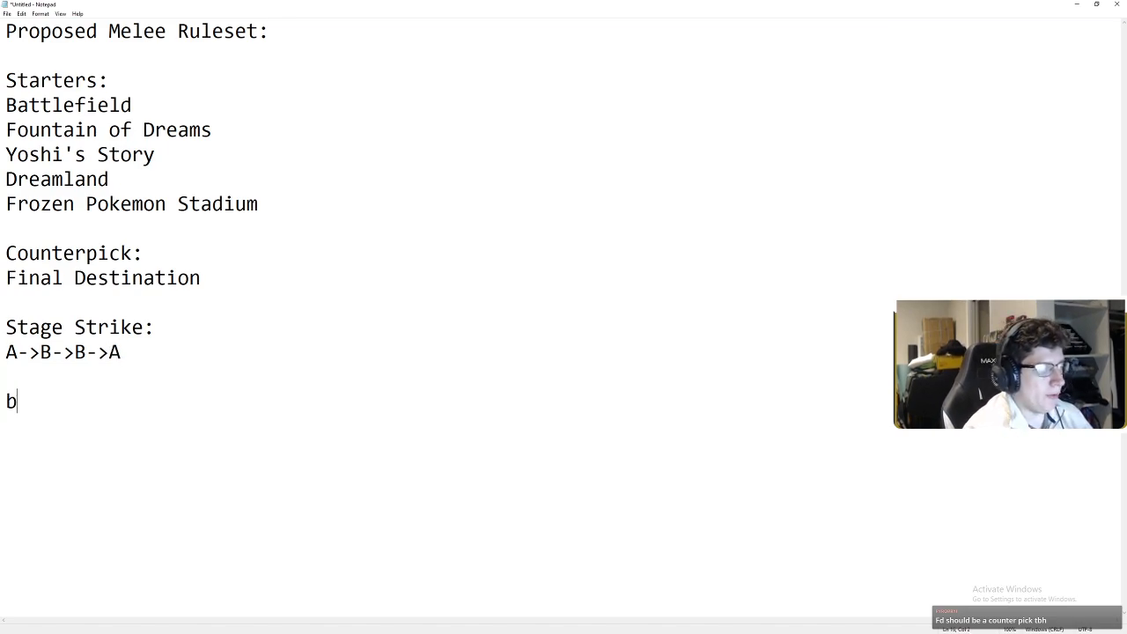
{"action": "type", "text": "03:"}
{"action": "type", "text": "Winn"}
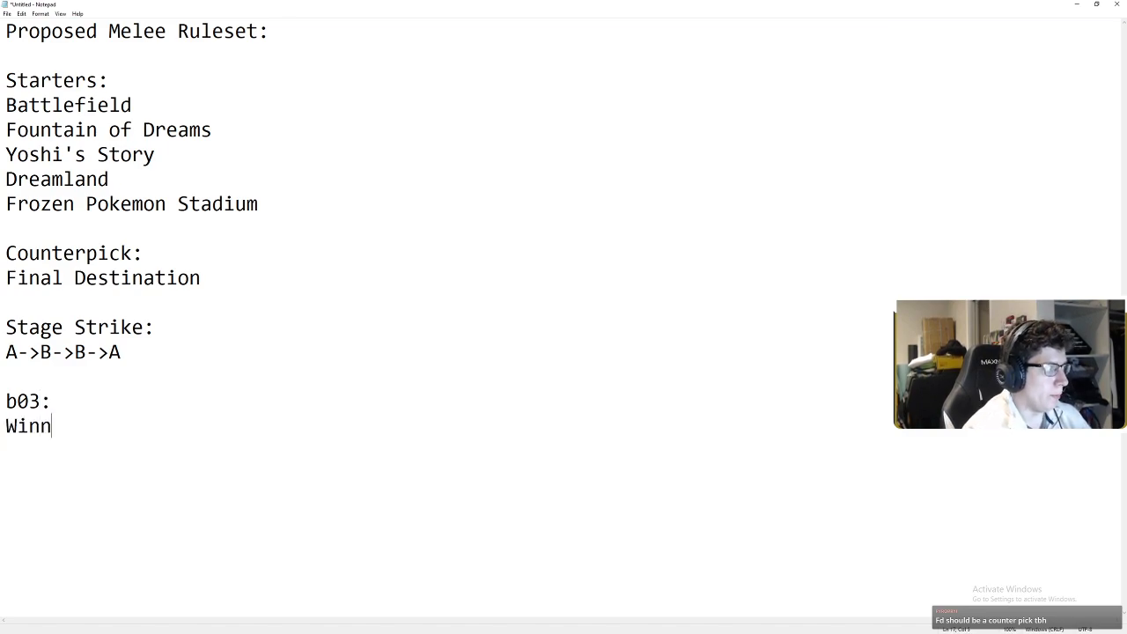
{"action": "type", "text": "ers bans"}
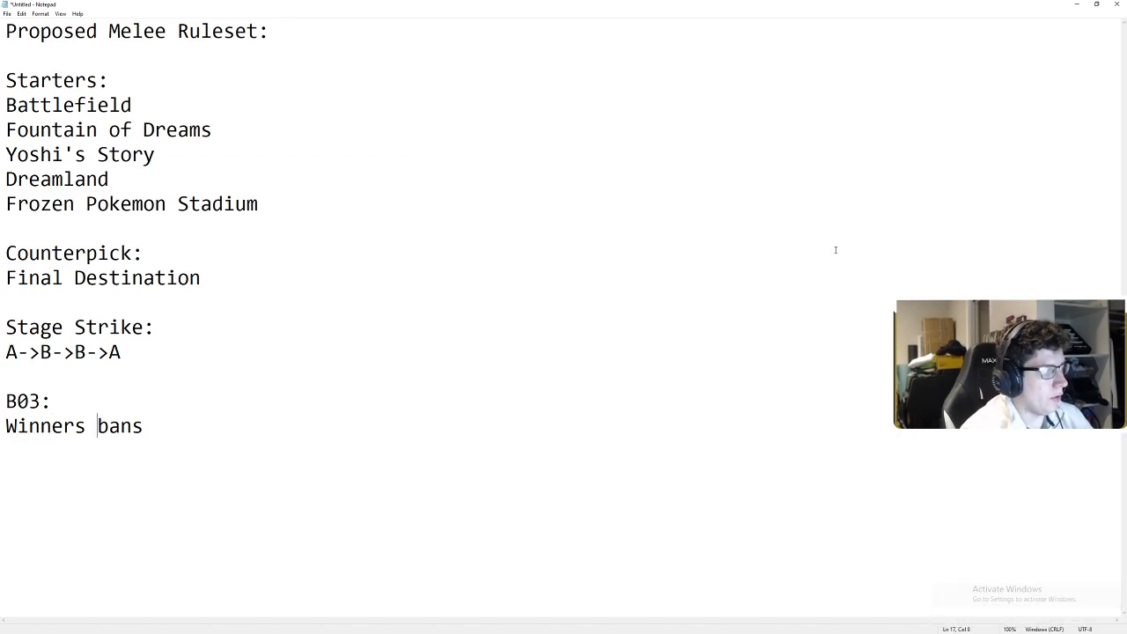
{"action": "type", "text": "B05"}
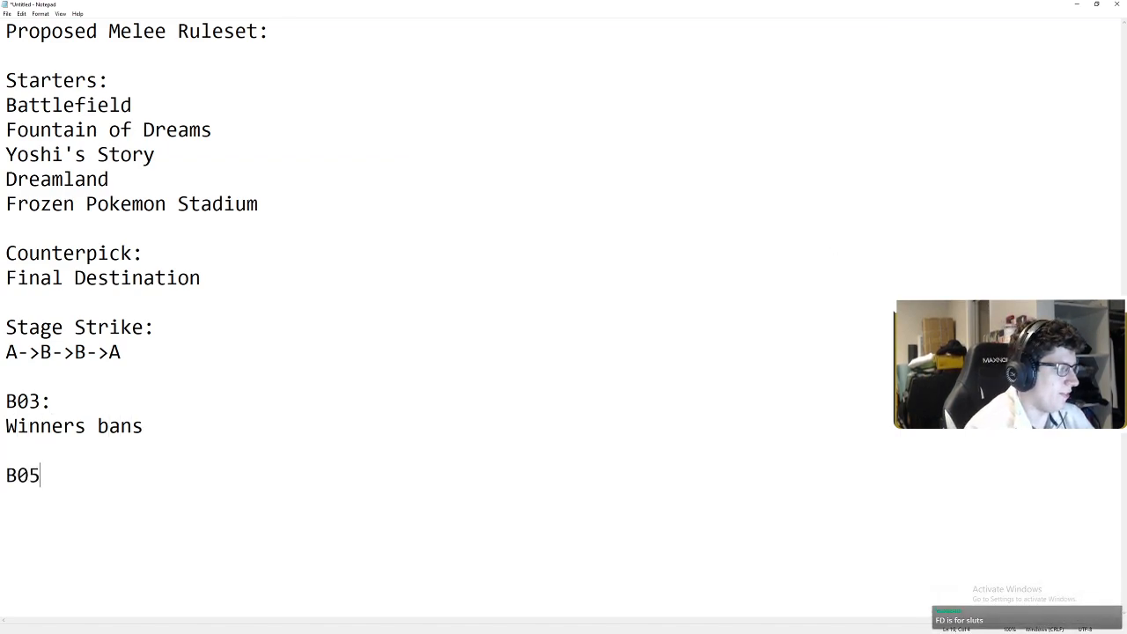
{"action": "type", "text": ":"}
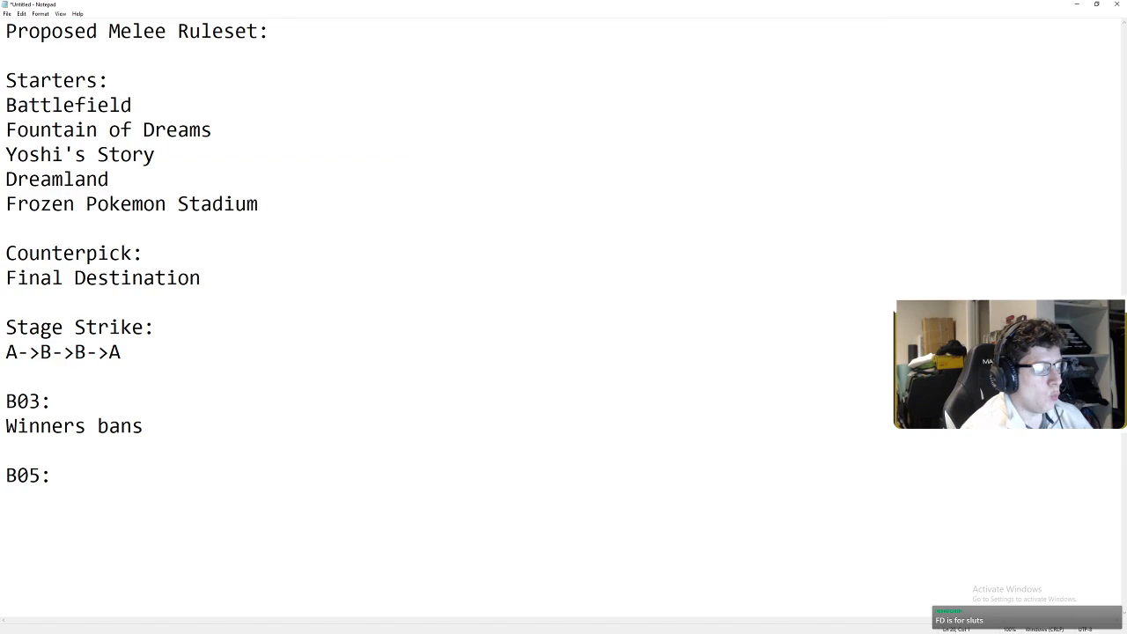
- Type '1 ban per set' beneath the B05 heading
{"action": "type", "text": "1 ban per set"}
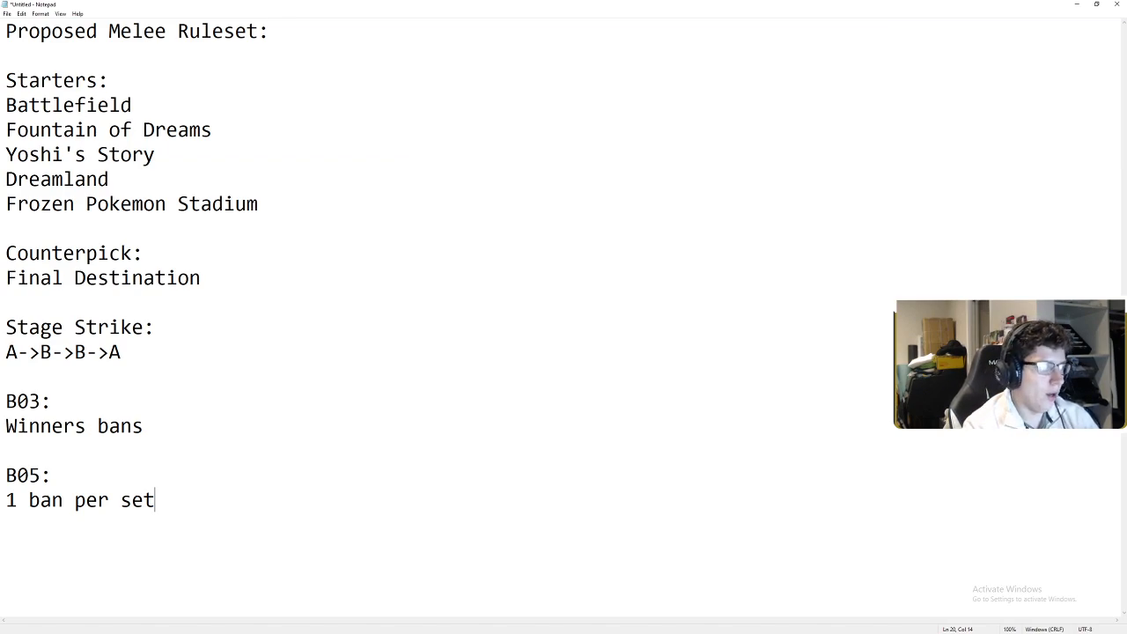
- Add 'Modified DSR:' with the rule 'You can't go back to the LAST stage that you won on'
{"action": "type", "text": "Modifie"}
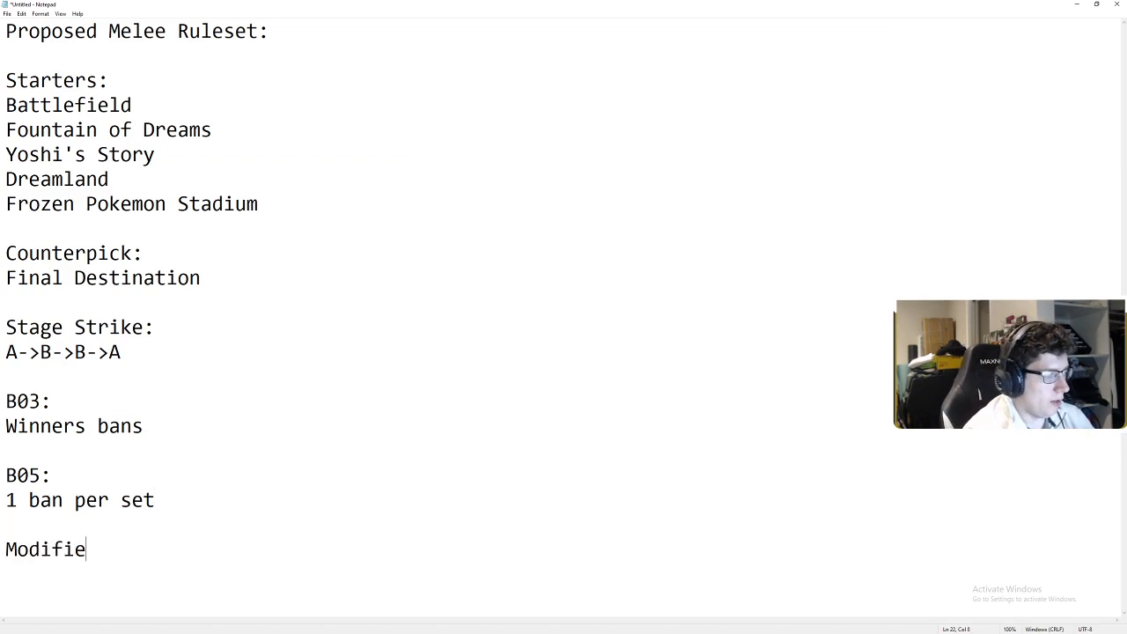
{"action": "type", "text": "d DSR"}
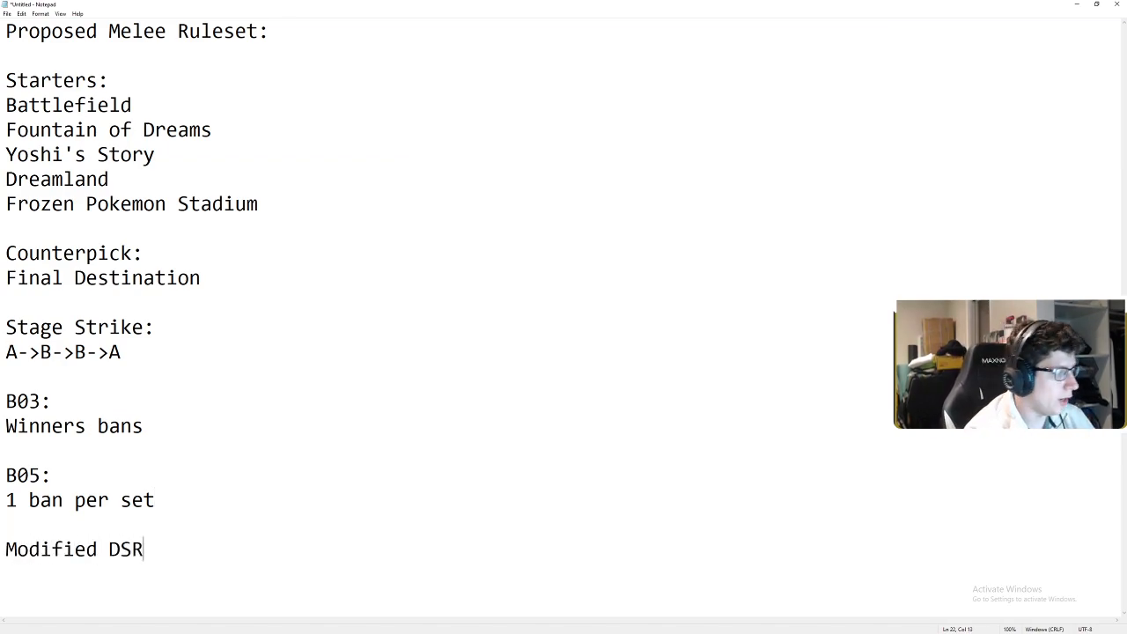
{"action": "type", "text": ":"}
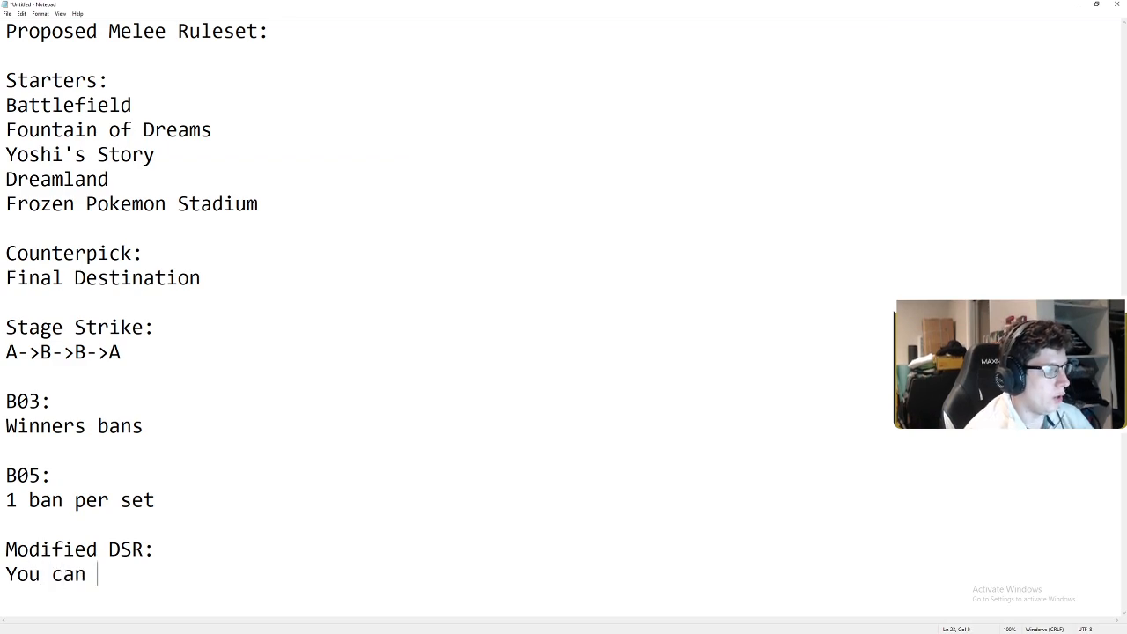
{"action": "type", "text": "'t go bac"}
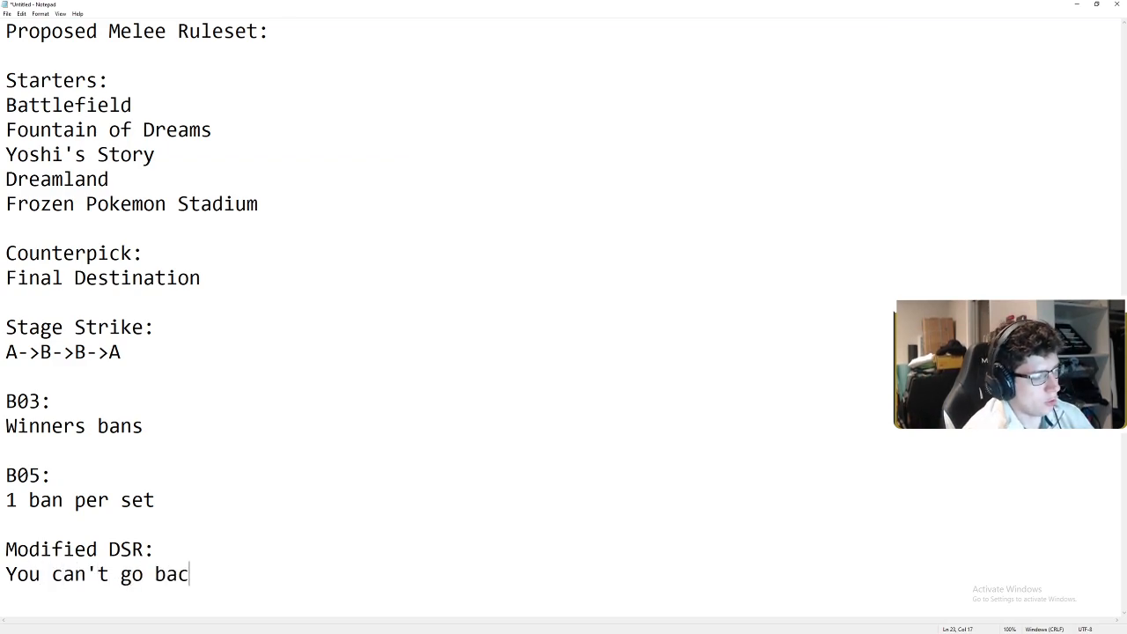
{"action": "type", "text": "k to the LAST stage that you wo"}
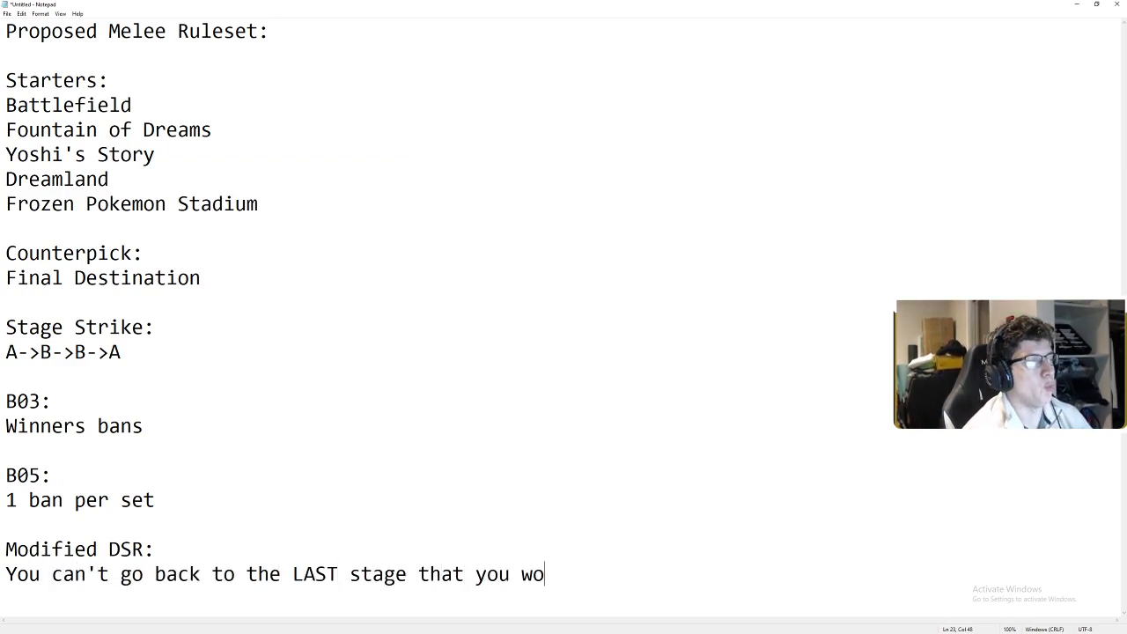
{"action": "type", "text": "n on"}
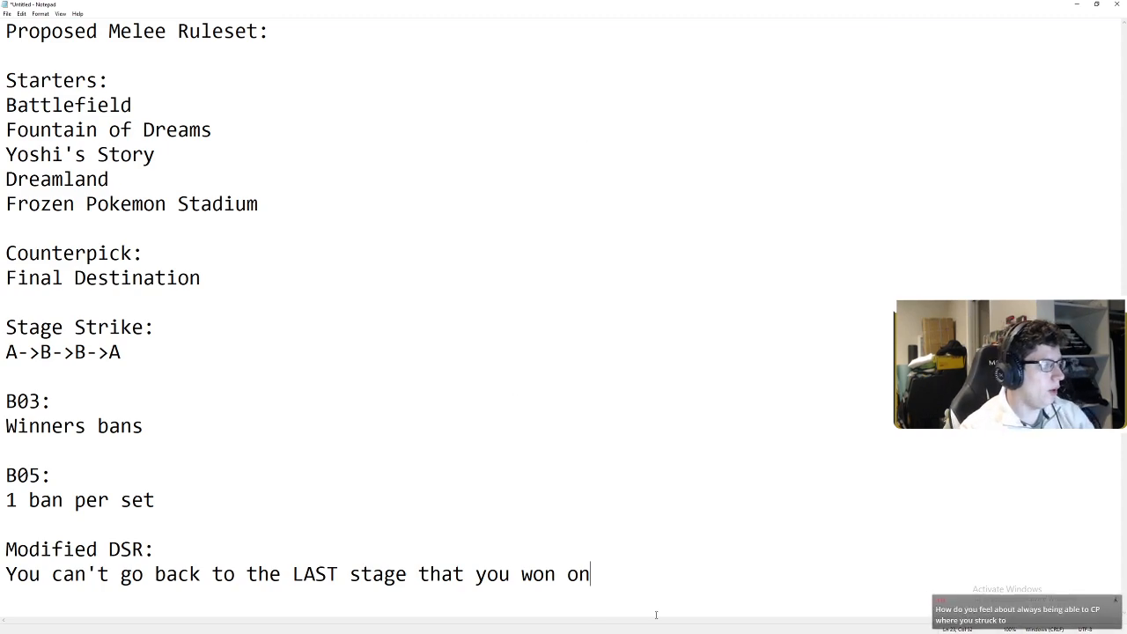
{"action": "left_click", "coordinate": [21, 13]}
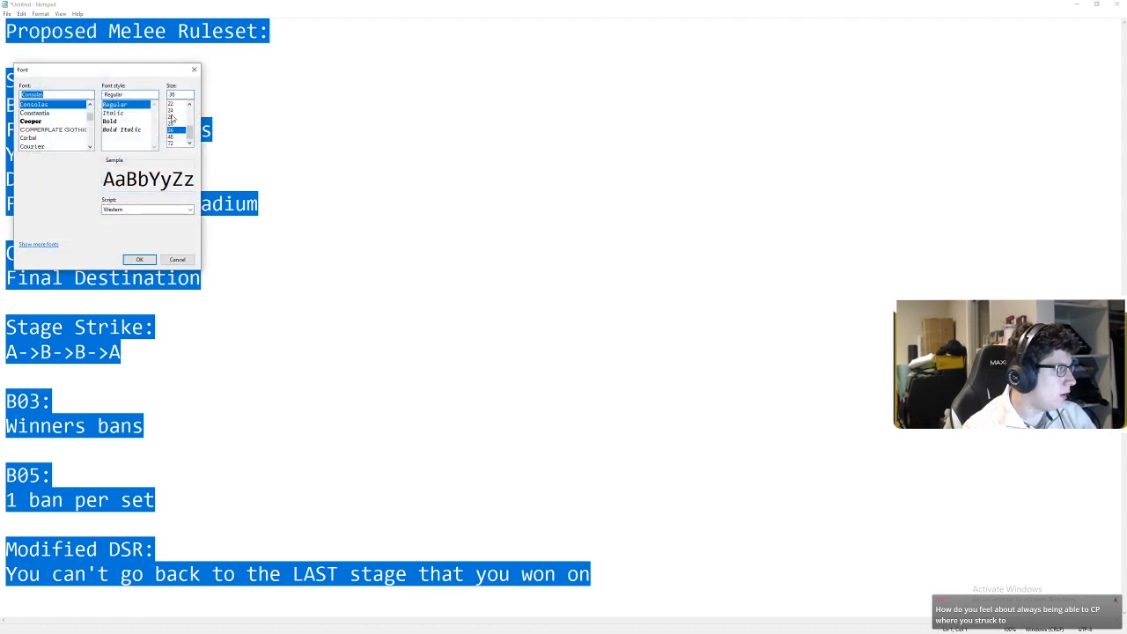
- Pick a smaller font size for the whole ruleset
{"action": "left_click", "coordinate": [139, 259]}
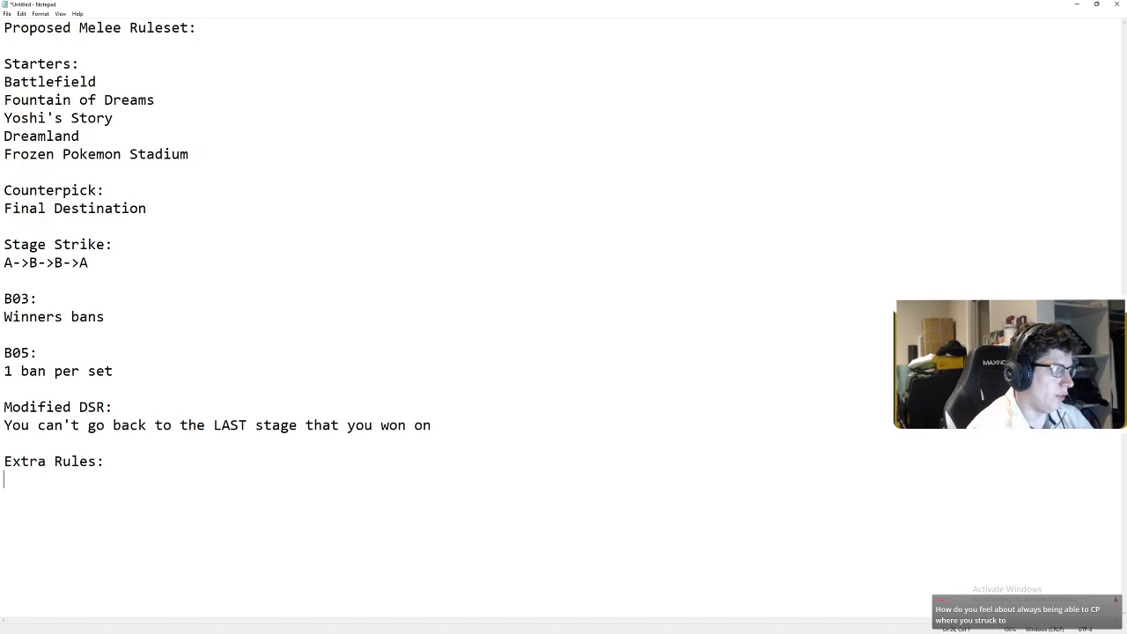
- List 'No excessive stalling' and 'Wobbling legal' under the Extra Rules heading
{"action": "type", "text": "No excessive"}
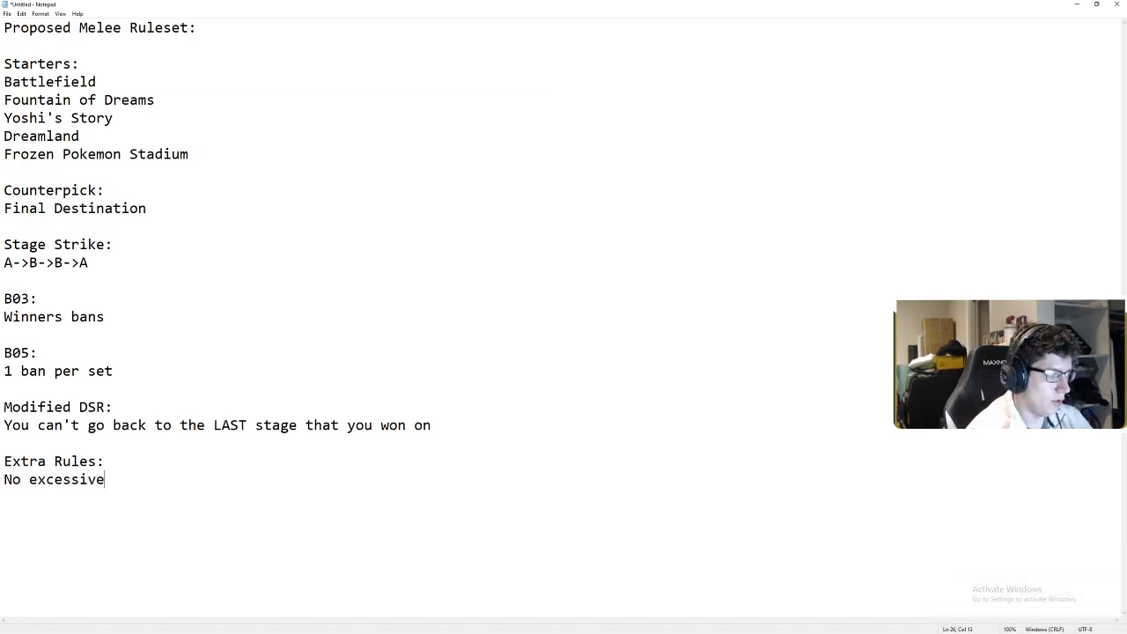
{"action": "type", "text": "stalling"}
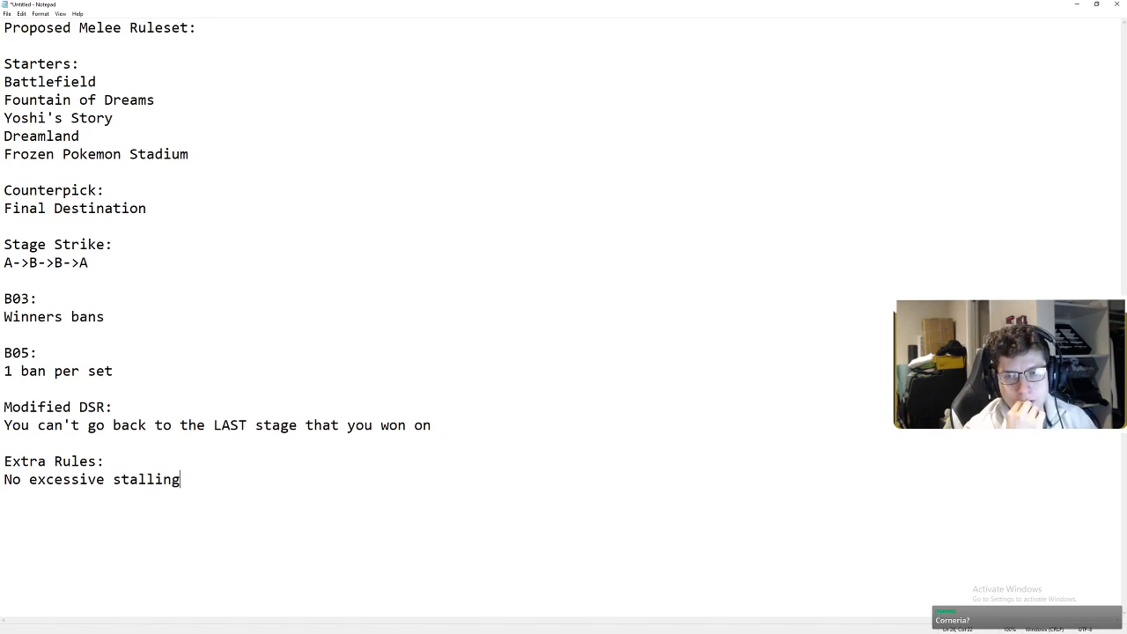
{"action": "left_click", "coordinate": [431, 425]}
{"action": "type", "text": "Wobbling legal"}
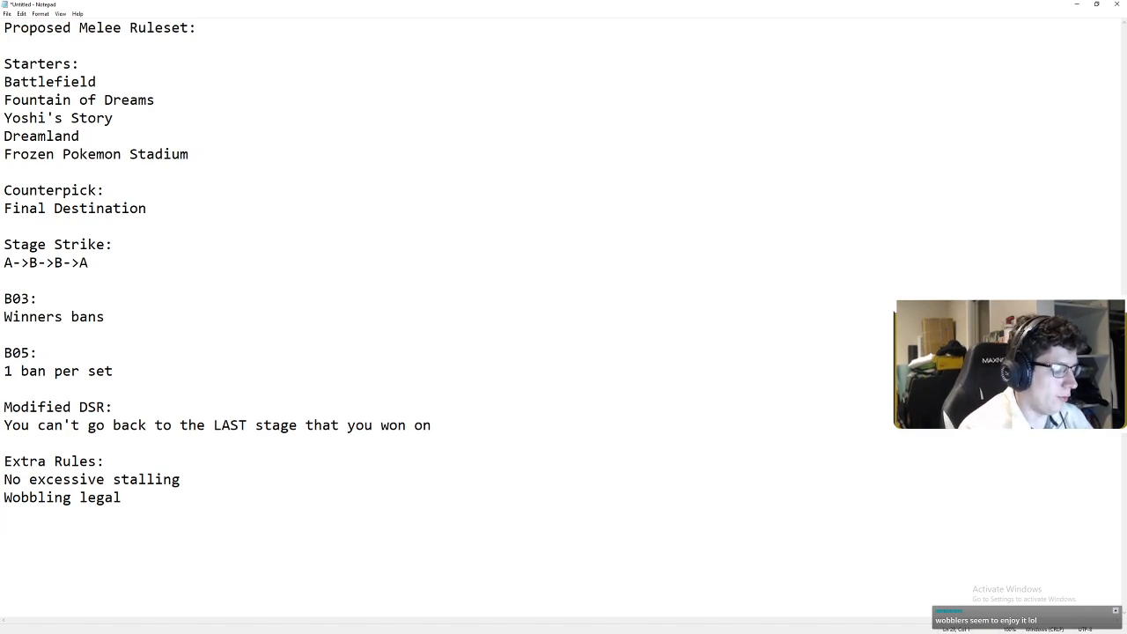
- Add the line 'Ledge Grab Limit: 60 grabs' under Extra Rules
{"action": "type", "text": "Ledge Grab"}
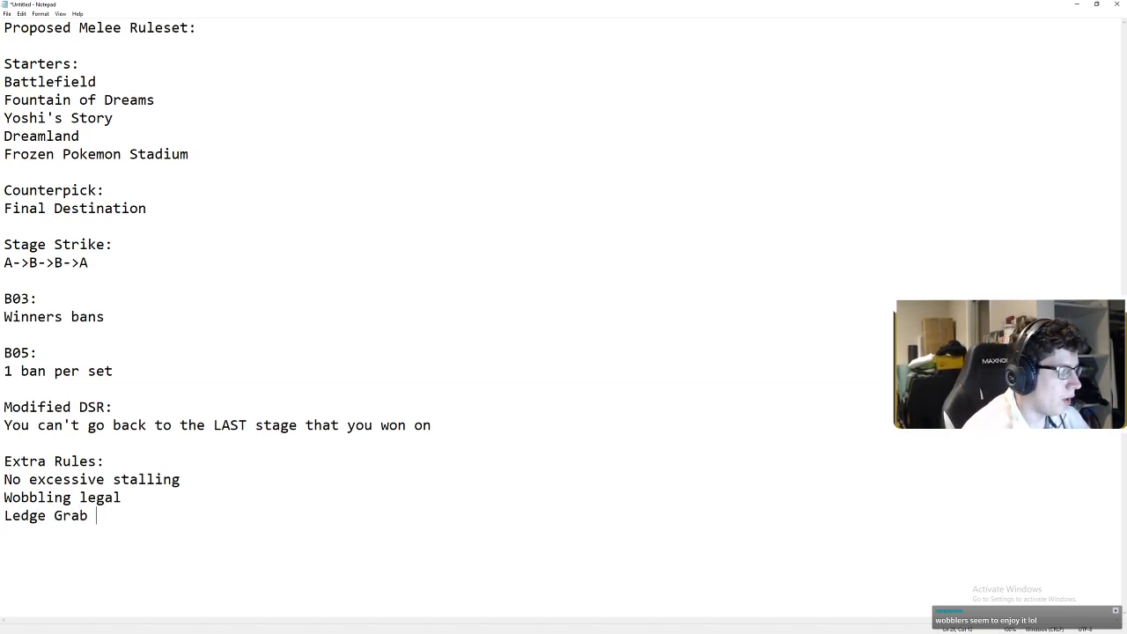
{"action": "type", "text": "Limit:"}
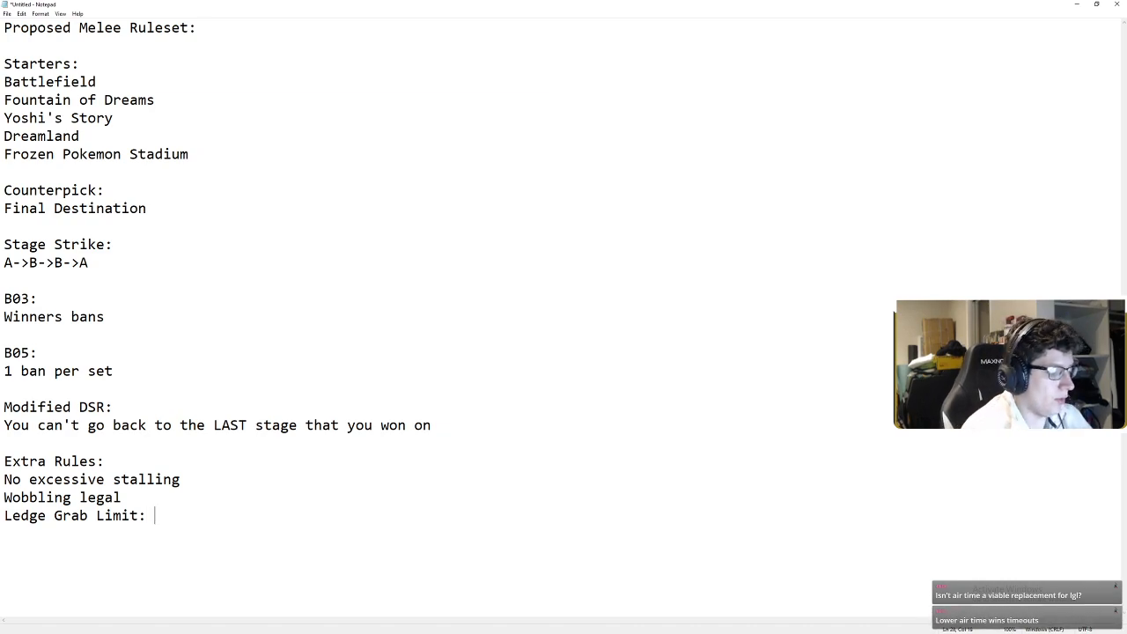
{"action": "type", "text": "60"}
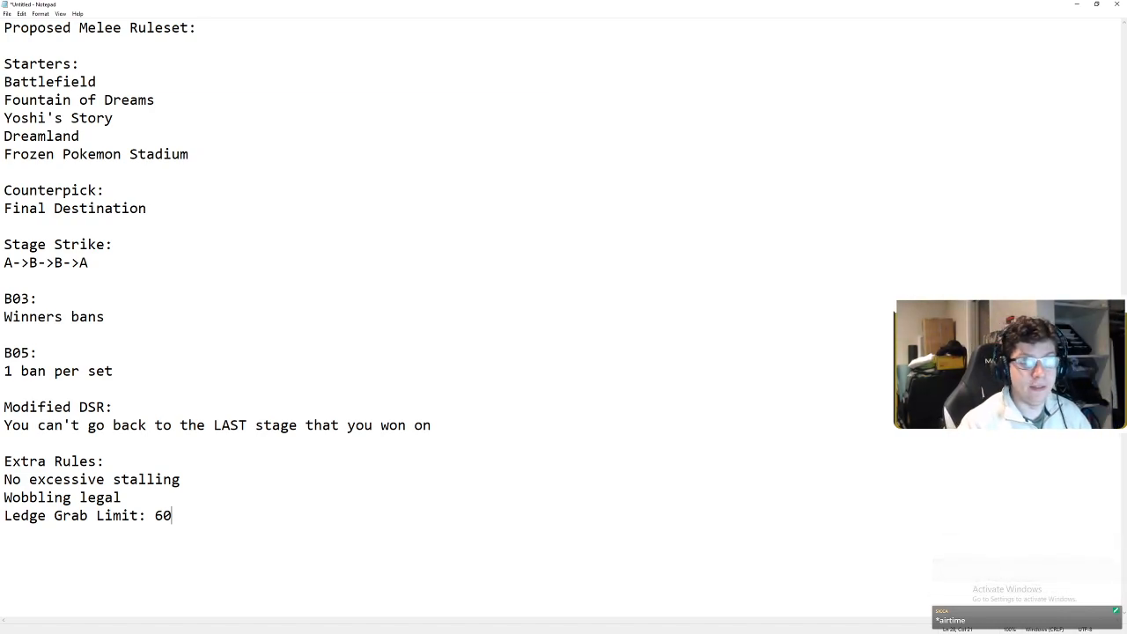
{"action": "type", "text": "g"}
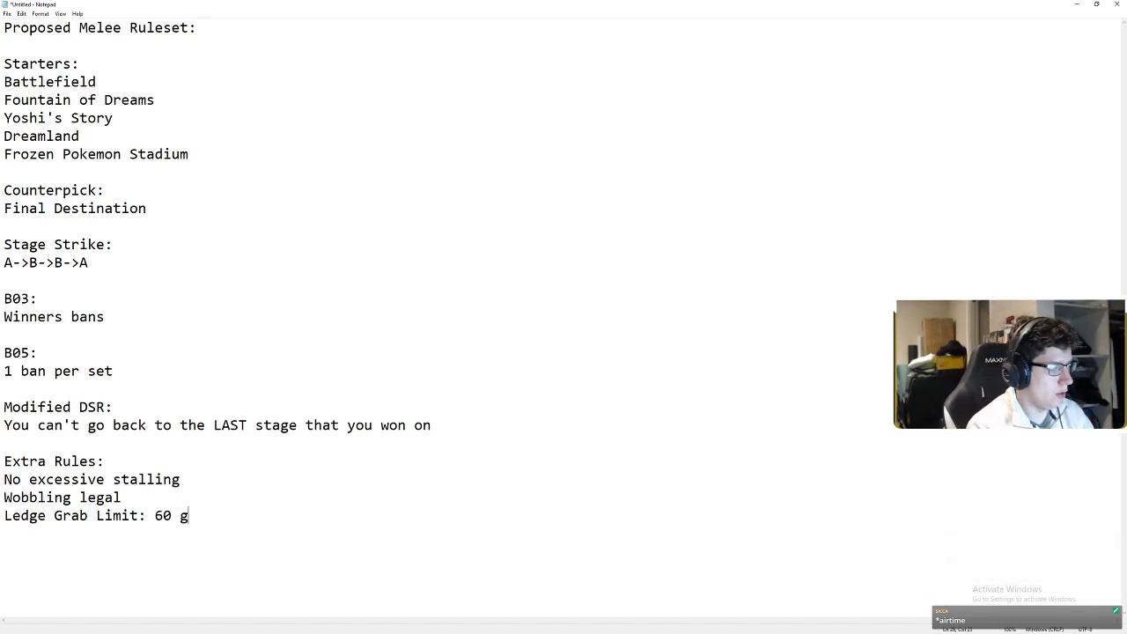
{"action": "type", "text": "rabs"}
{"action": "type", "text": "Puff ner"}
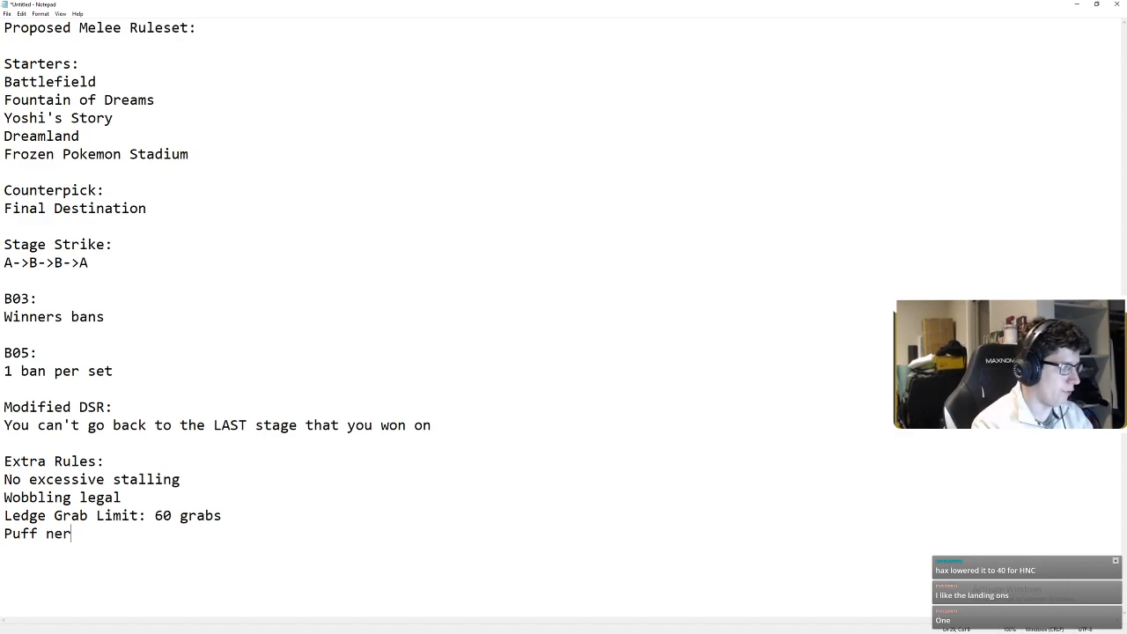
- Write the Puff camping nerf line: either landing quota or air time limit, to be tested
{"action": "type", "text": "campinmg"}
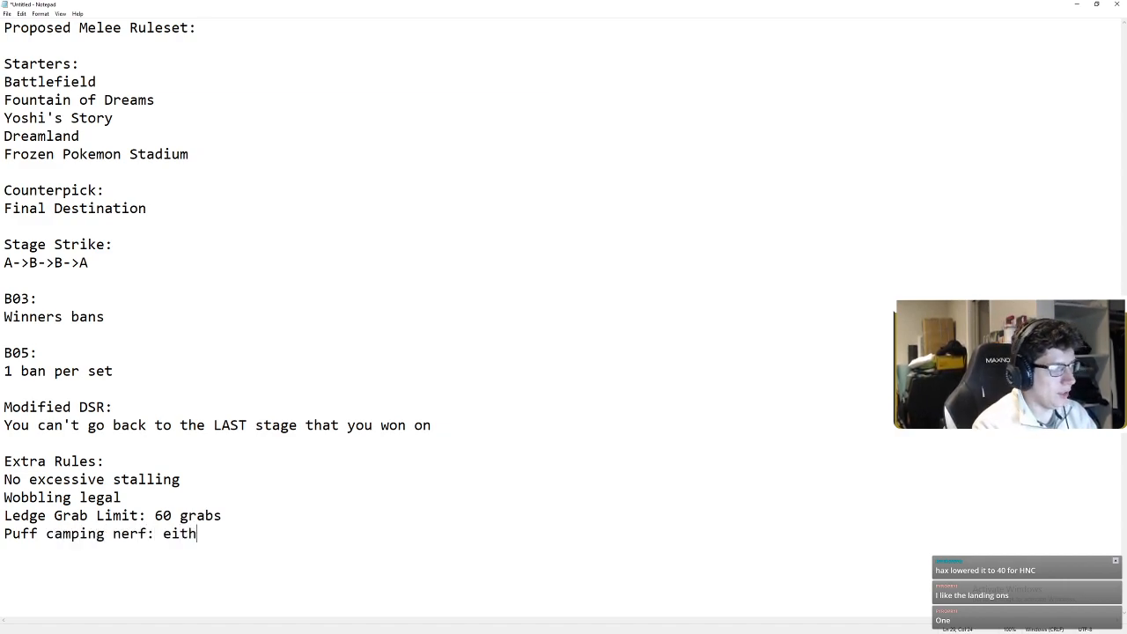
{"action": "type", "text": "er landing"}
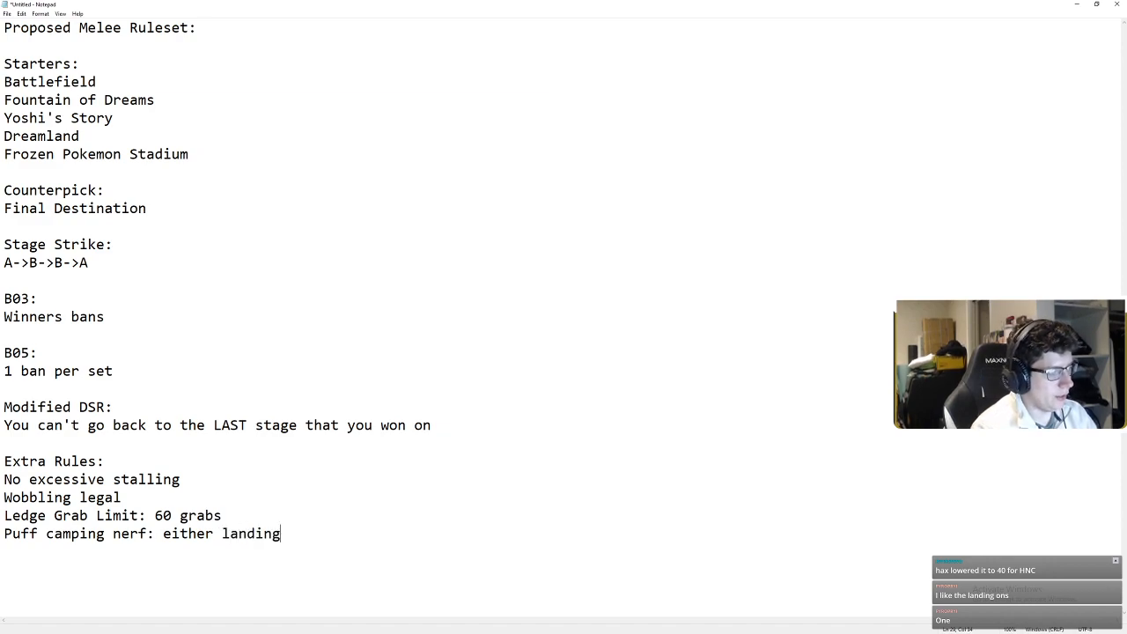
{"action": "type", "text": "quota, or a"}
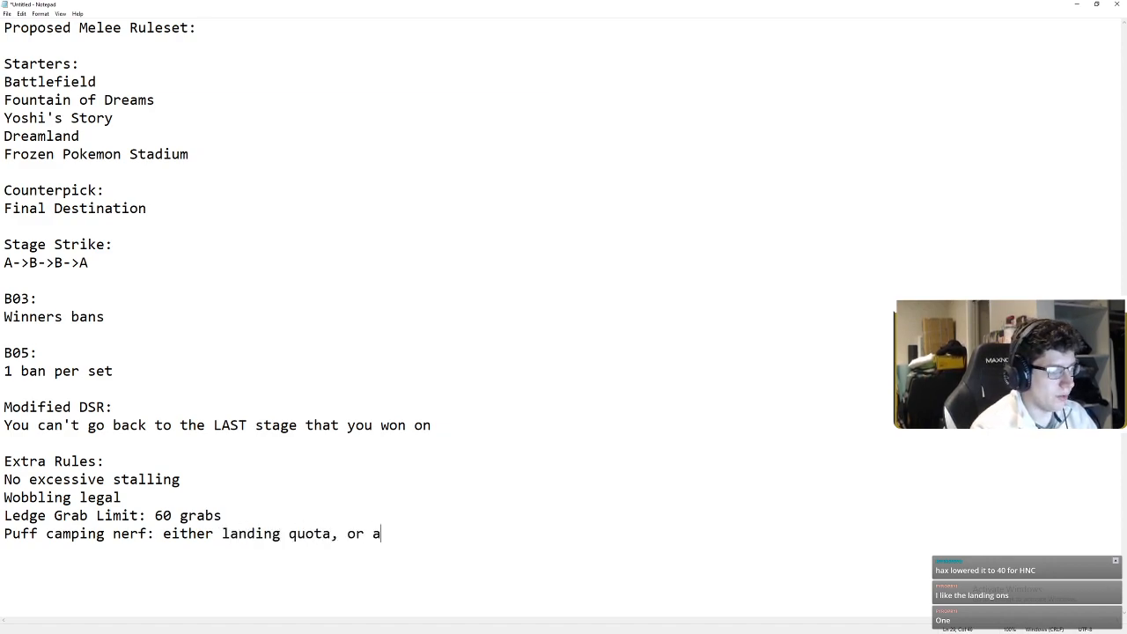
{"action": "type", "text": "ir time limit (I don't know w"}
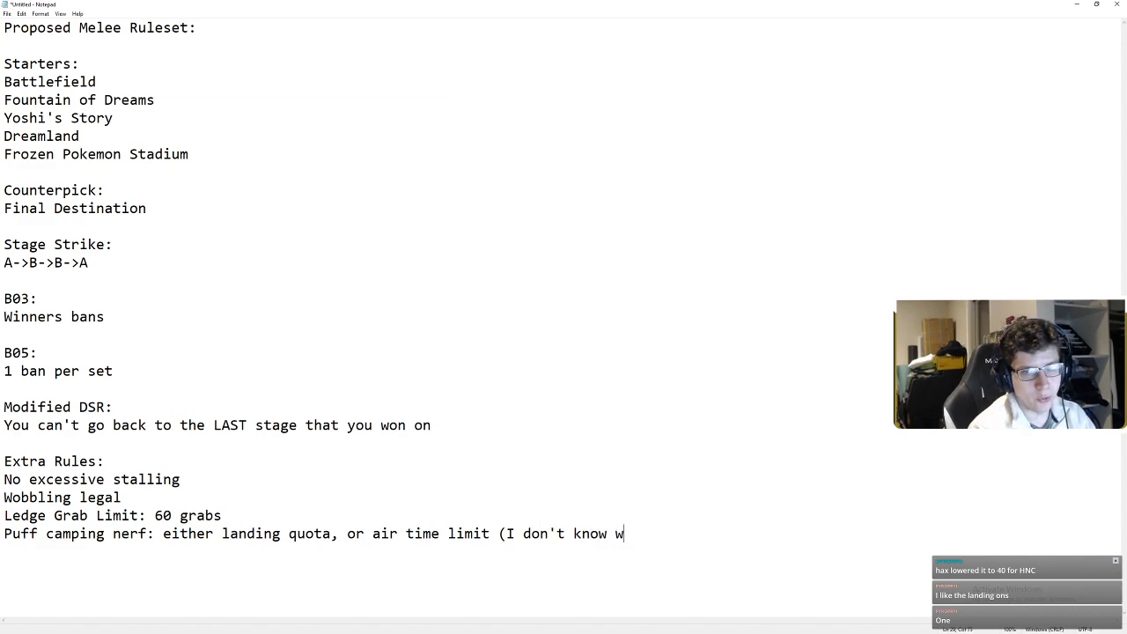
{"action": "type", "text": "hich,"}
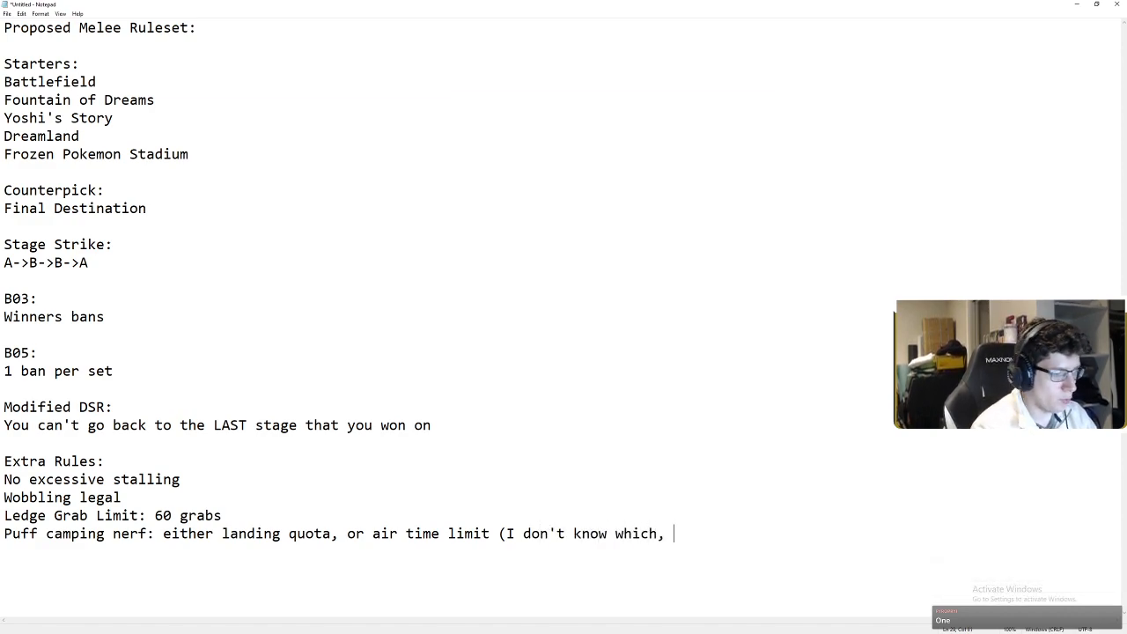
{"action": "type", "text": "we need to test it)"}
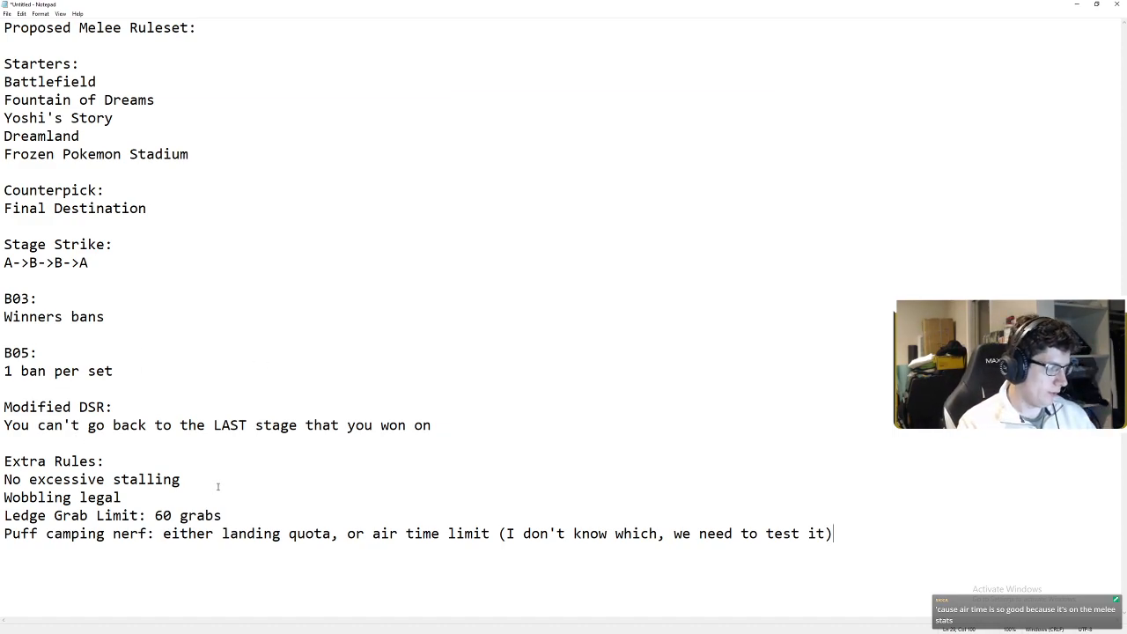
{"action": "type", "text": "(NEED TO W"}
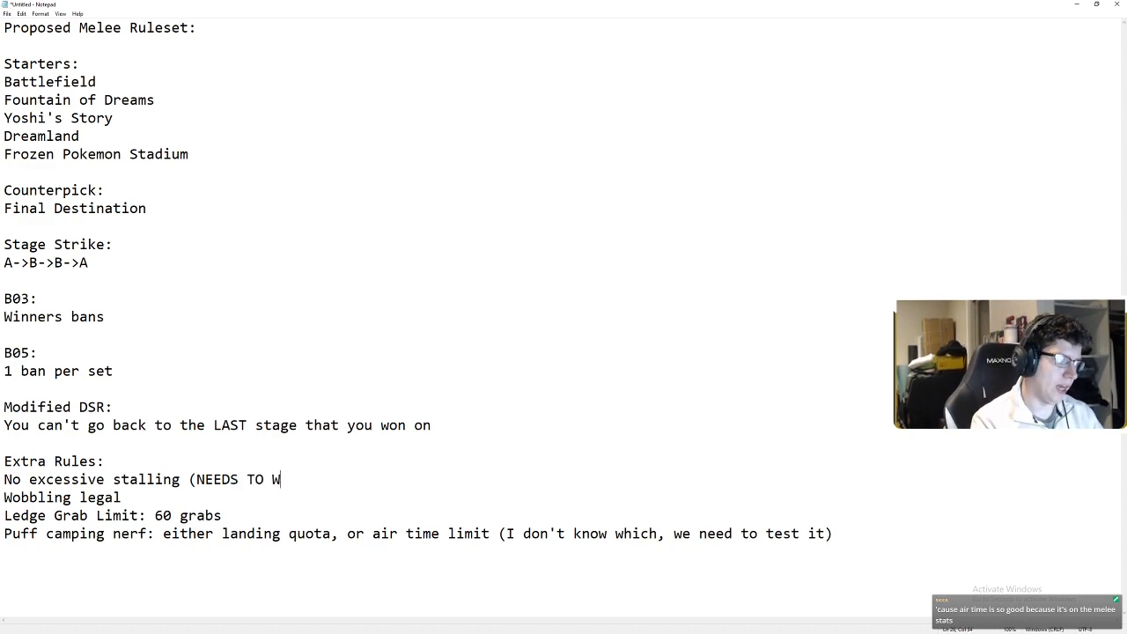
- Append '(NEEDS TO WORK ON AN ACTUAL DEFINITION)' to the stalling line and retype the Puff nerf as an indented bullet
{"action": "type", "text": "ORK ON AN ACTUAL DEFINI"}
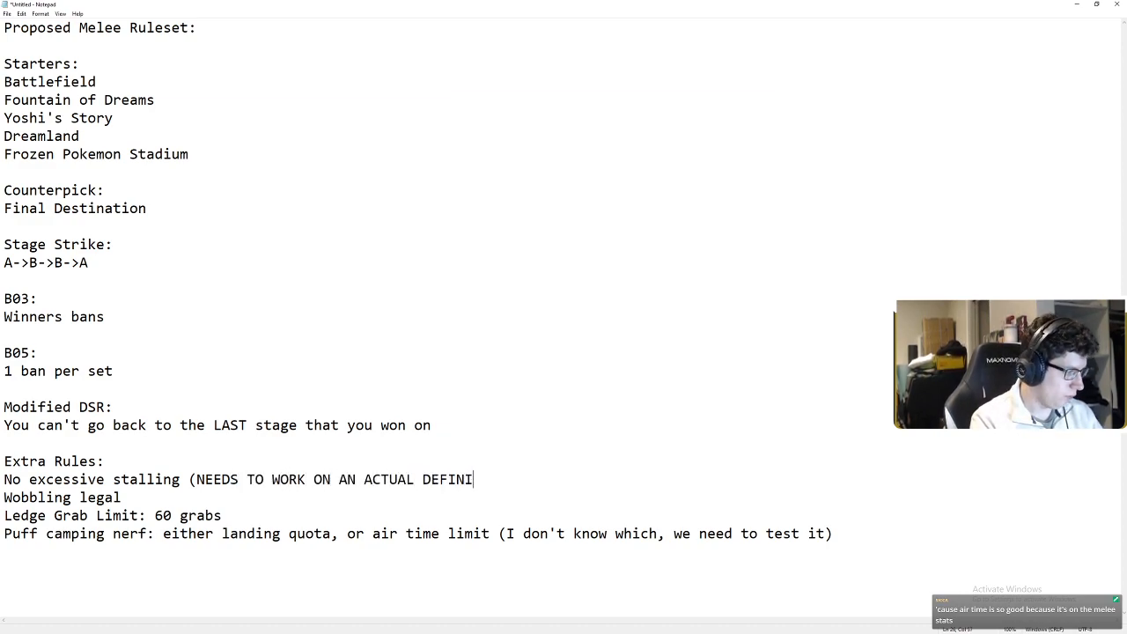
{"action": "type", "text": "TION)"}
{"action": "type", "text": "-"}
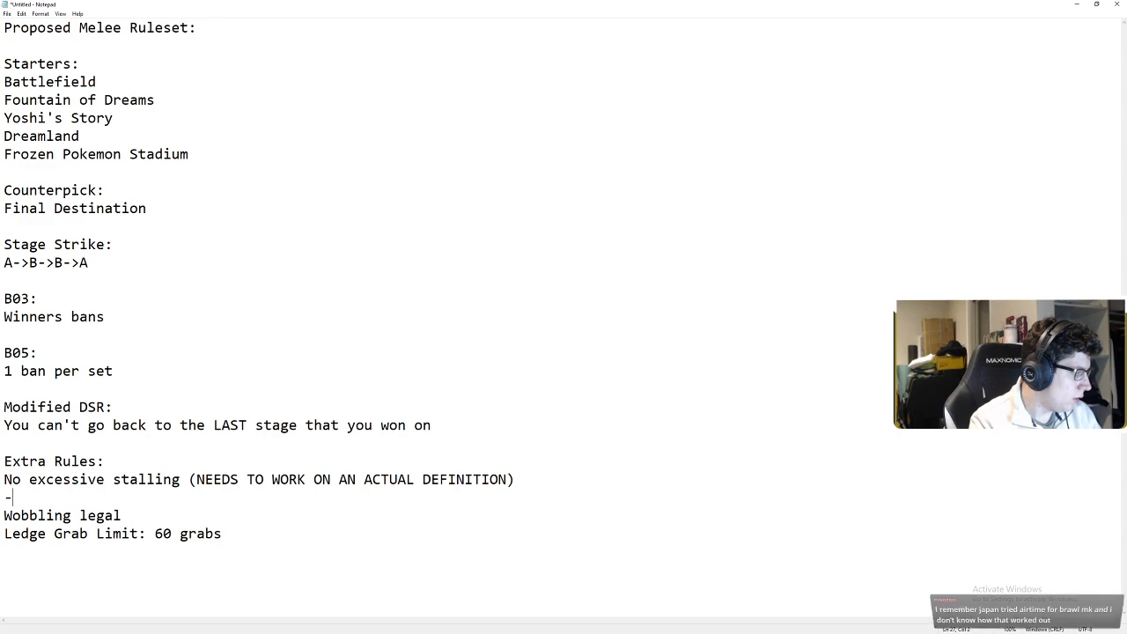
{"action": "type", "text": "Puff camping nerf: either landing quota, or air time limit (I don't know which, we need to test it)"}
{"action": "type", "text": "- i"}
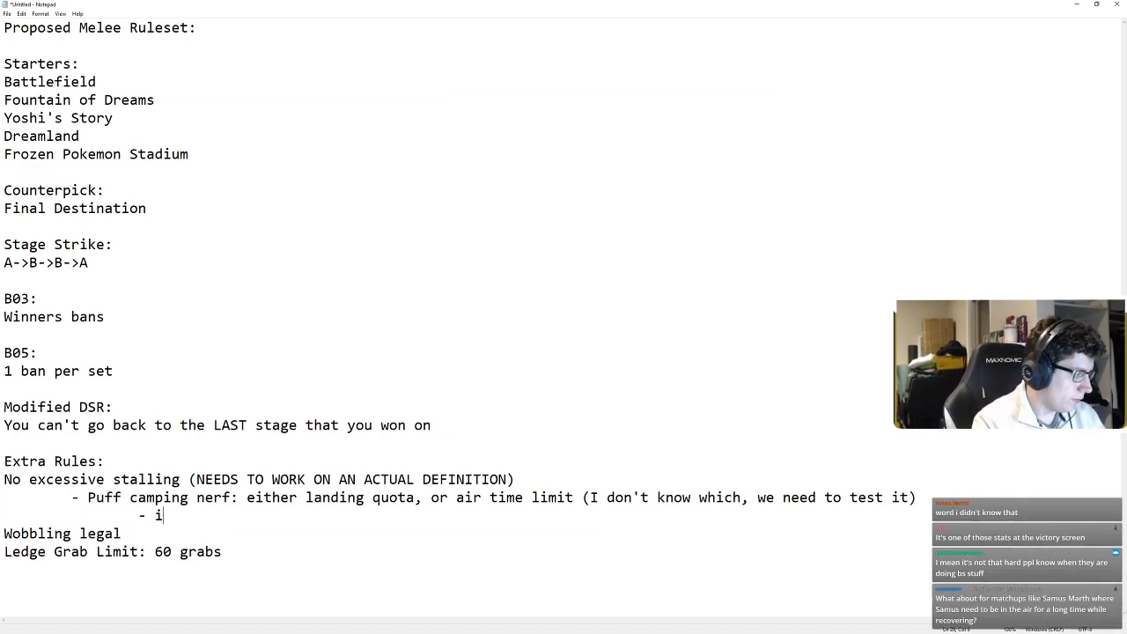
- Type the indented note: if no other nerf is found, Puff loses timeouts, though it may cause problems
{"action": "type", "text": "f you can't find any other n"}
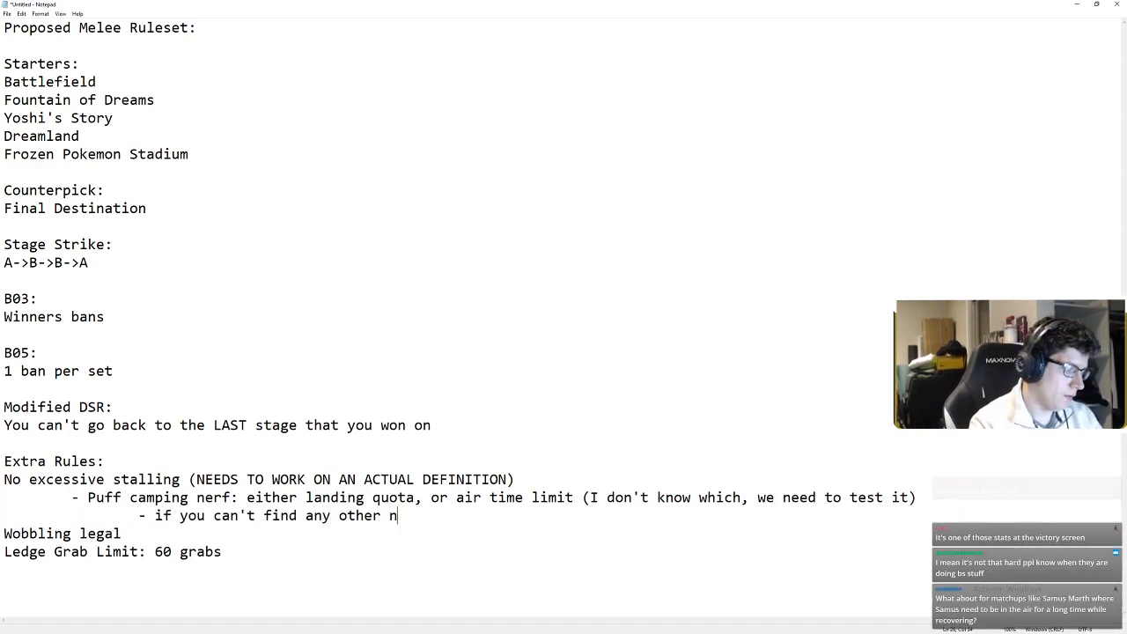
{"action": "type", "text": "erf, maybe she loses t"}
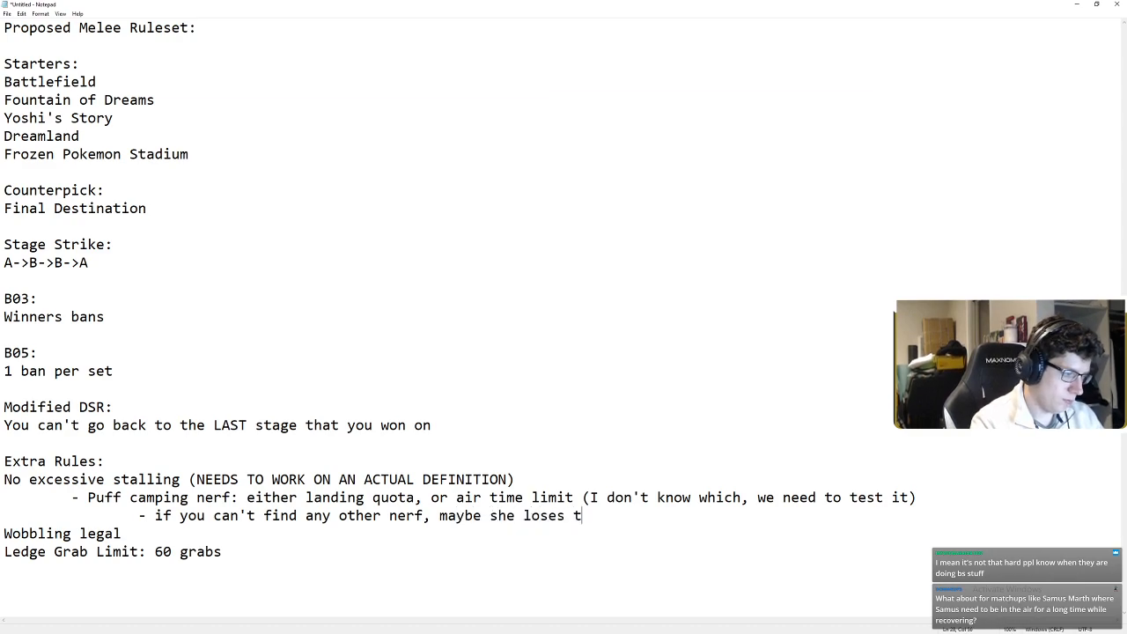
{"action": "type", "text": "imeouts, but t"}
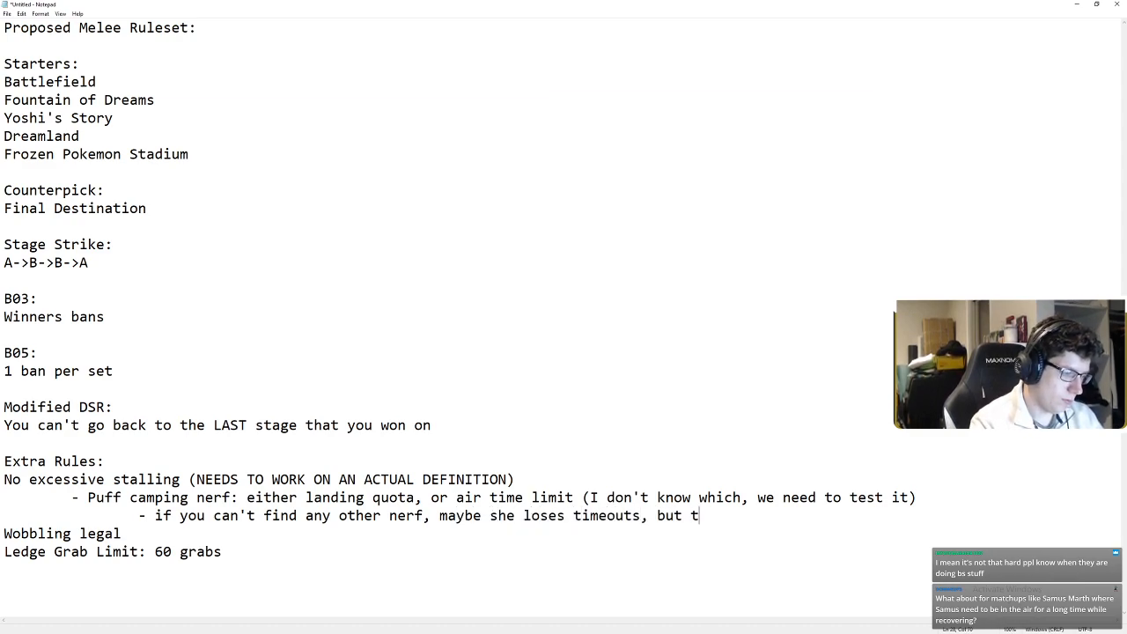
{"action": "type", "text": "his could cause"}
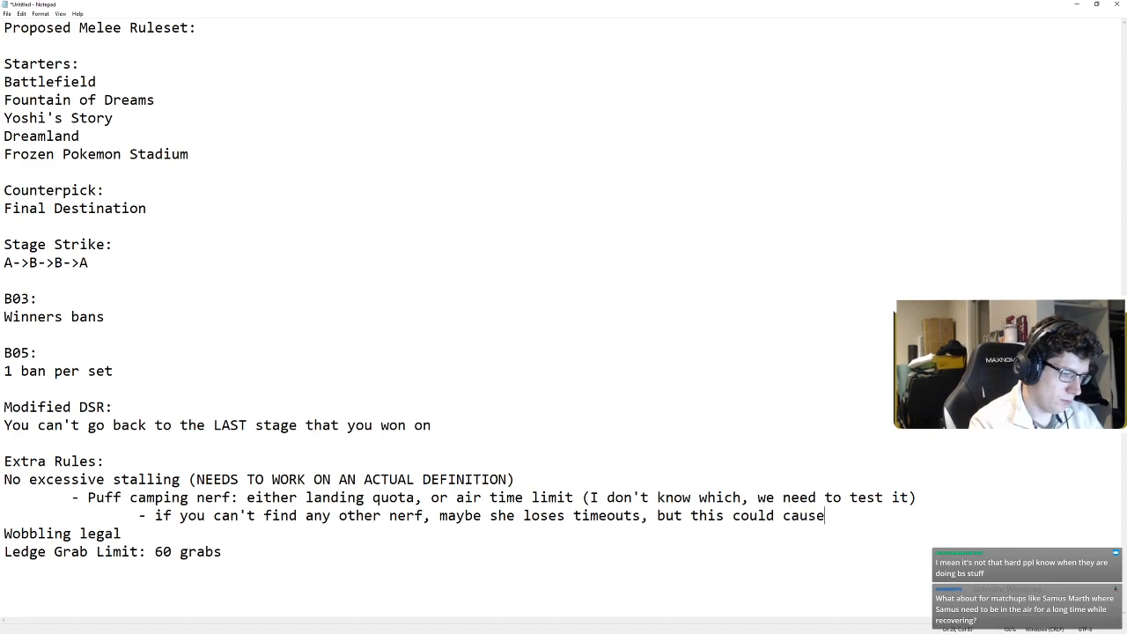
{"action": "type", "text": "a bunch of other prob"}
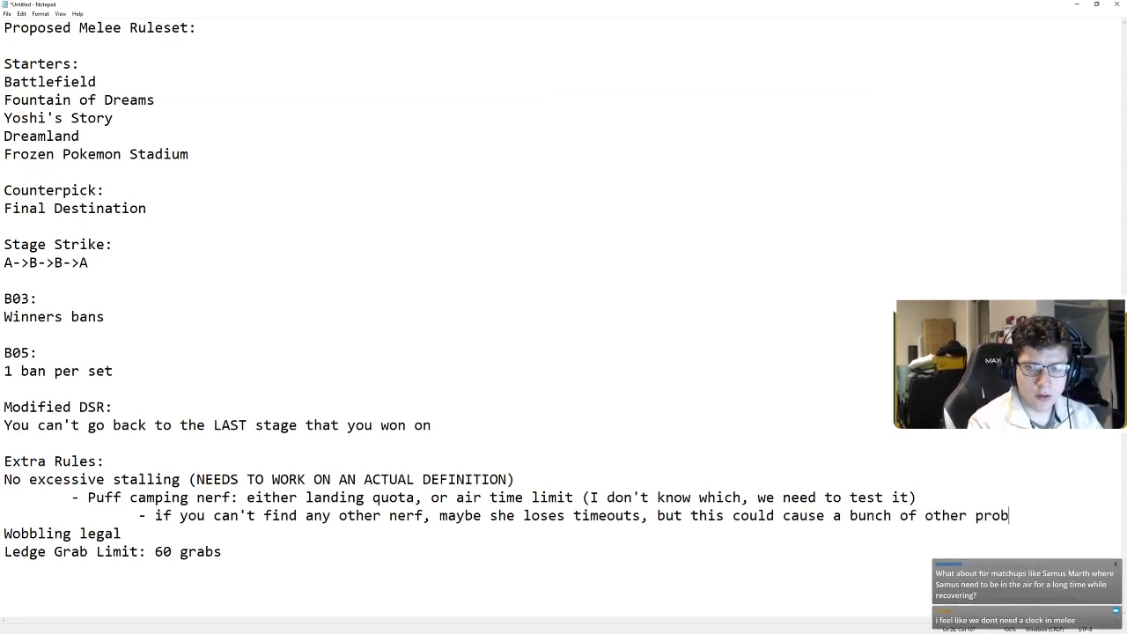
{"action": "type", "text": "lems"}
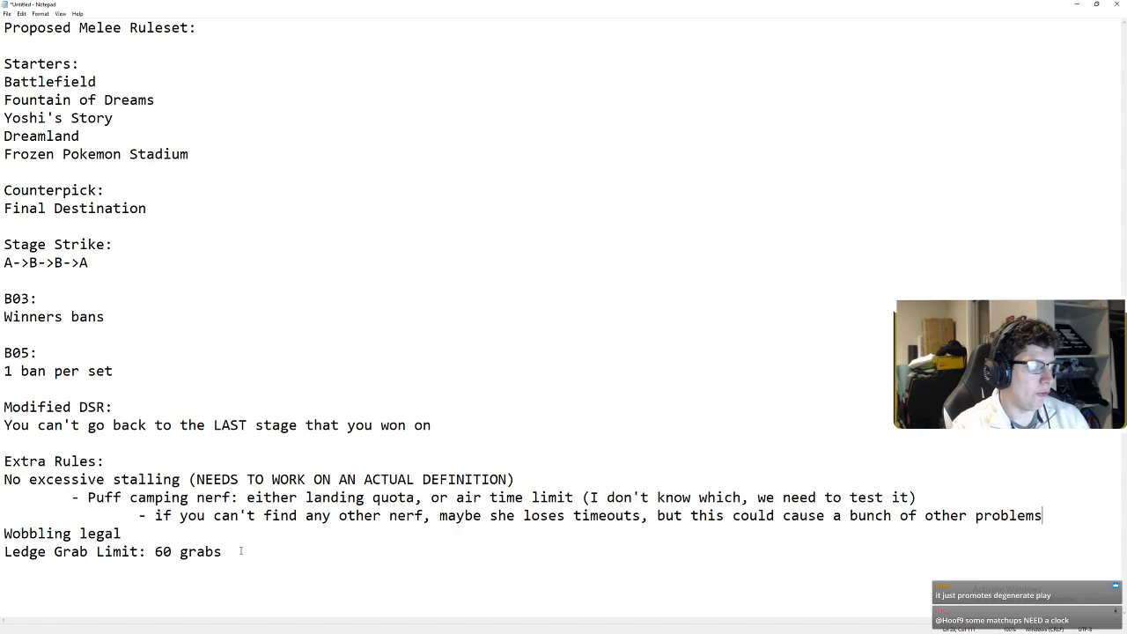
- Add a Timer note: should remain unchanged, or if changed, no lower than 7 minutes
{"action": "type", "text": "Timer"}
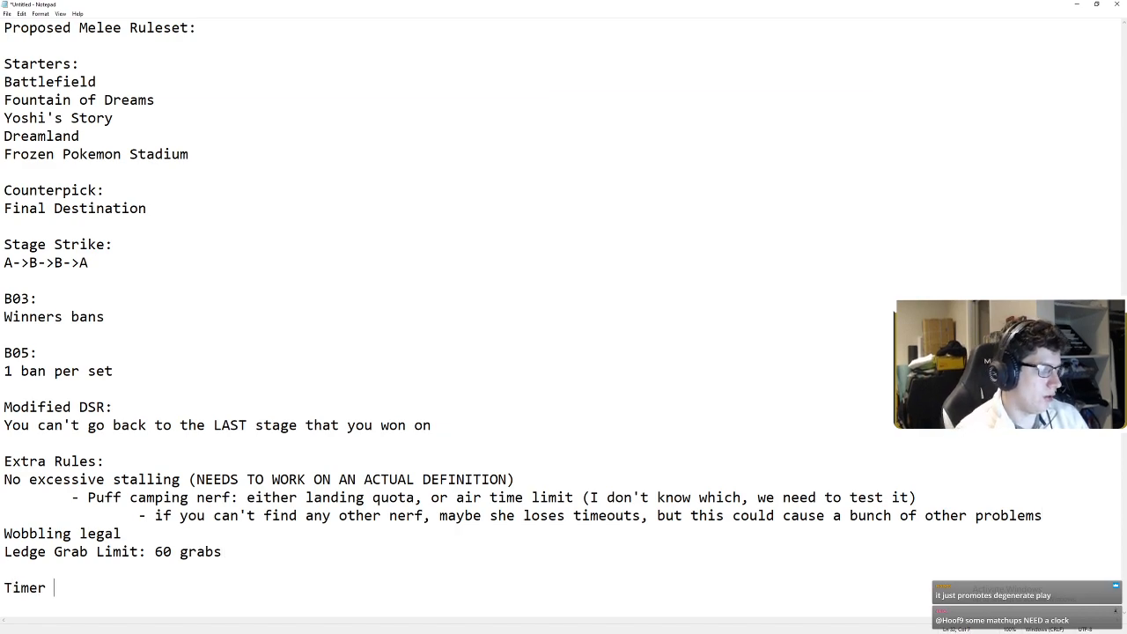
{"action": "type", "text": "should probably rema"}
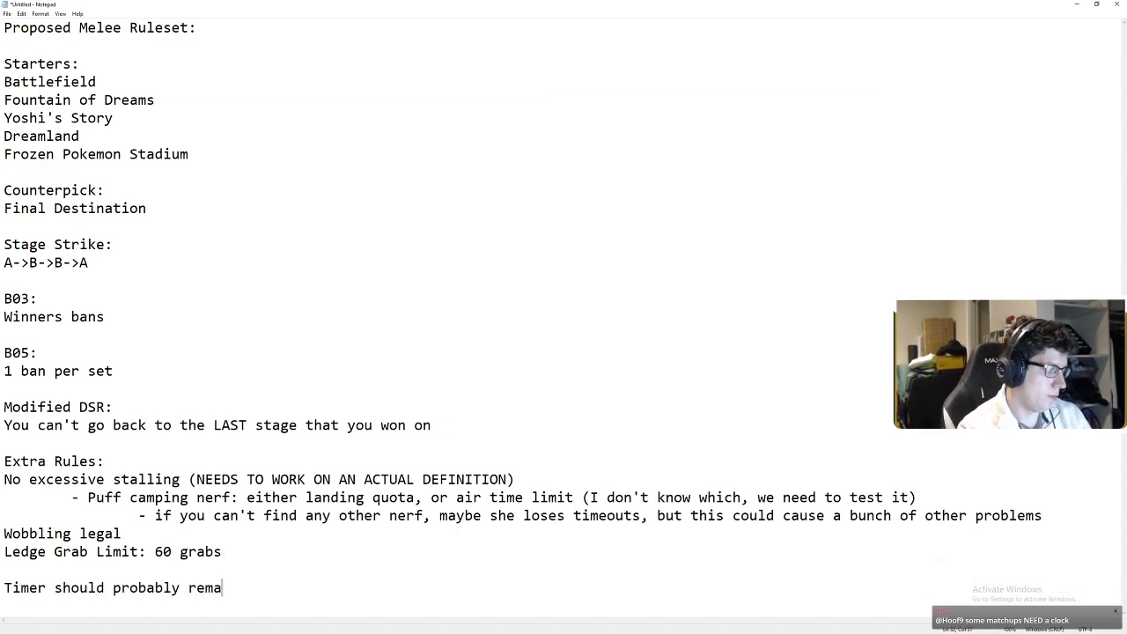
{"action": "type", "text": "in unchanged,"}
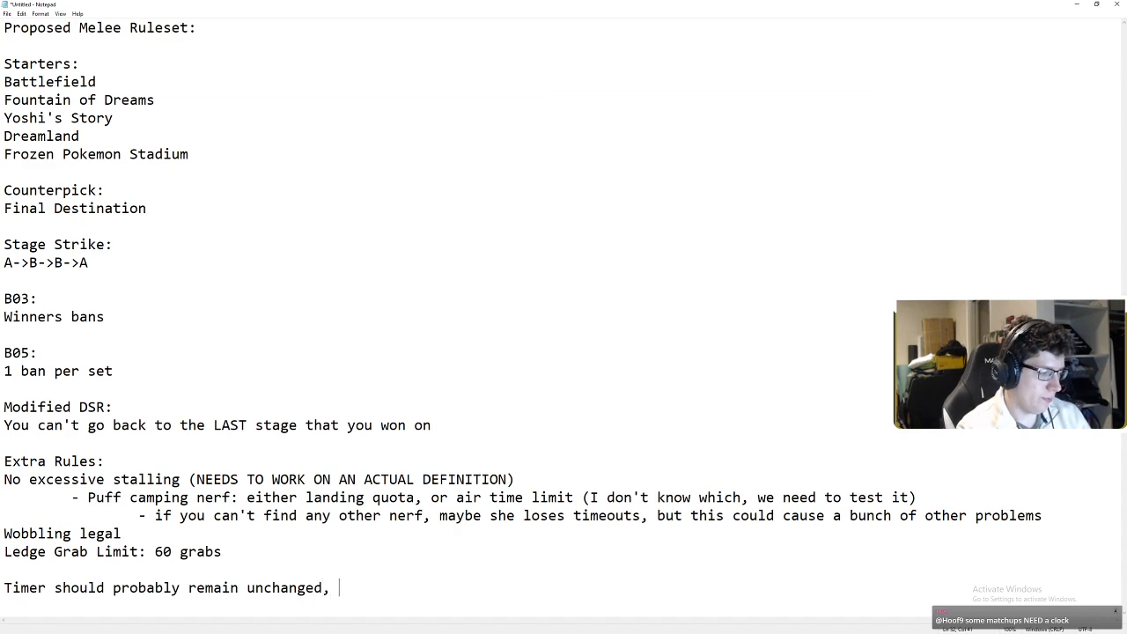
{"action": "type", "text": "if you're going"}
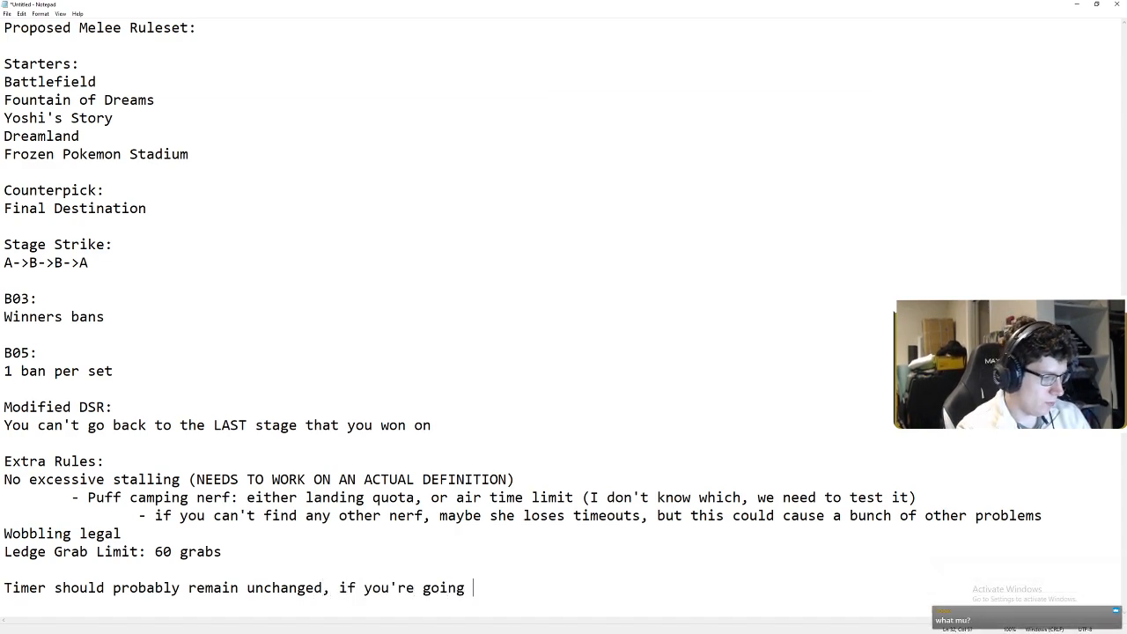
{"action": "type", "text": "to change it, no"}
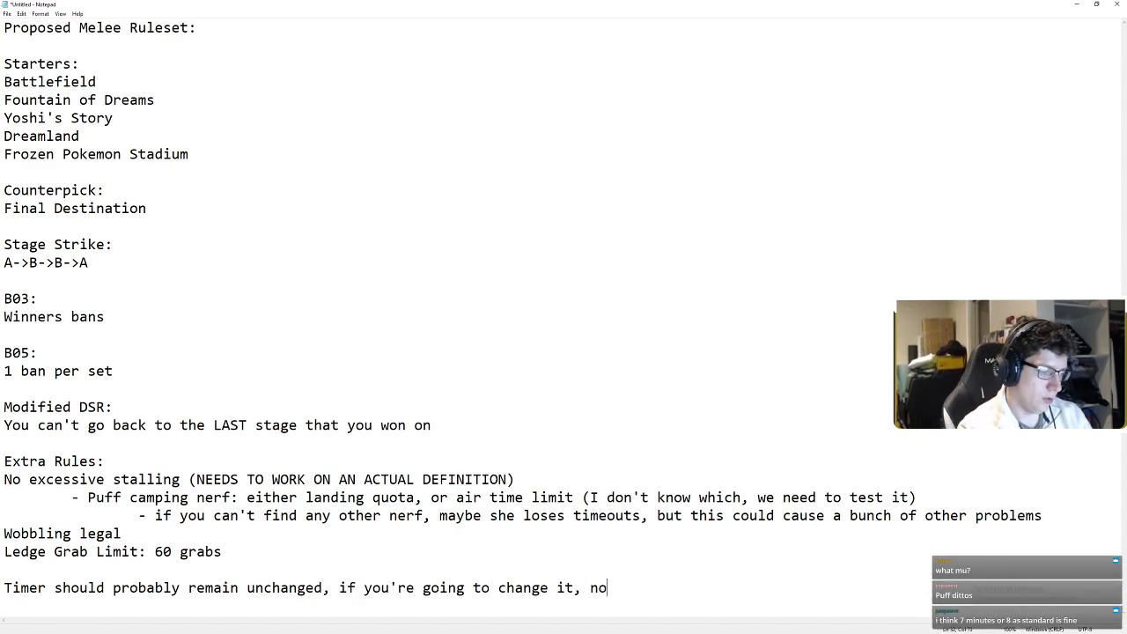
{"action": "type", "text": "lower than 7 mi"}
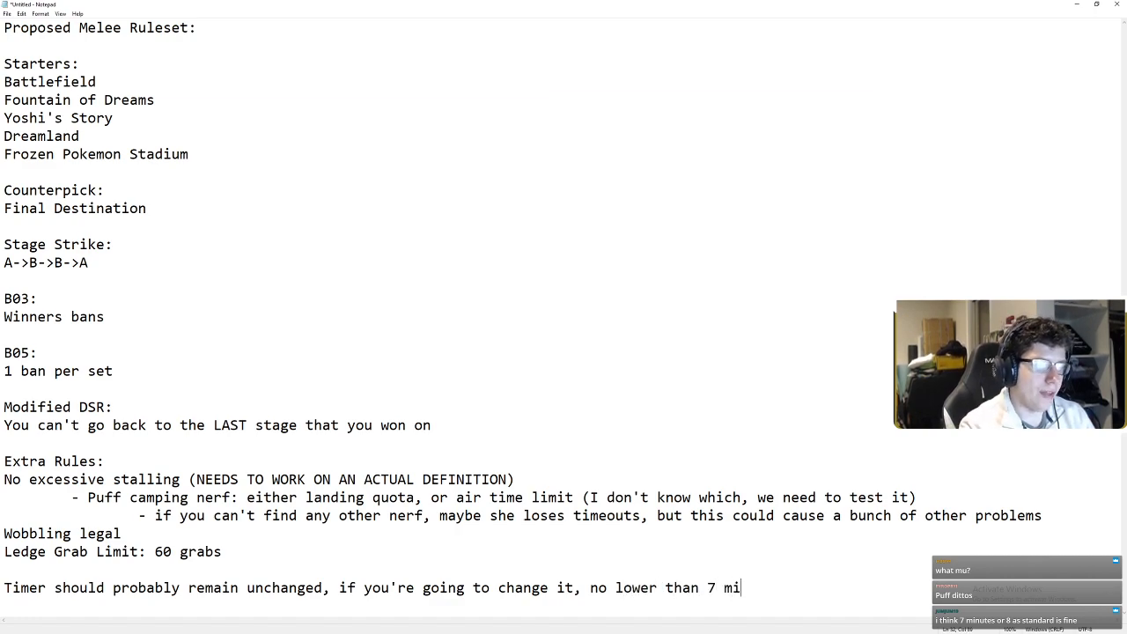
{"action": "type", "text": "nutes"}
{"action": "type", "text": "- would n"}
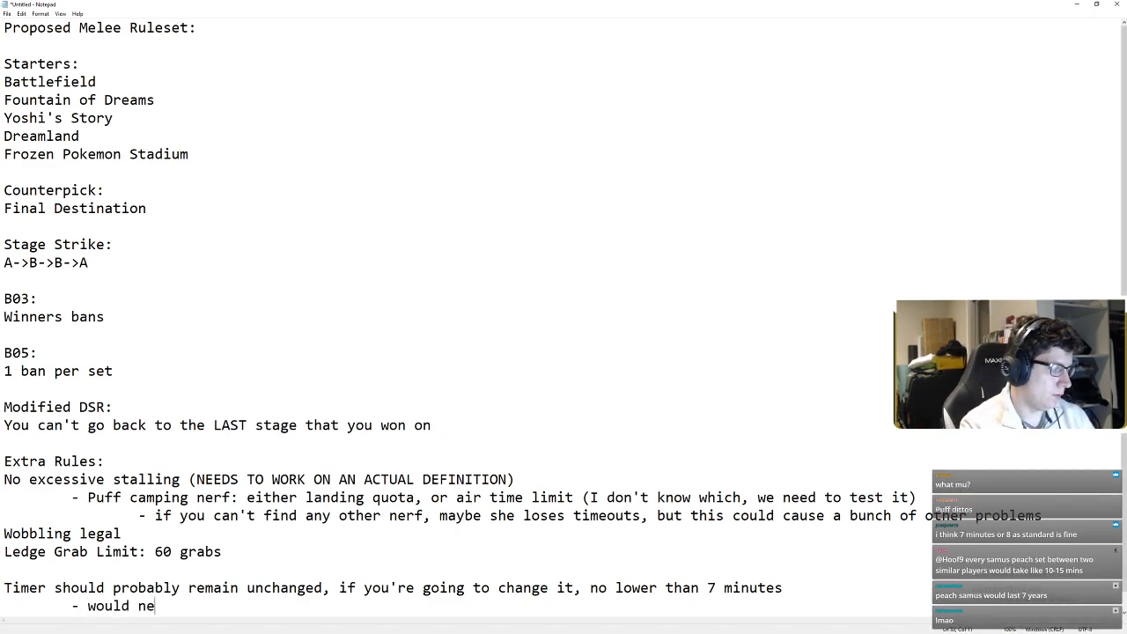
- Add the sub-point that LGL would need to scale, and begin a follow-up sentence
{"action": "type", "text": "ed to scale LGL"}
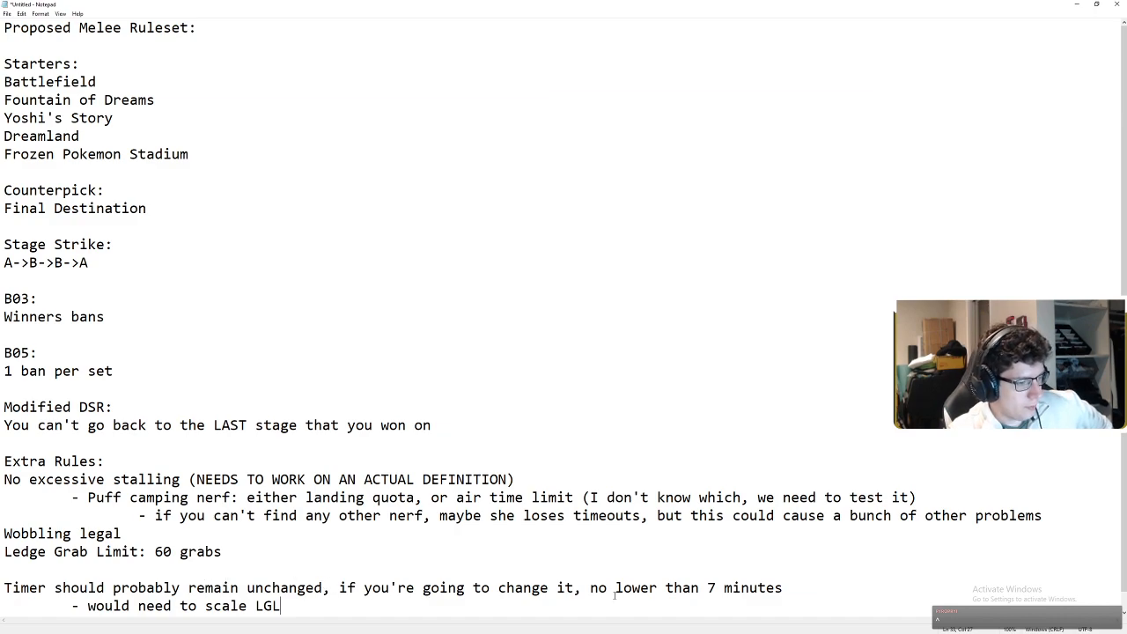
{"action": "type", "text": ". EIthe"}
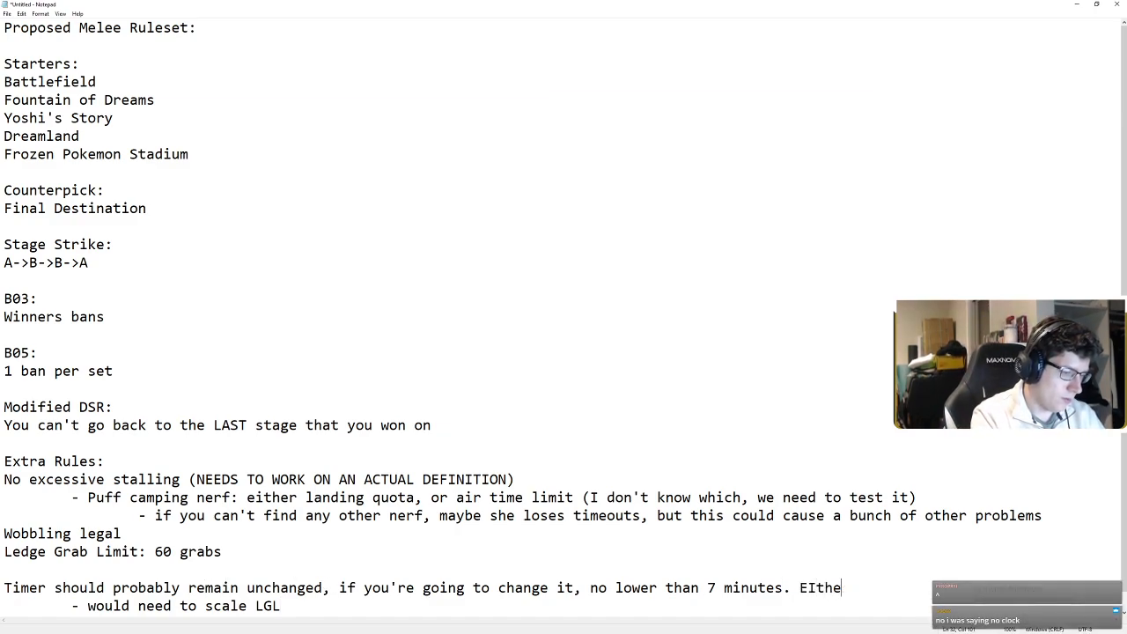
{"action": "type", "text": "ither's probably fine"}
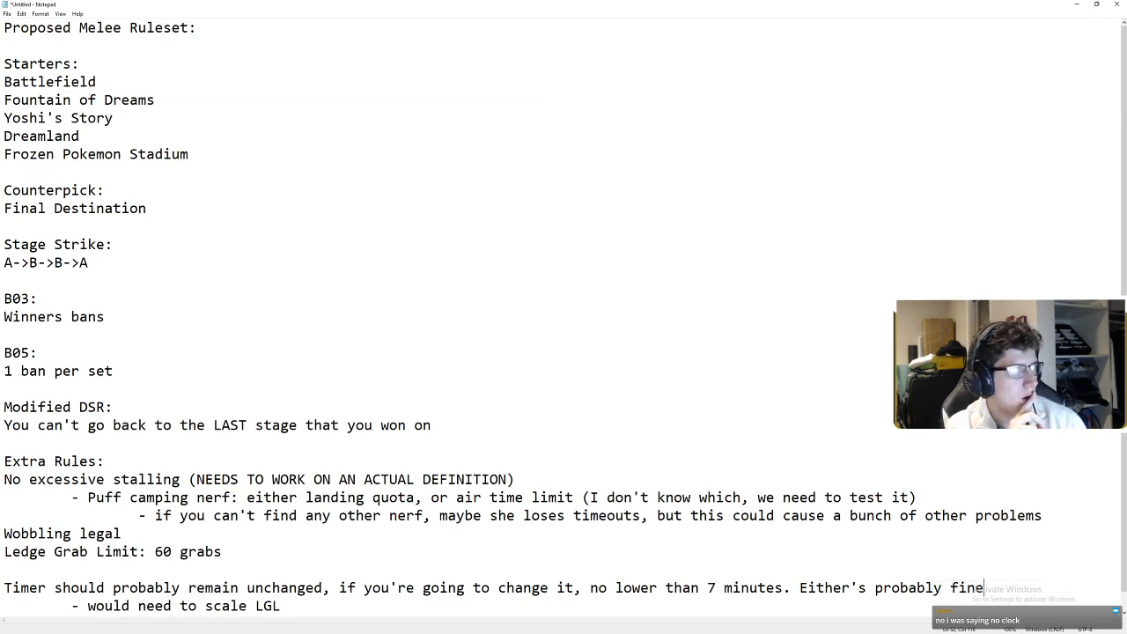
{"action": "mouse_move", "coordinate": [180, 141]}
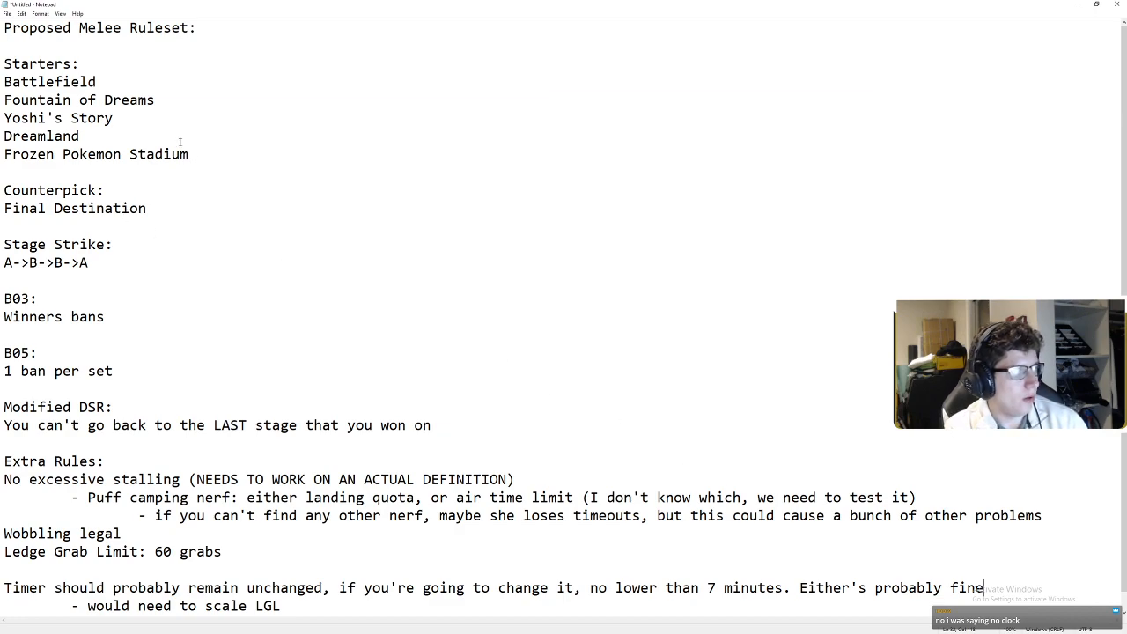
- Extend 'Winners bans' with: loser picks stage, winner picks character, loser picks character
{"action": "left_click_drag", "start_coordinate": [7, 81], "coordinate": [188, 154]}
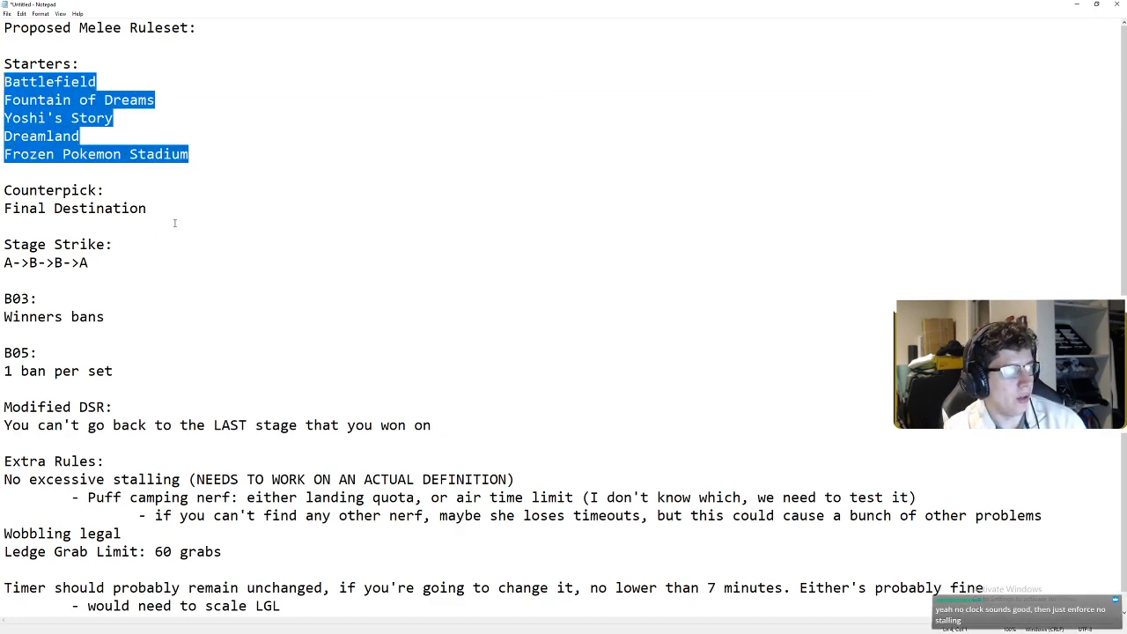
{"action": "double_click", "coordinate": [75, 208]}
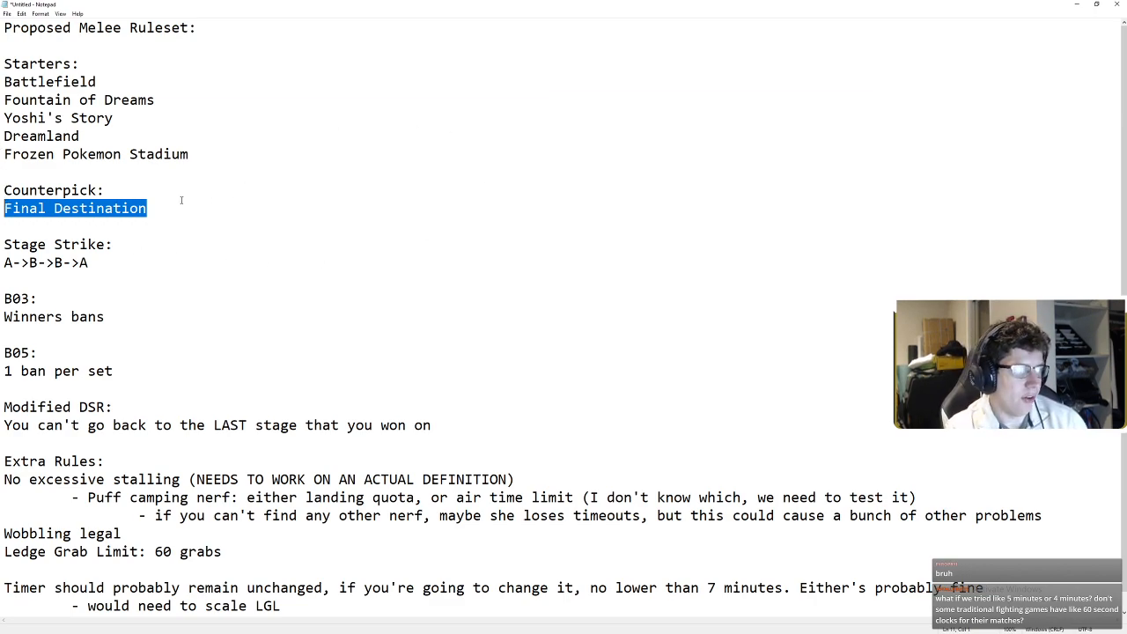
{"action": "double_click", "coordinate": [44, 262]}
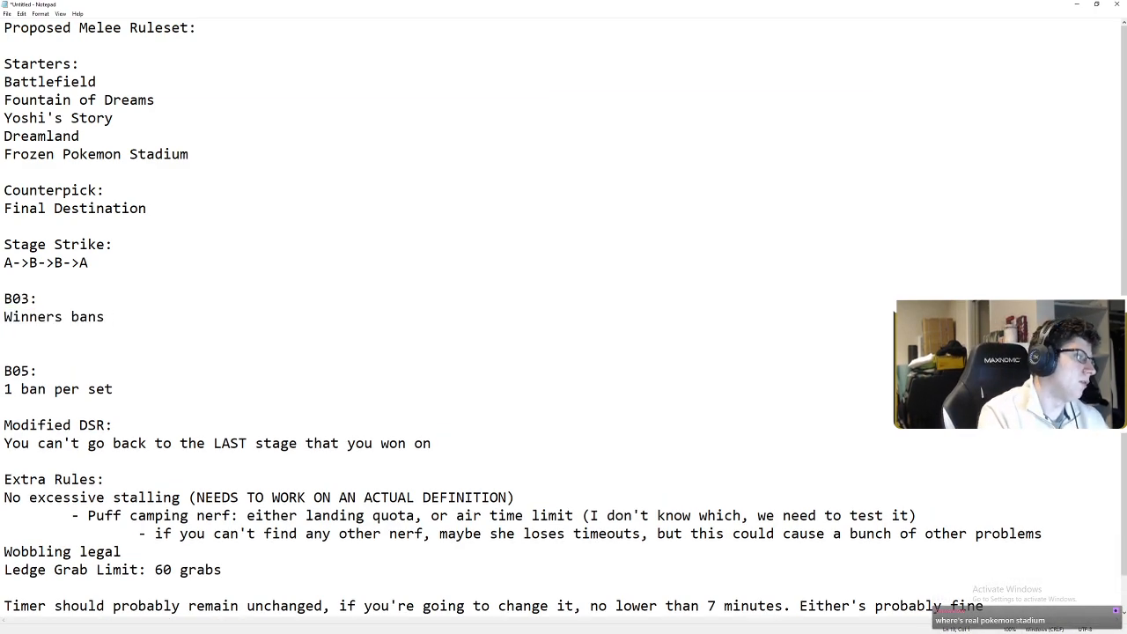
{"action": "type", "text": "Loser"}
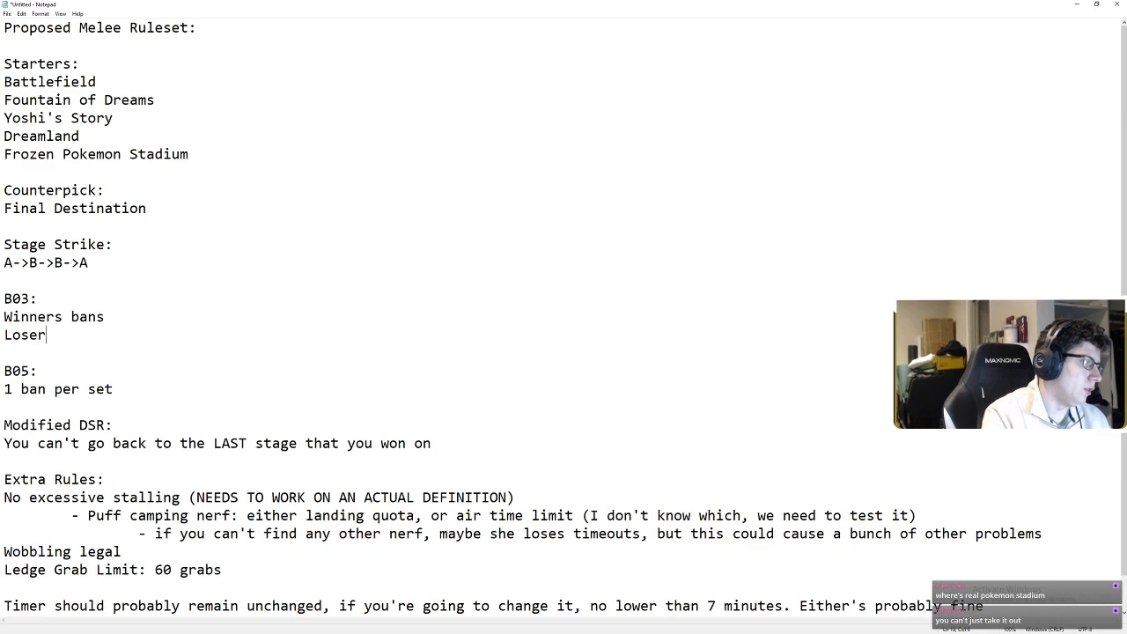
{"action": "key", "text": "Backspace"}
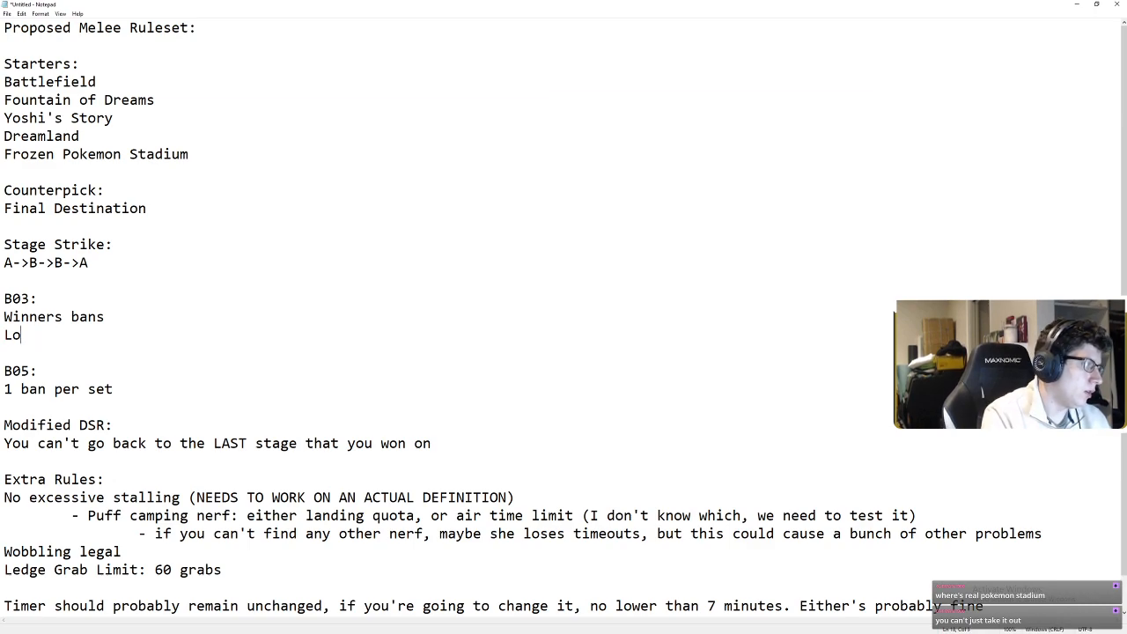
{"action": "type", "text": "ser picks sta"}
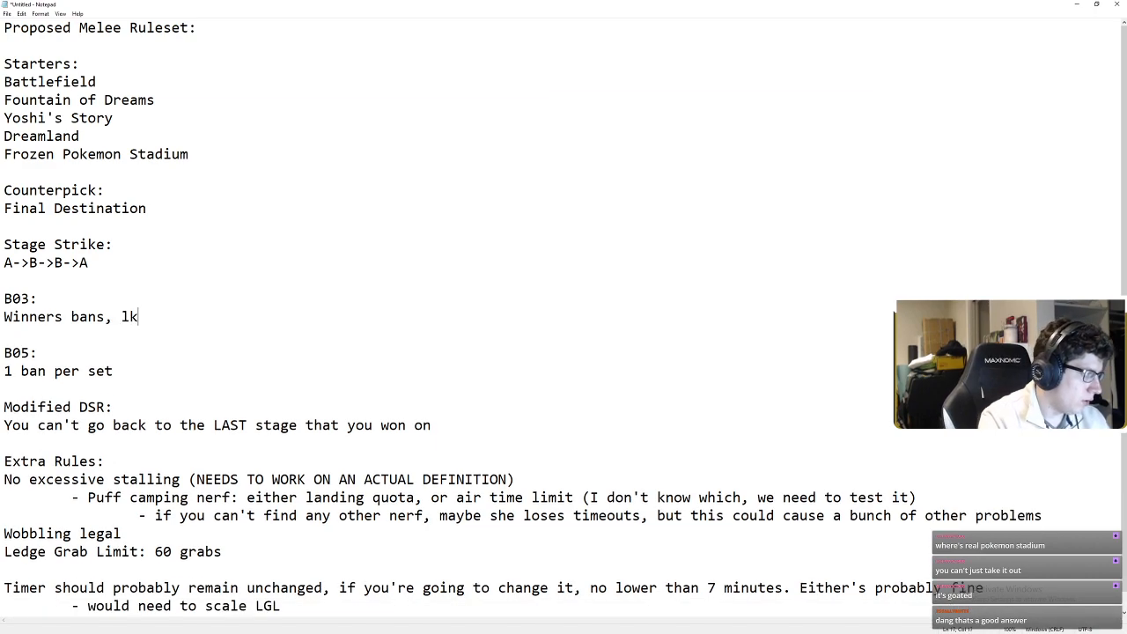
{"action": "type", "text": "oser pik"}
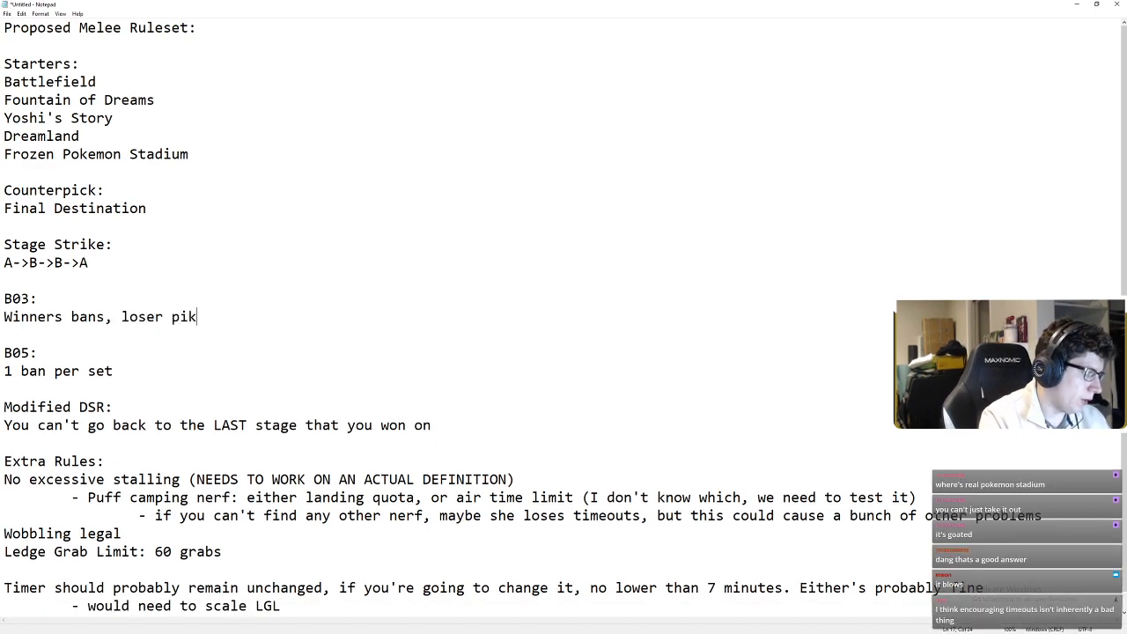
{"action": "type", "text": "s stage, winner pick"}
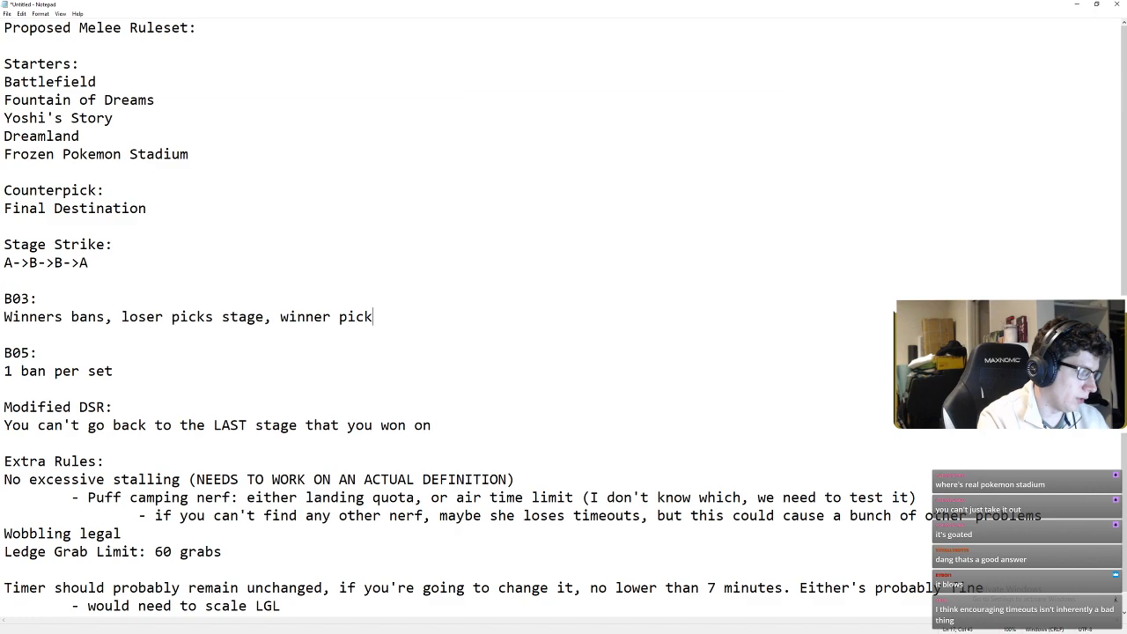
{"action": "type", "text": "s character, lose"}
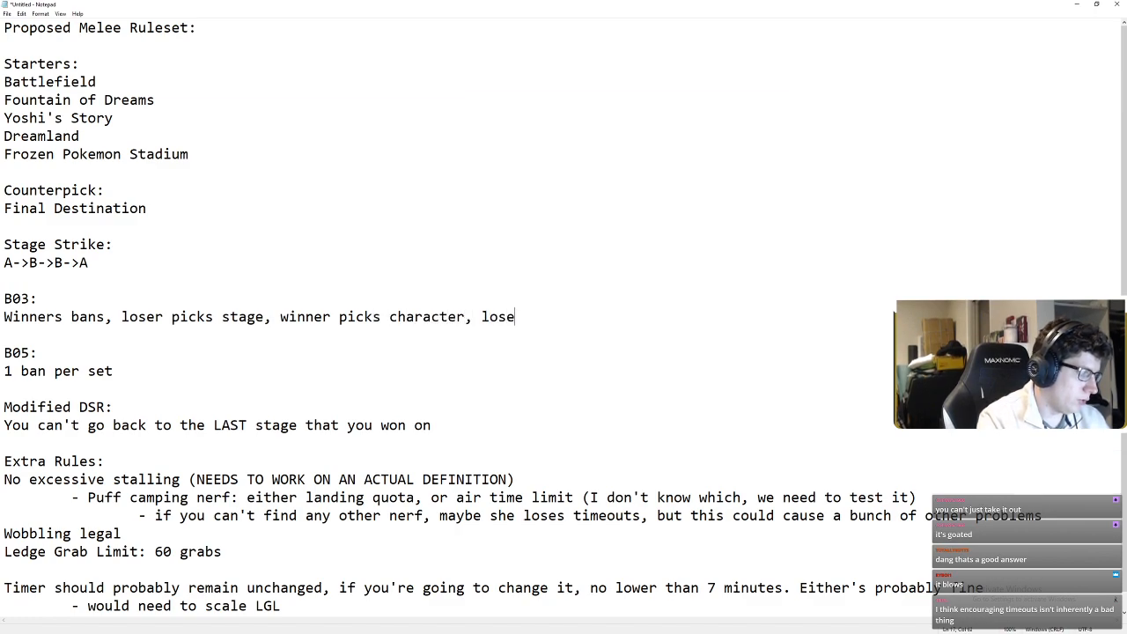
{"action": "type", "text": "r picks character"}
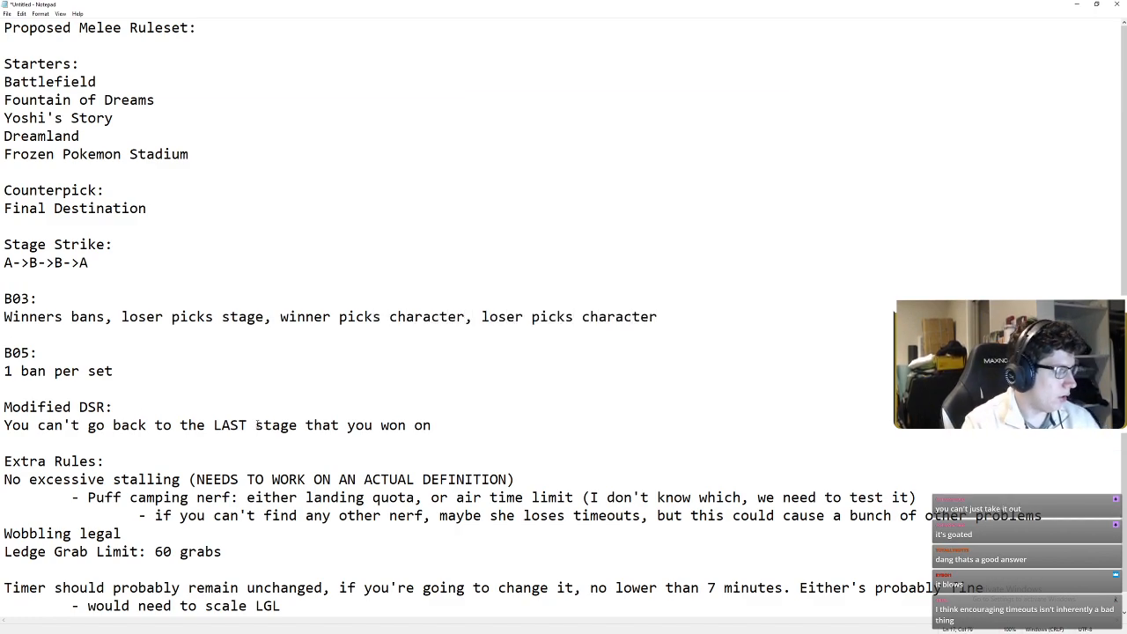
{"action": "left_click", "coordinate": [114, 370]}
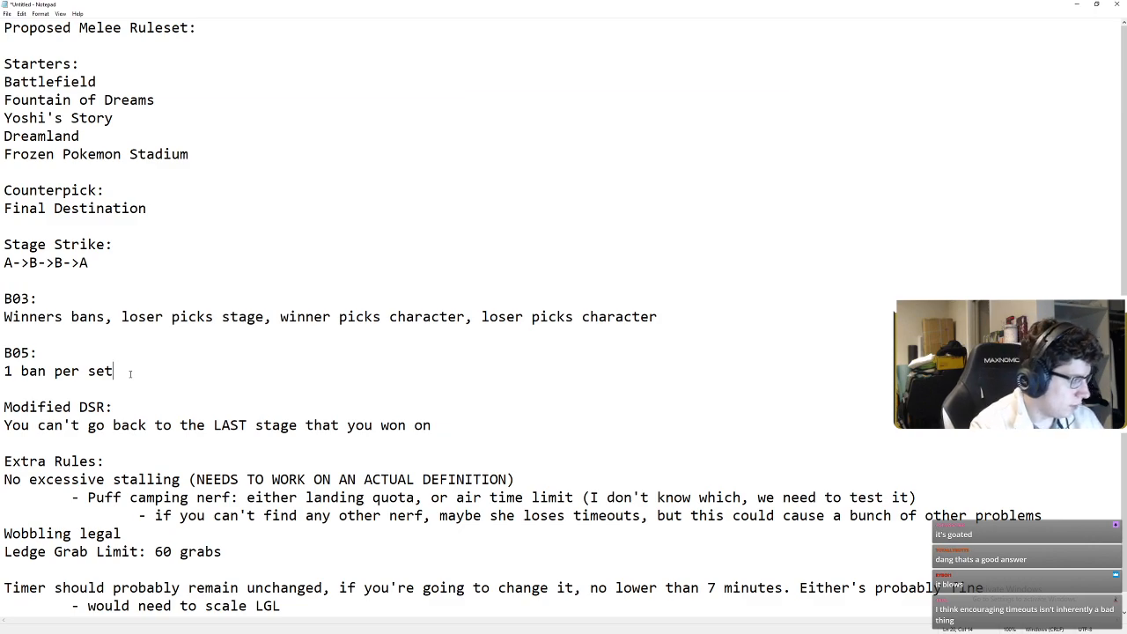
- Add 'winner chooses whether or not to ban' to B05, trimming the extra pick clauses
{"action": "type", "text": ", w"}
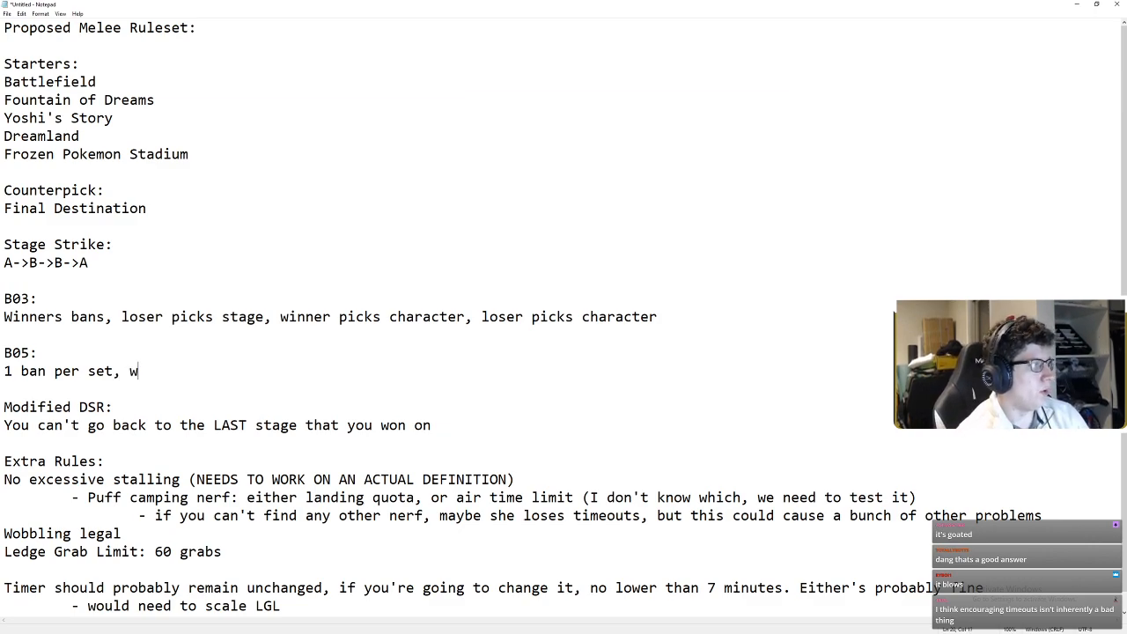
{"action": "type", "text": "inner chooses"}
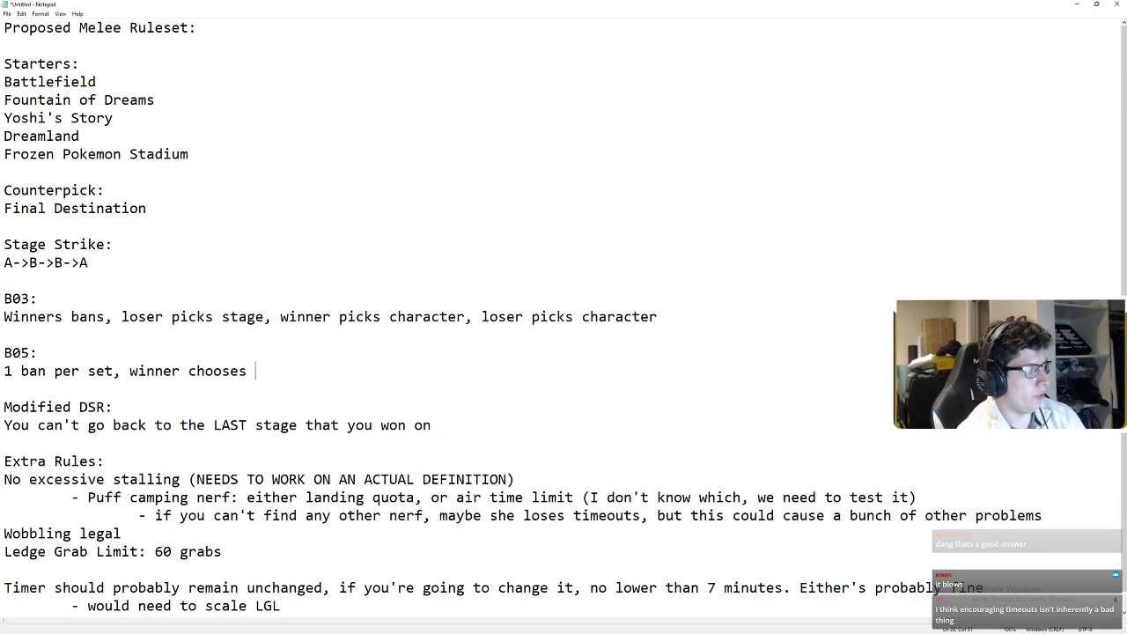
{"action": "type", "text": "whether or not to use b"}
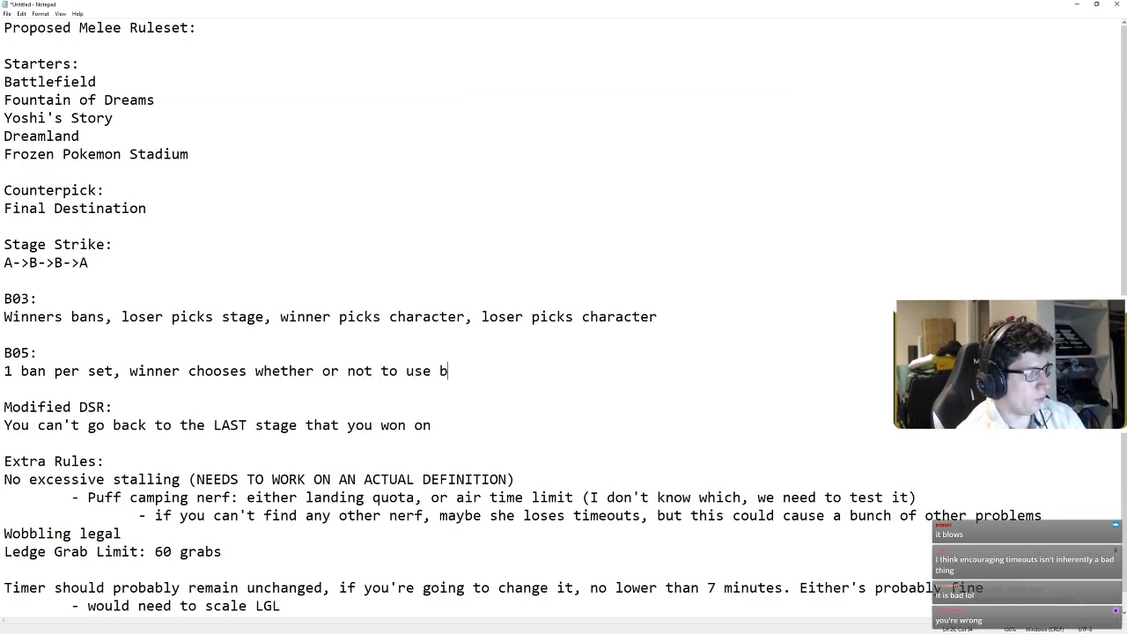
{"action": "type", "text": "an, loser picks st"}
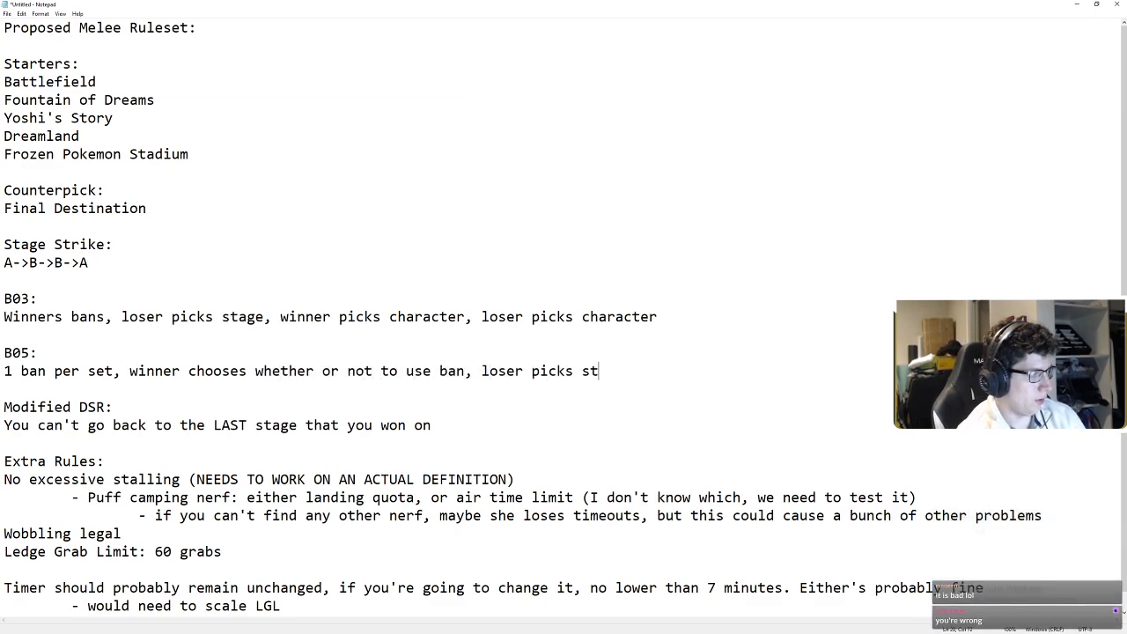
{"action": "type", "text": "age, winners p"}
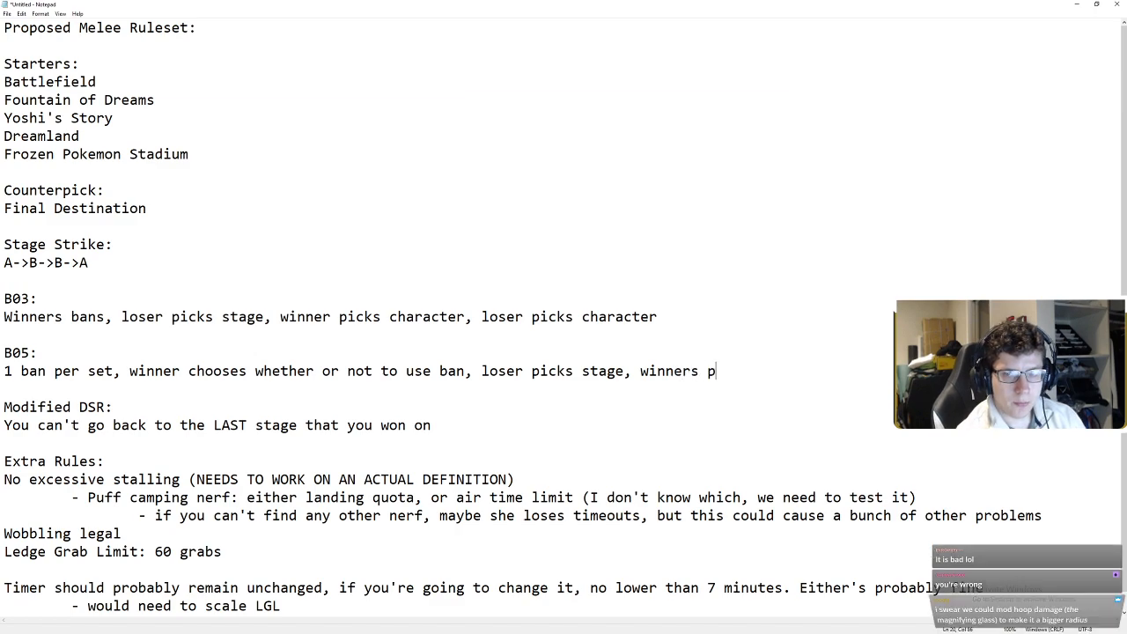
{"action": "type", "text": "icks char, loser"}
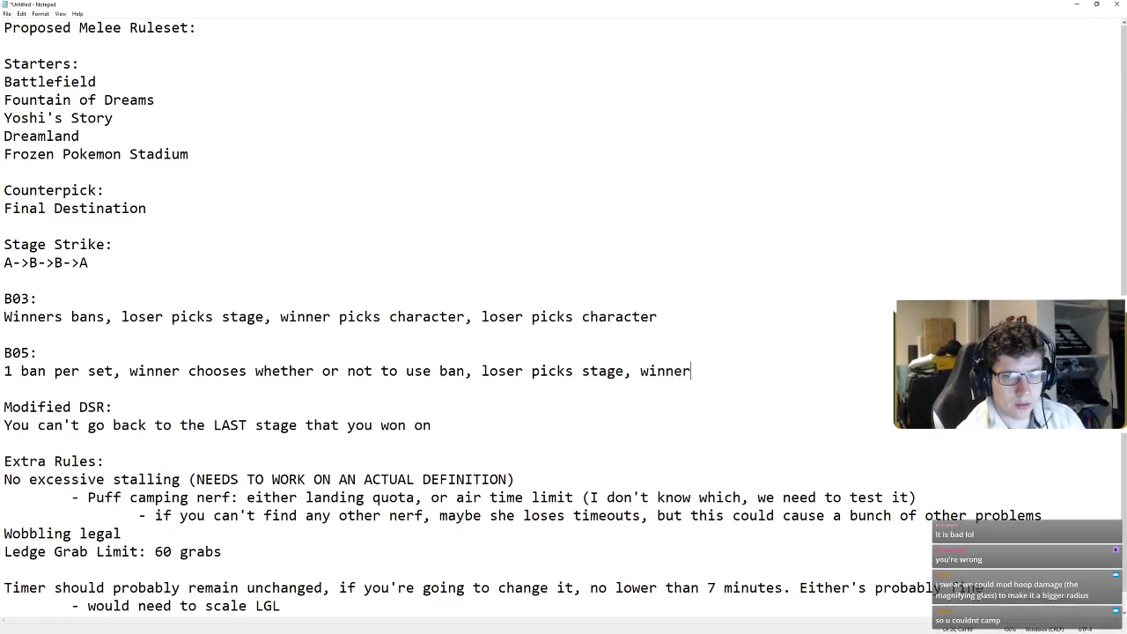
{"action": "key", "text": "Backspace"}
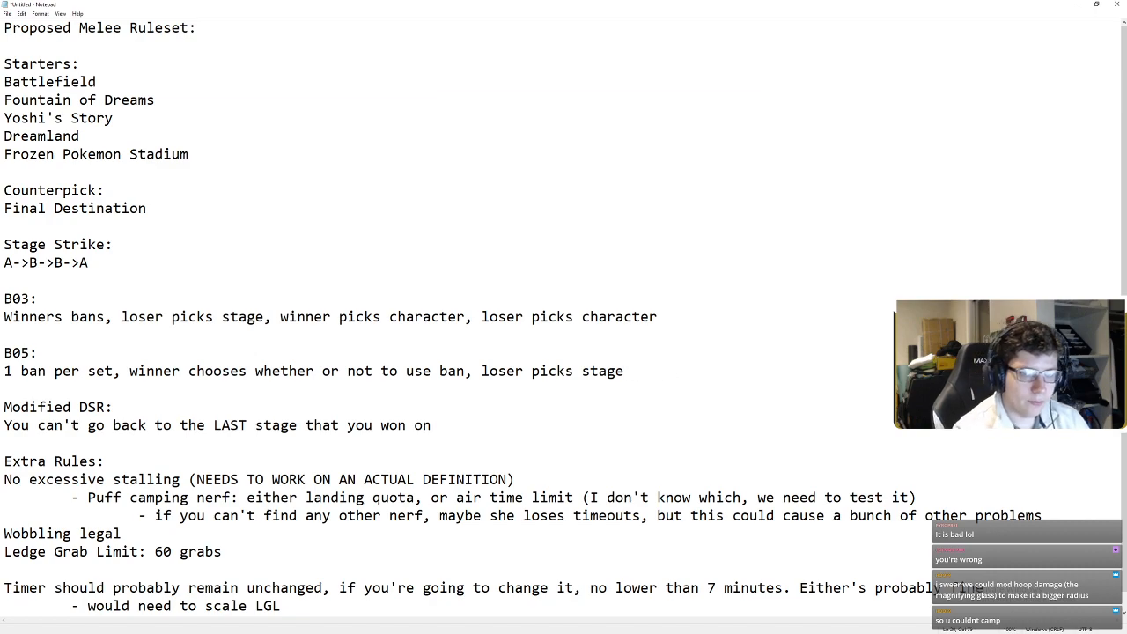
{"action": "key", "text": "BackSpace"}
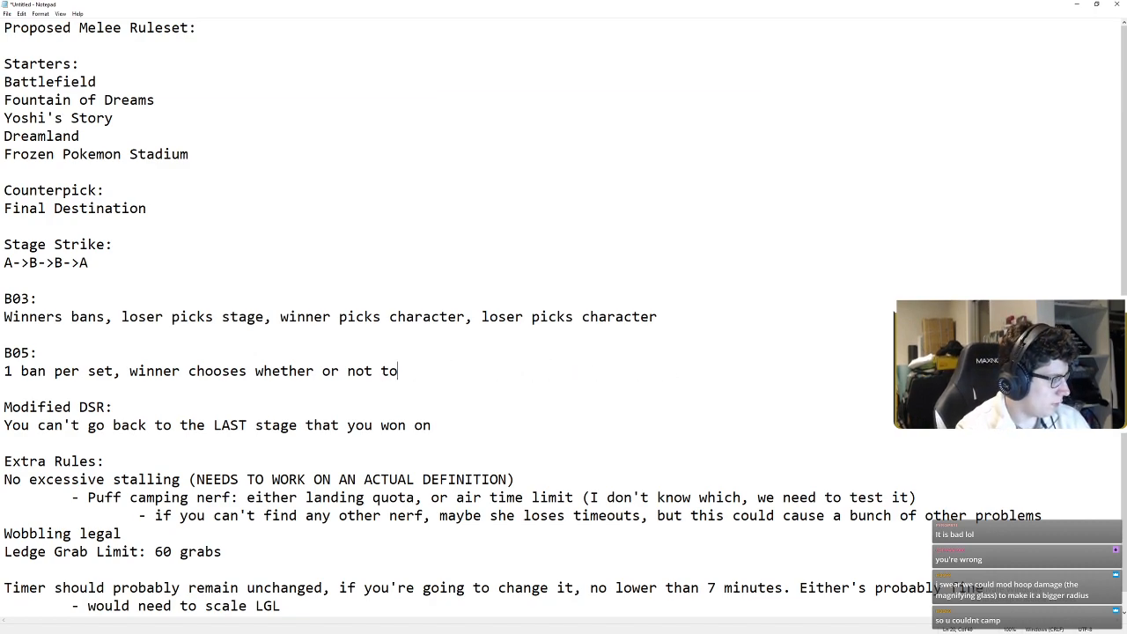
{"action": "key", "text": "Backspace"}
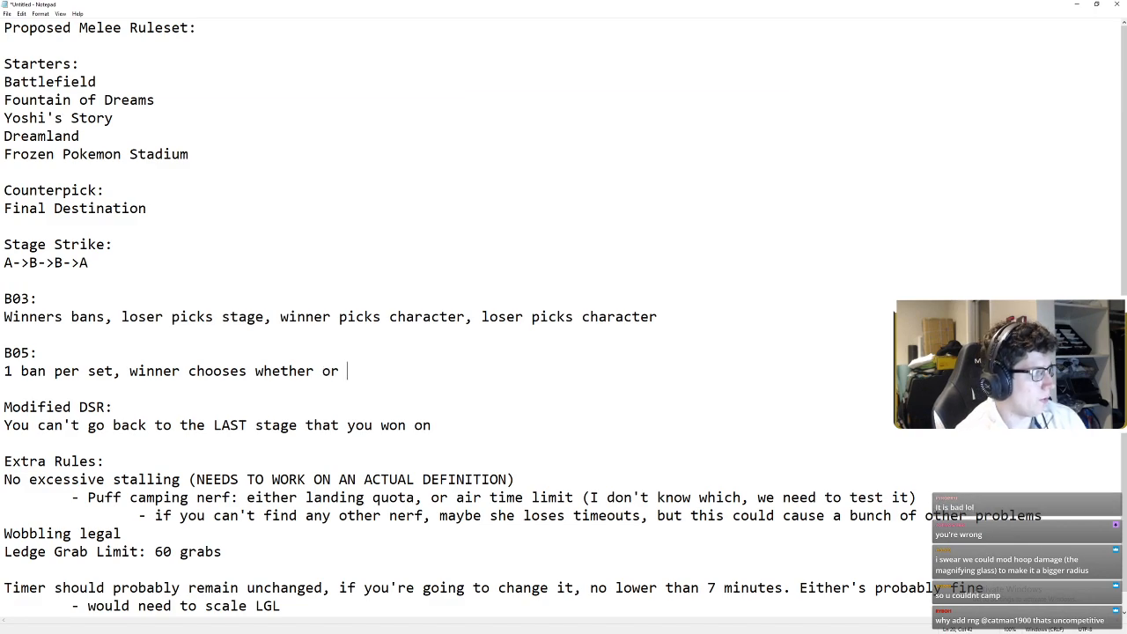
- End the B05 rule with 'then b03 ruleset' plus a 'ban once per set' sub-point
{"action": "type", "text": "not to ban,"}
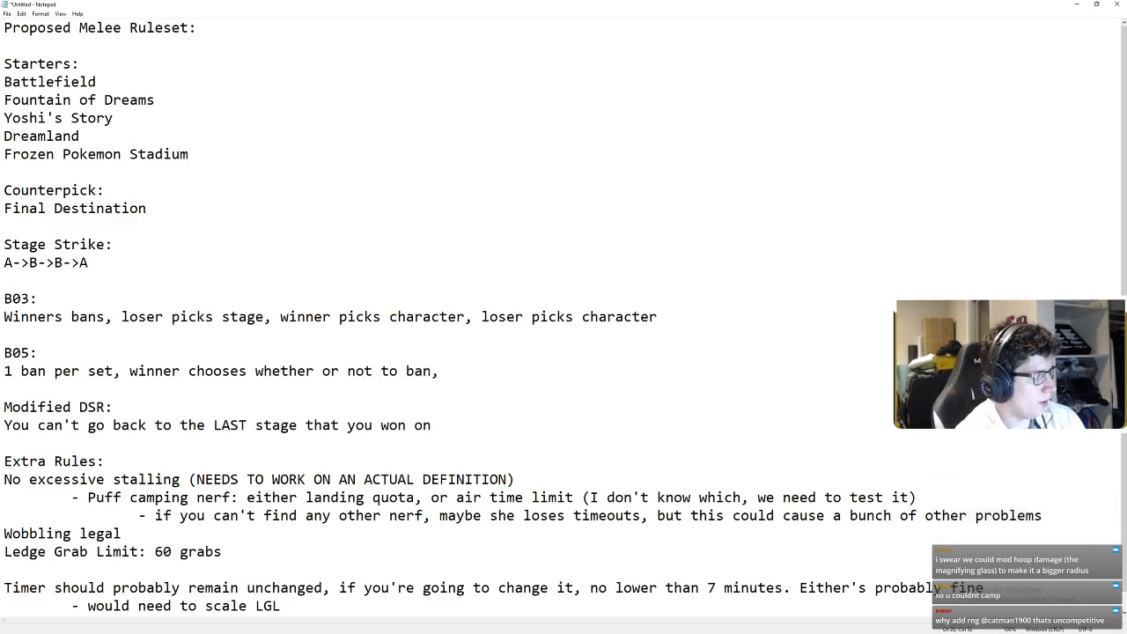
{"action": "type", "text": "then b0"}
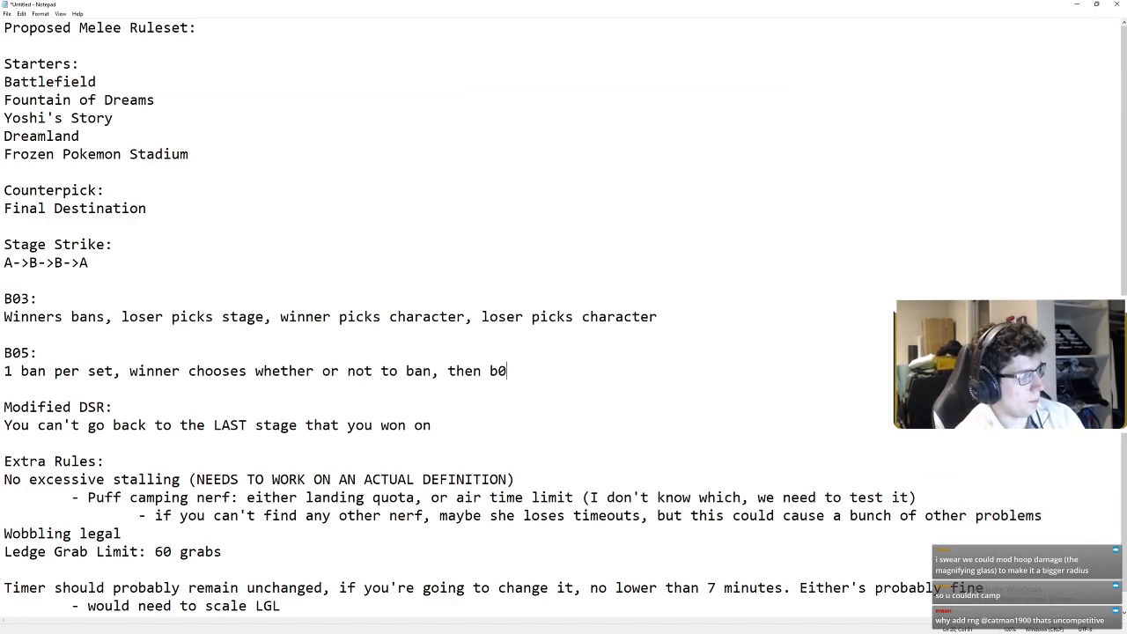
{"action": "type", "text": "3 ruleset"}
{"action": "type", "text": "- CAN ONLY USE A B"}
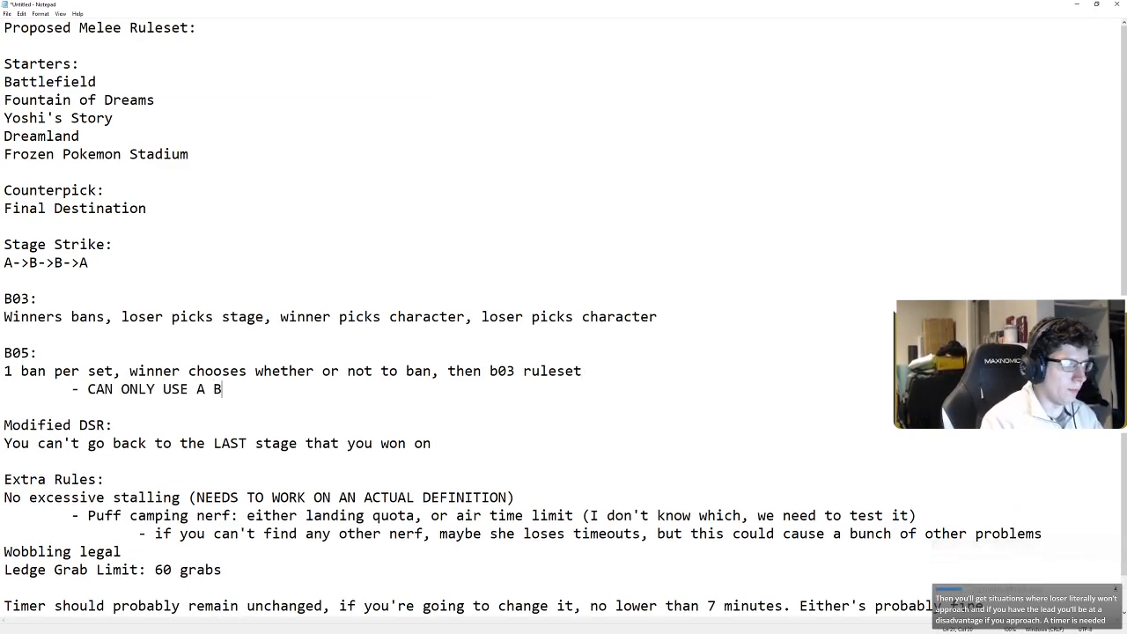
{"action": "type", "text": "AN ONCE PER SET"}
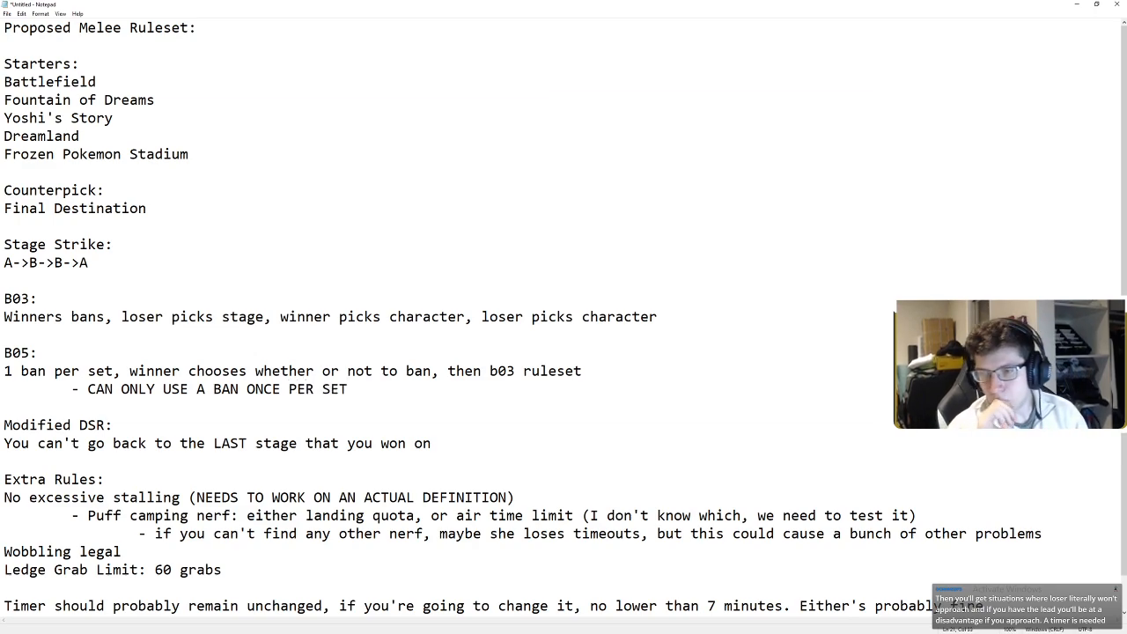
{"action": "scroll", "scroll_direction": "down", "scroll_amount": 3}
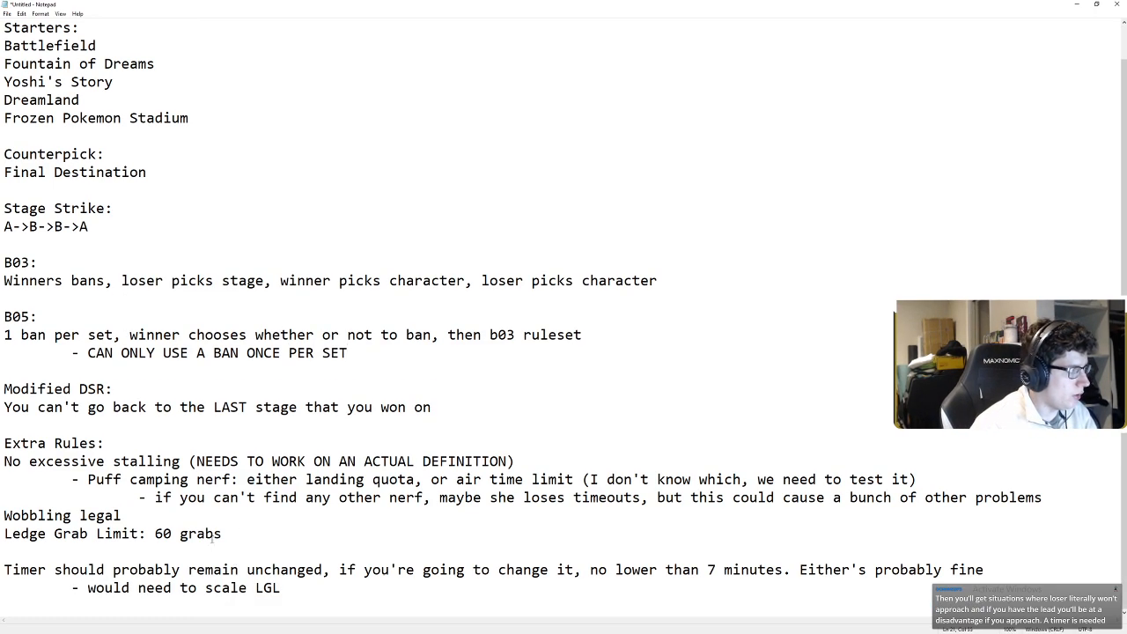
- Pick a smaller size in the Format > Font dialog and apply it
{"action": "left_click", "coordinate": [7, 13]}
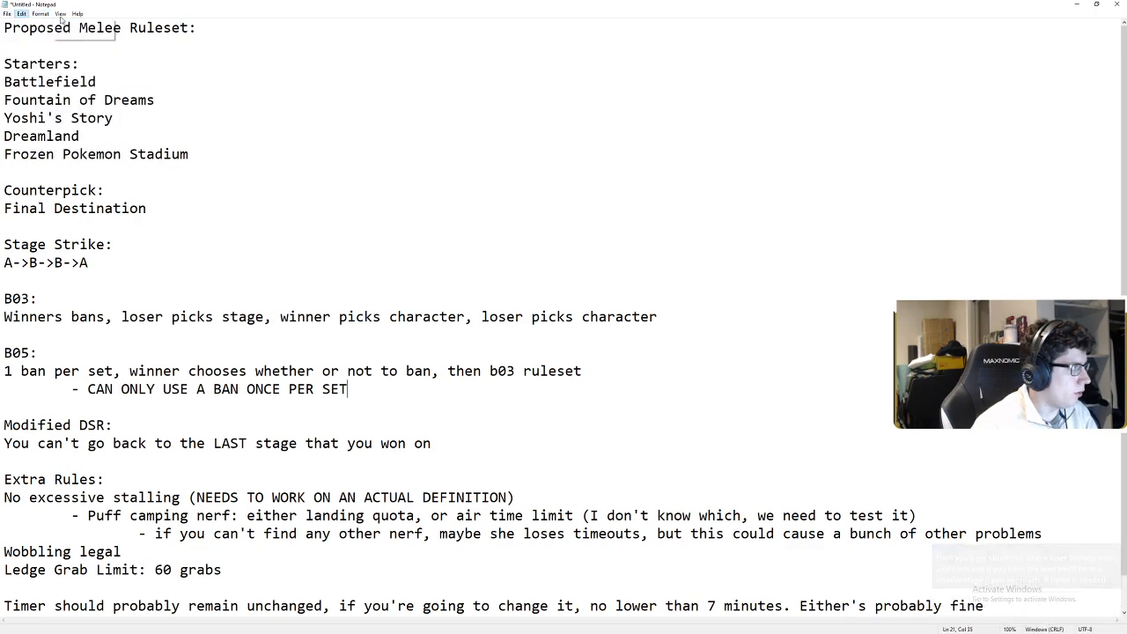
{"action": "left_click", "coordinate": [40, 14]}
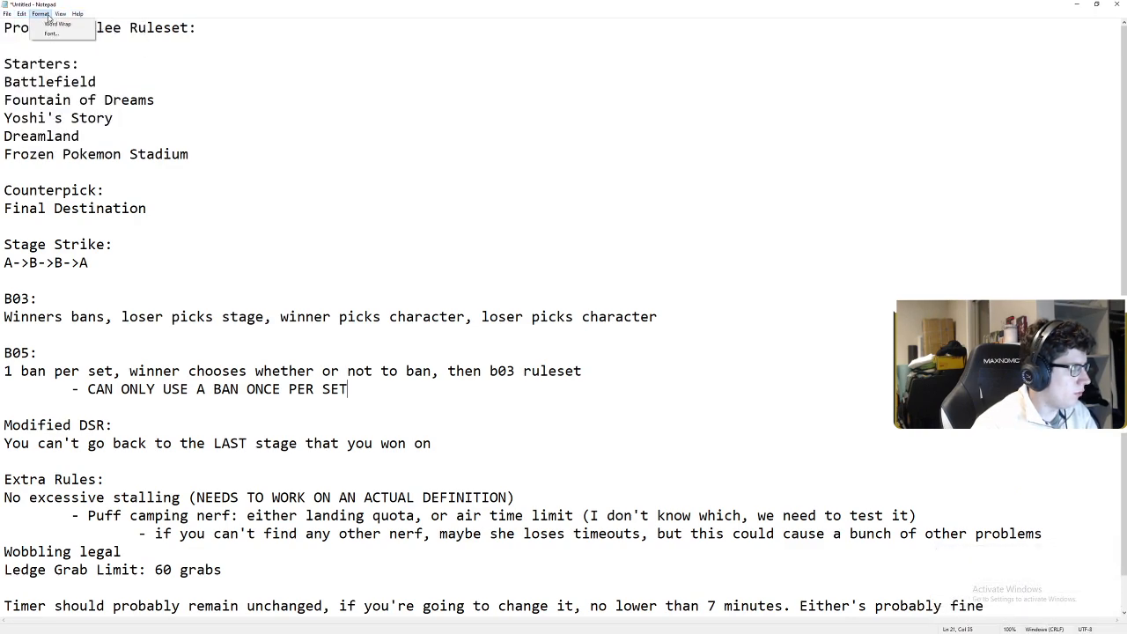
{"action": "left_click", "coordinate": [55, 34]}
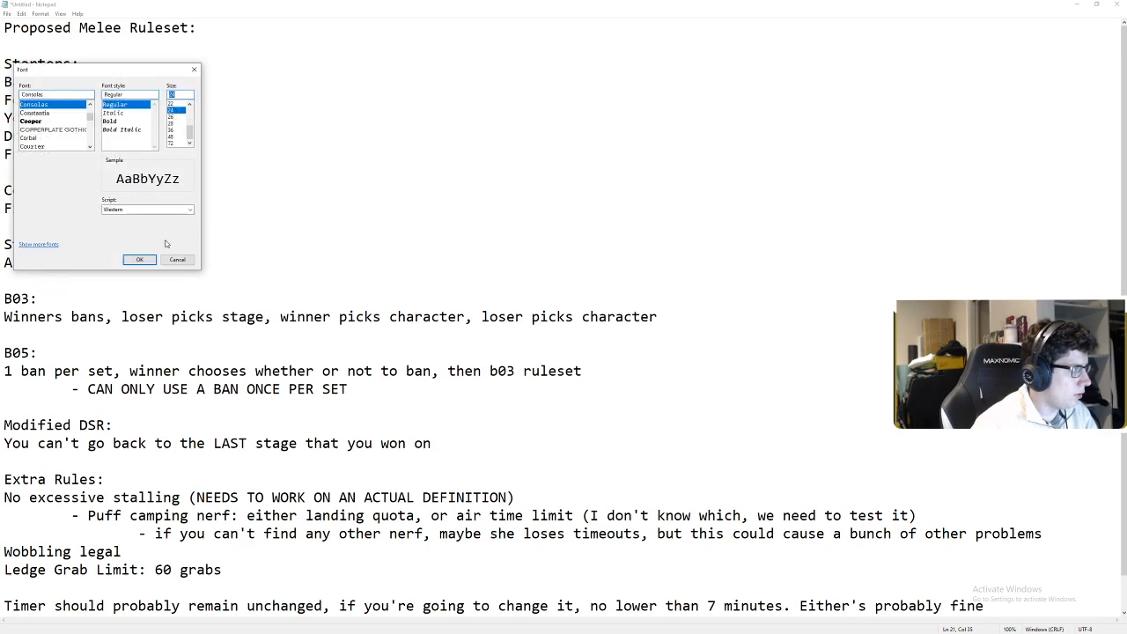
{"action": "left_click", "coordinate": [139, 259]}
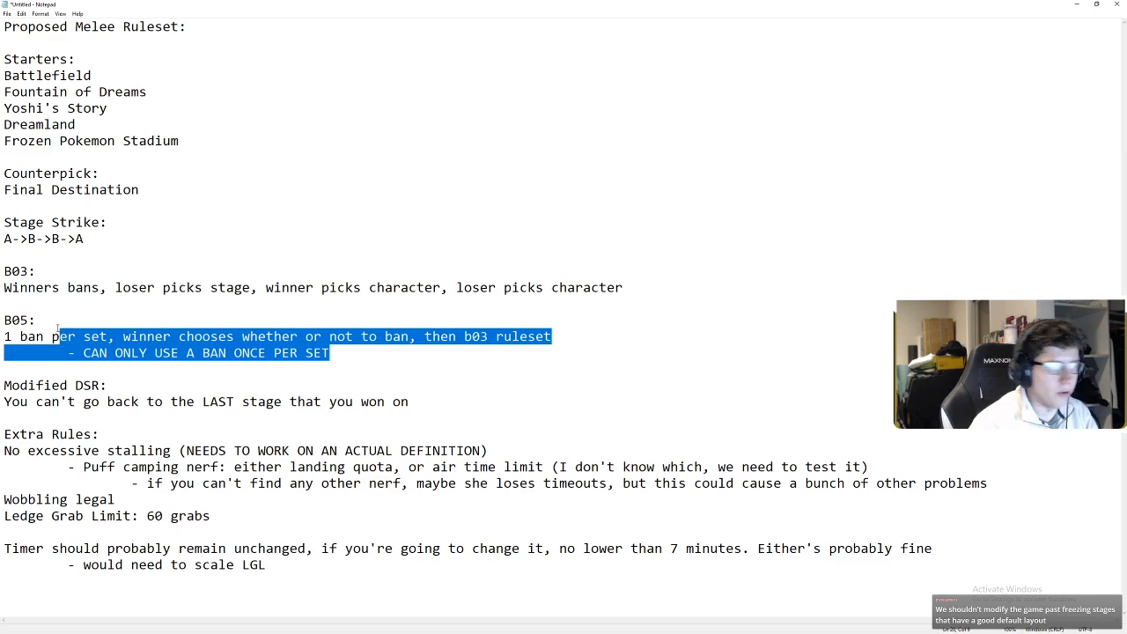
{"action": "left_click_drag", "start_coordinate": [57, 337], "coordinate": [4, 320]}
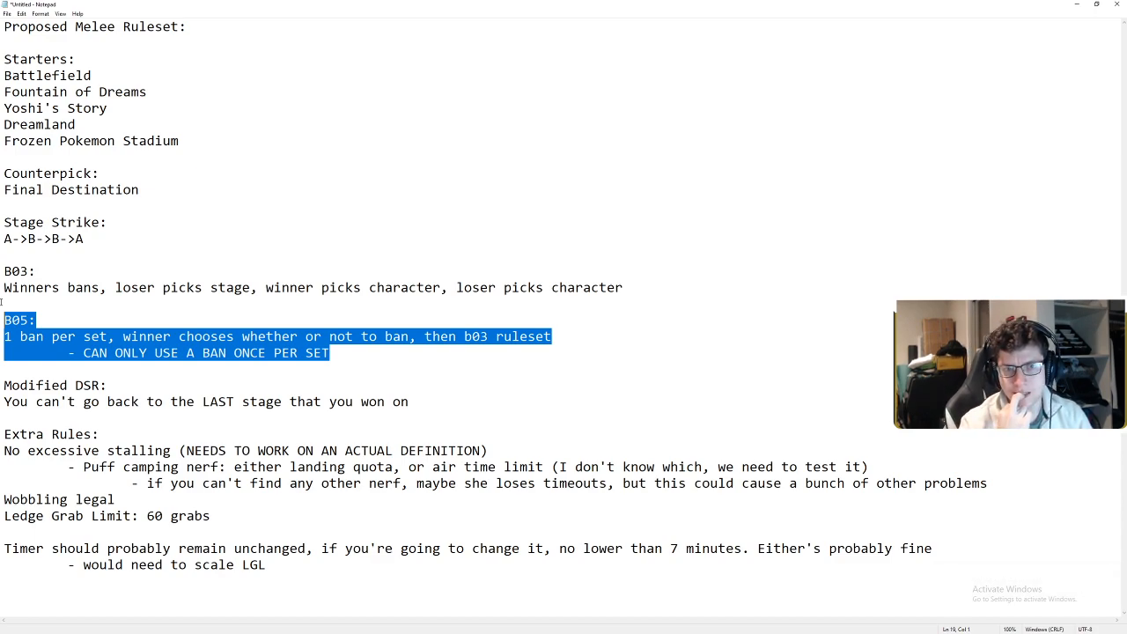
{"action": "left_click", "coordinate": [435, 401]}
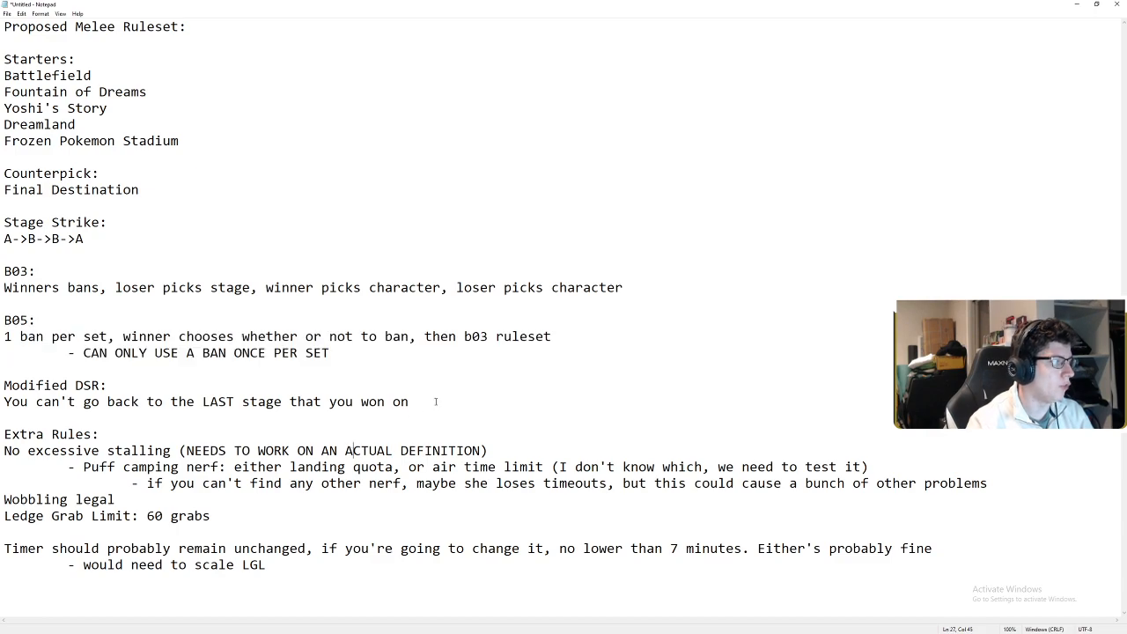
{"action": "left_click", "coordinate": [459, 337]}
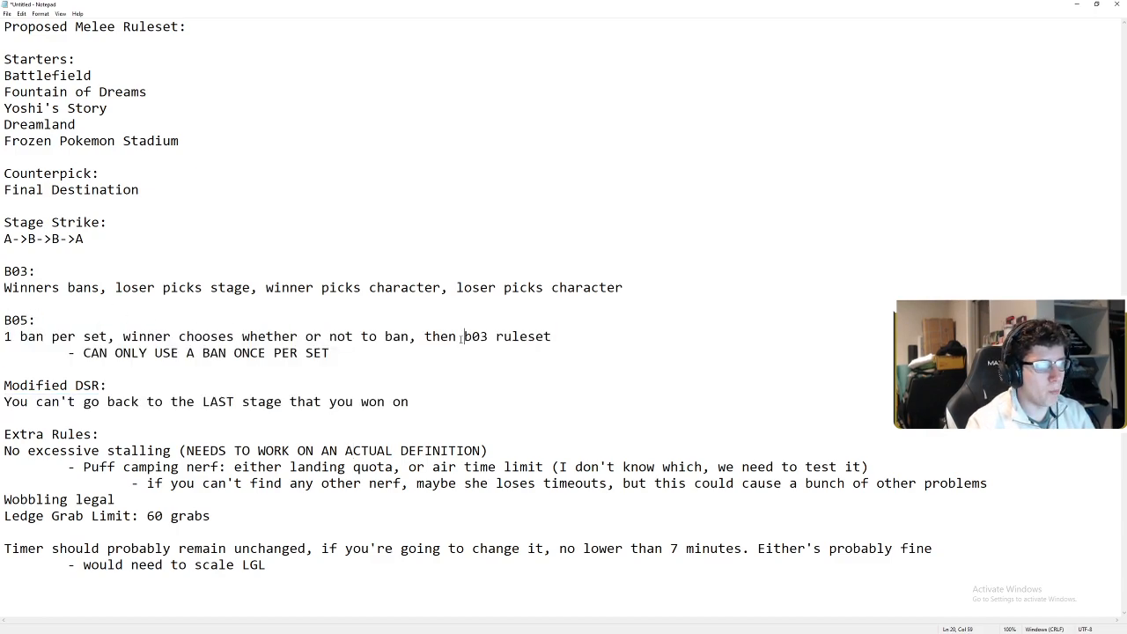
{"action": "mouse_move", "coordinate": [418, 311]}
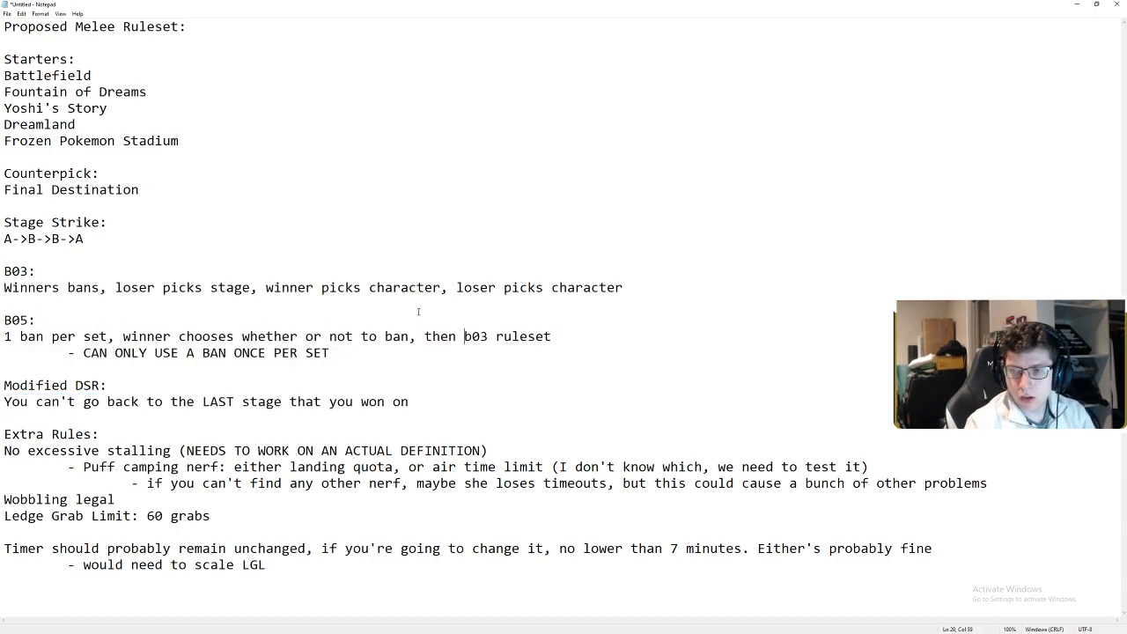
{"action": "mouse_move", "coordinate": [256, 429]}
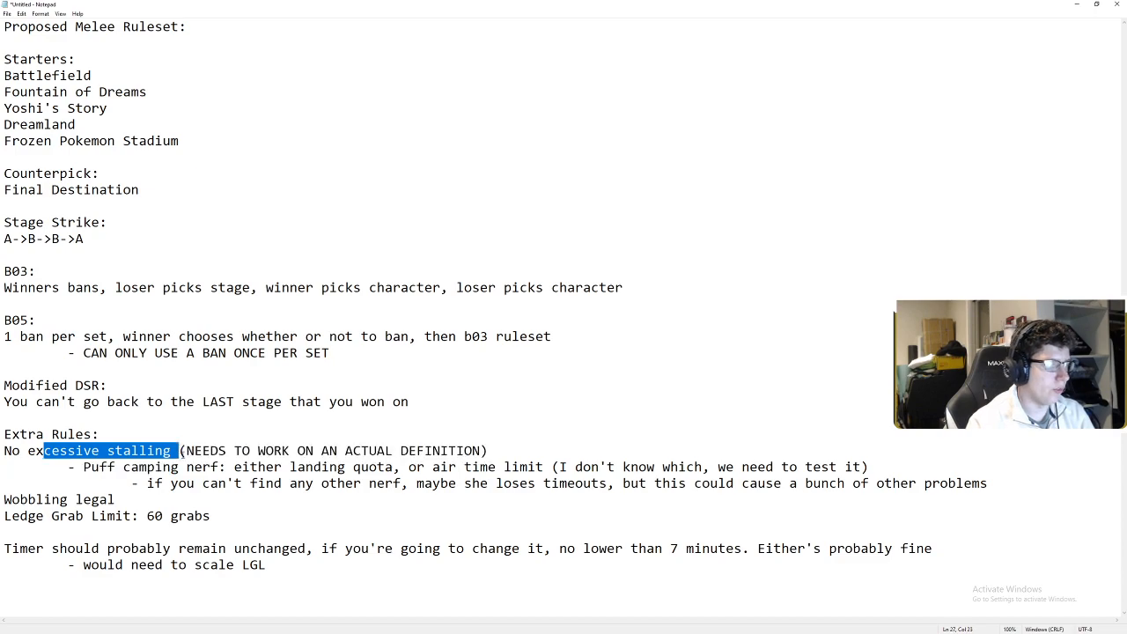
- Insert a blank line before 'Wobbling legal', below the Puff timeouts sub-point
{"action": "double_click", "coordinate": [63, 450]}
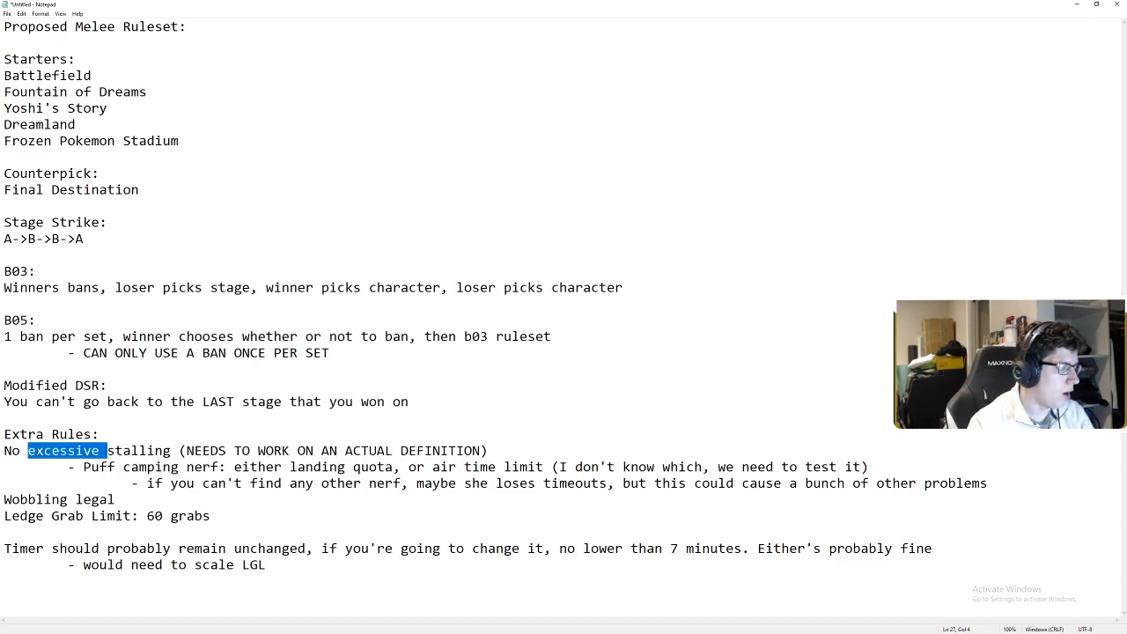
{"action": "left_click", "coordinate": [488, 450]}
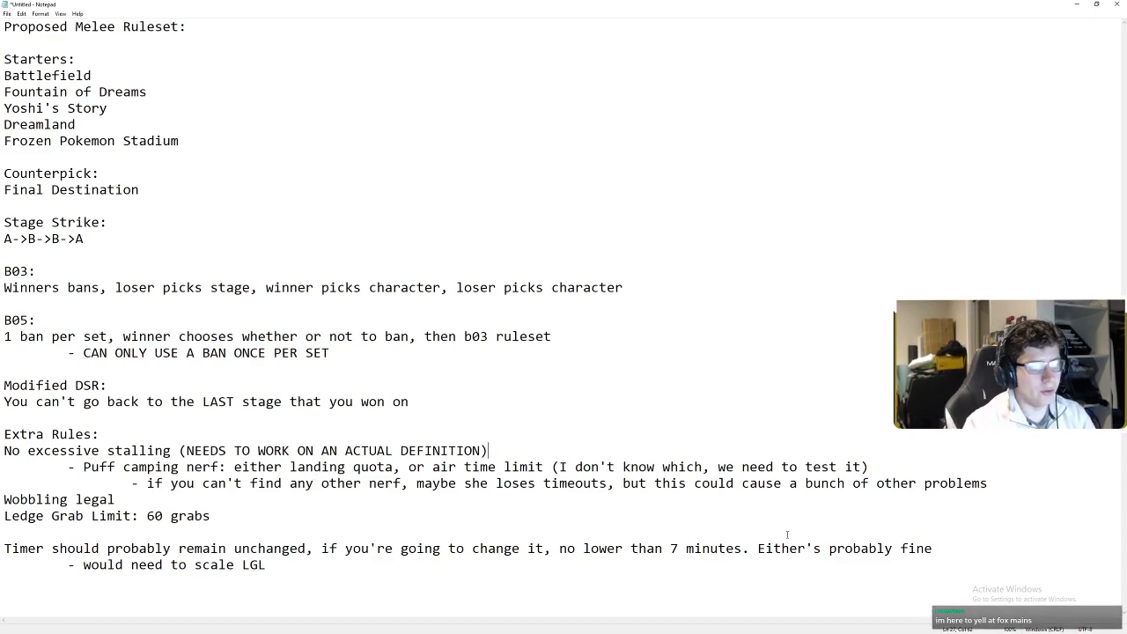
{"action": "left_click_drag", "start_coordinate": [449, 482], "coordinate": [115, 499]}
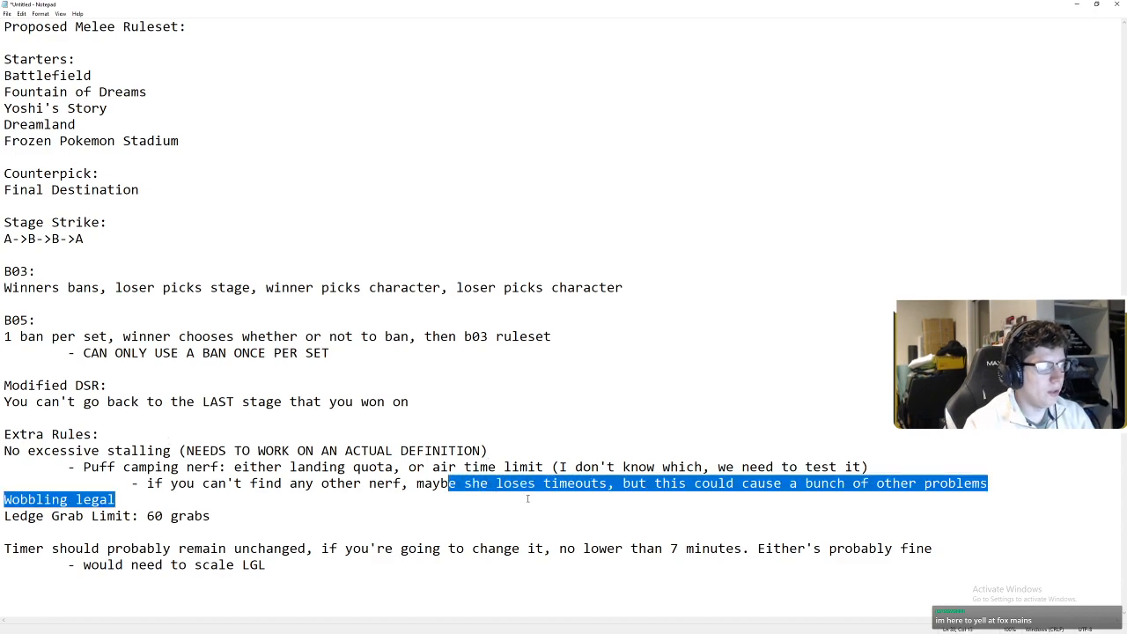
{"action": "left_click", "coordinate": [712, 483]}
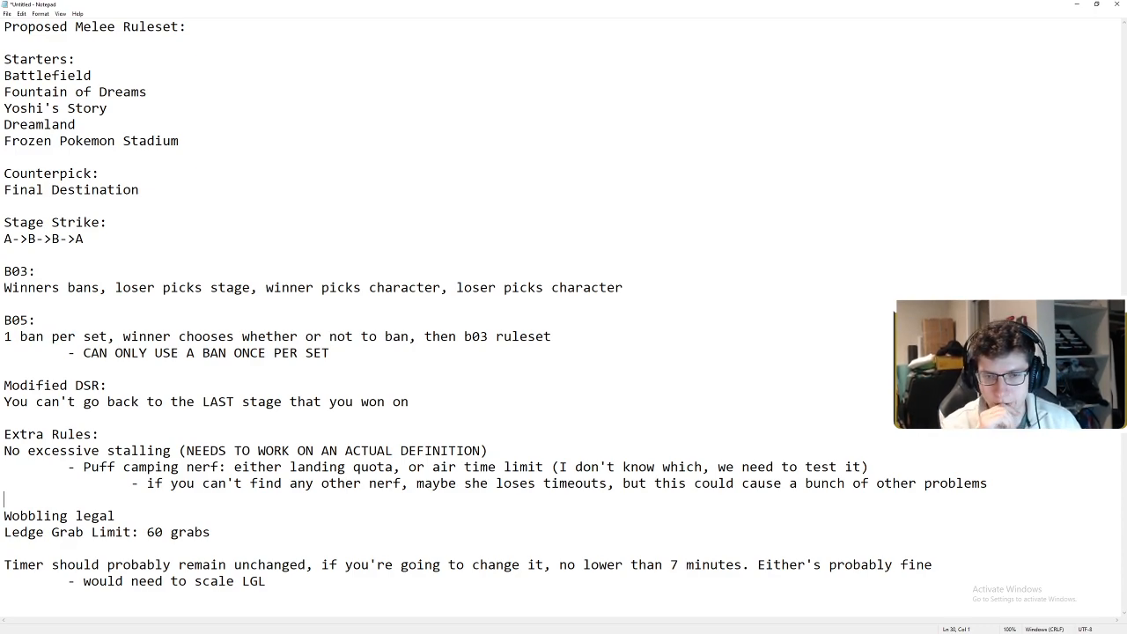
{"action": "mouse_move", "coordinate": [386, 266]}
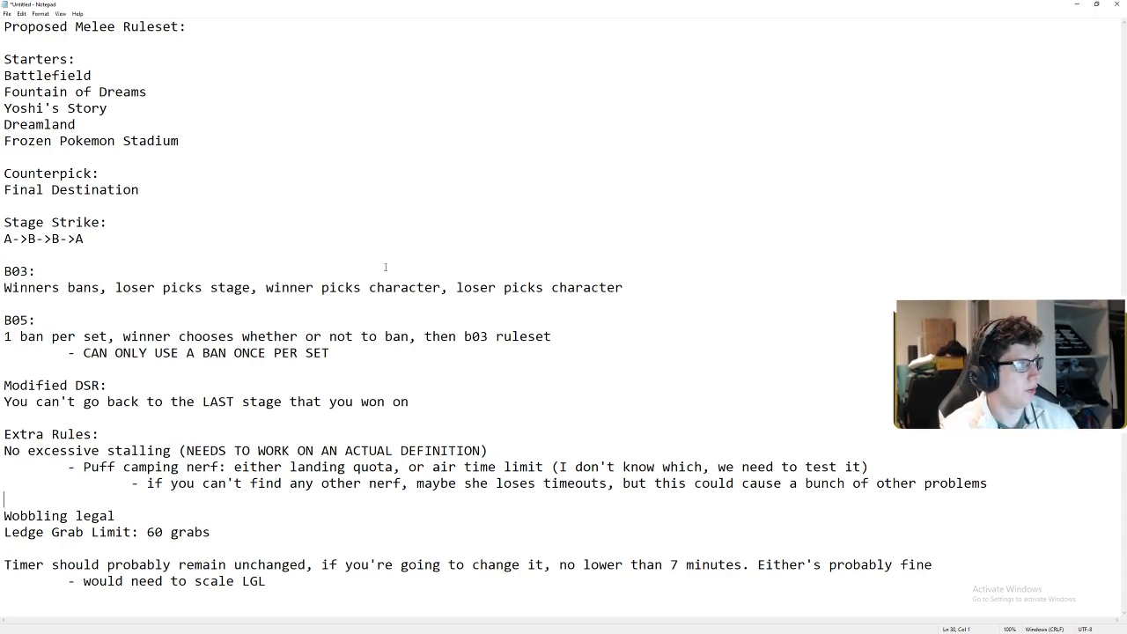
{"action": "mouse_move", "coordinate": [284, 525]}
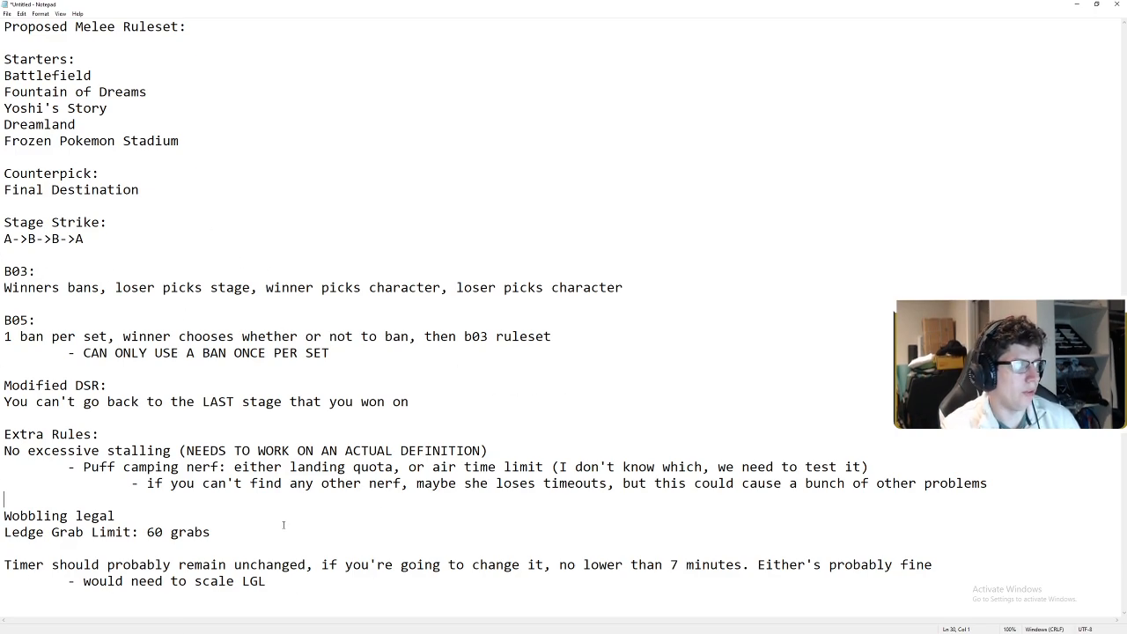